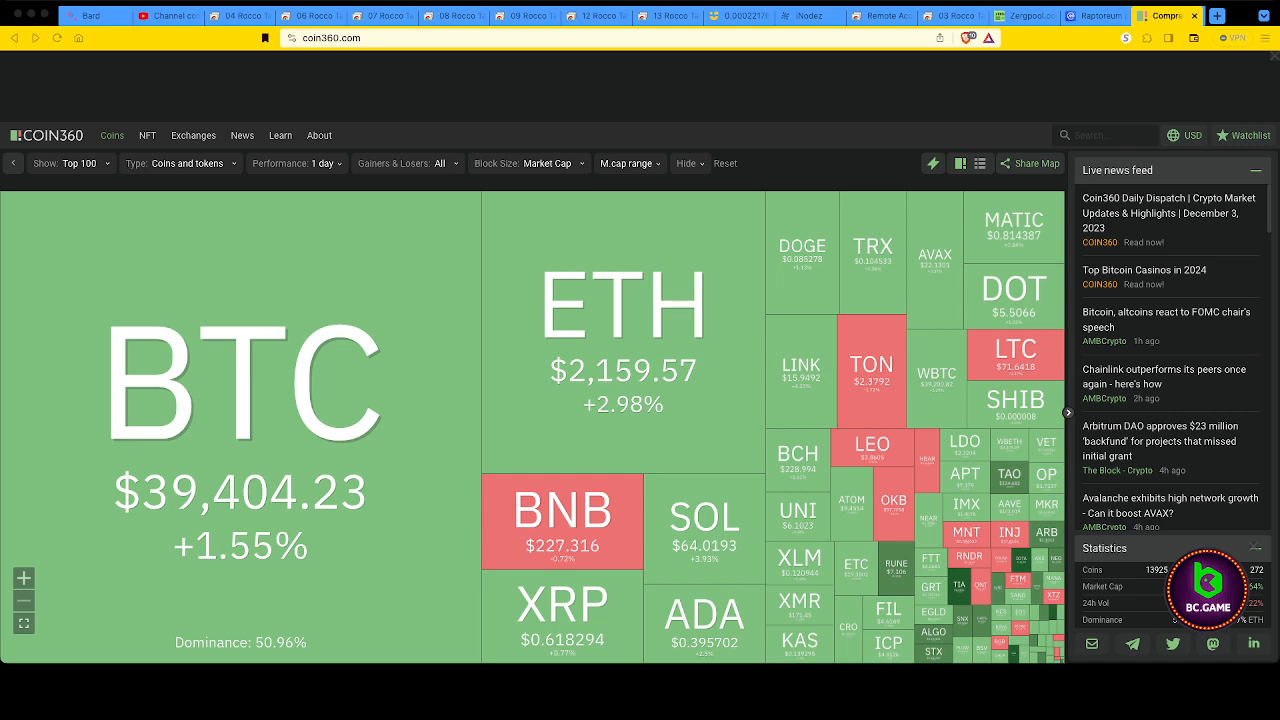
Review the Raptoreum price chart on CoinMarketCap, scrolling through its details.
click(1093, 16)
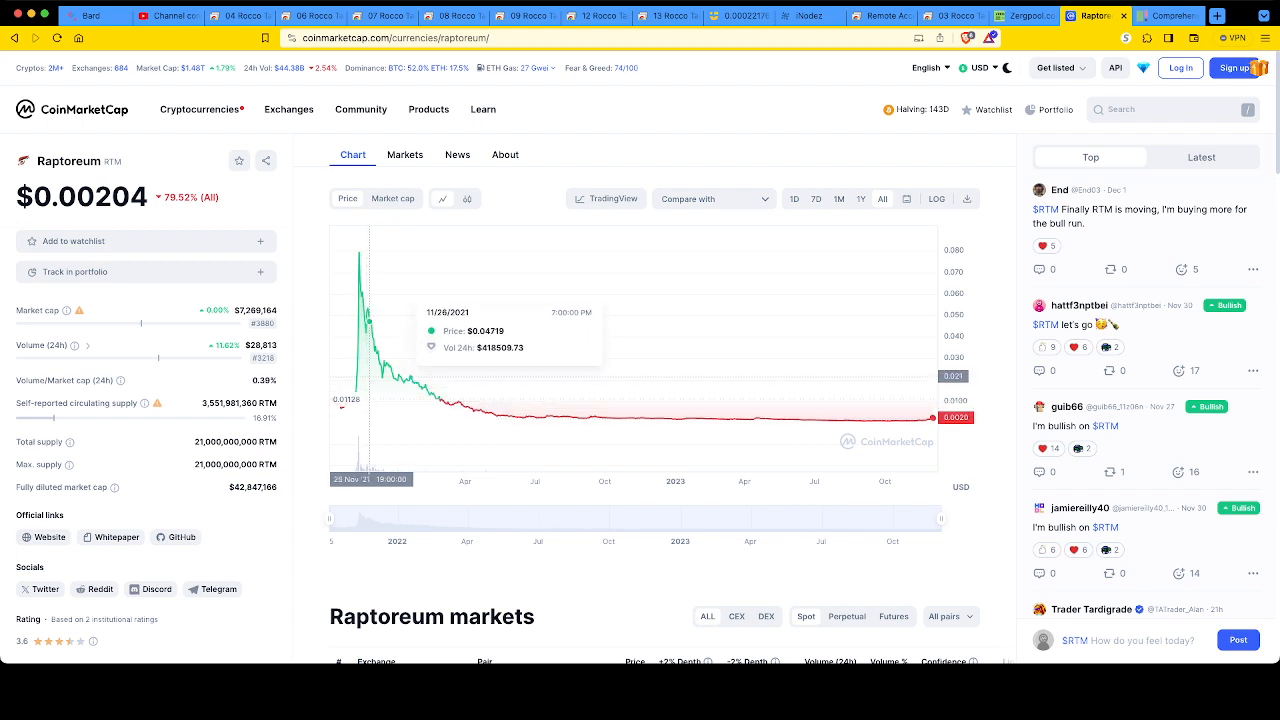
mouse_move(366, 290)
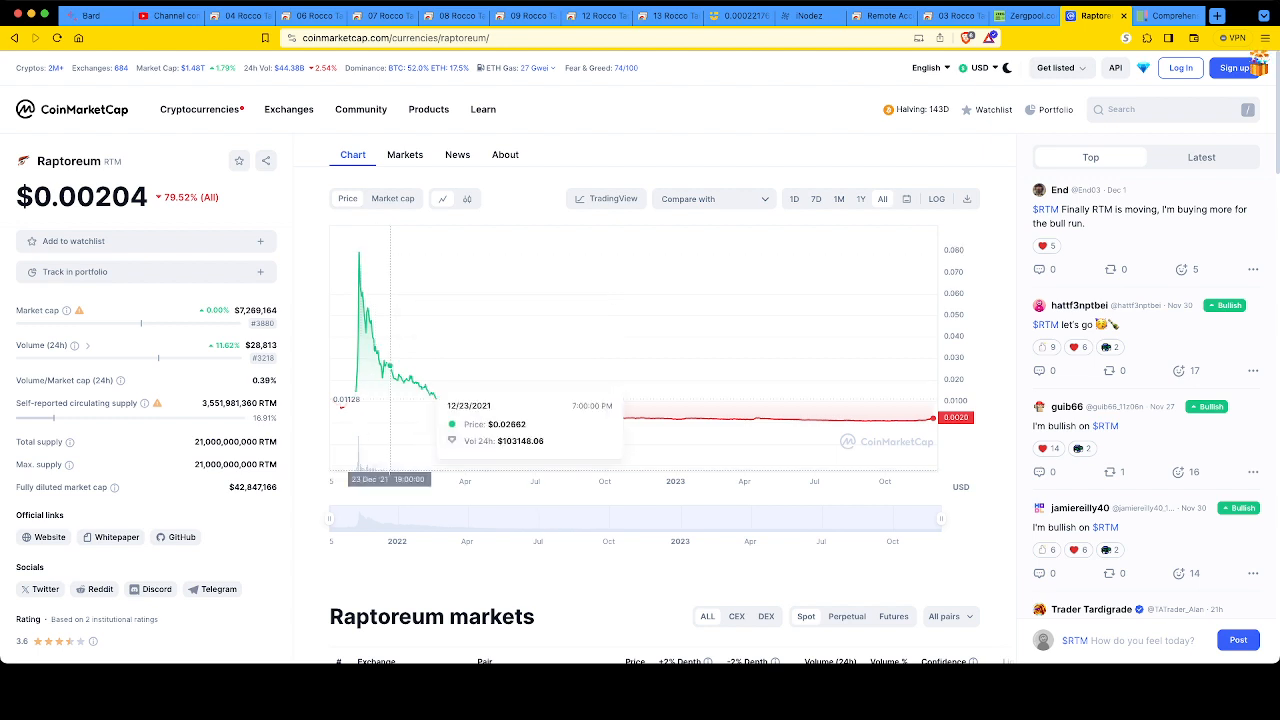
mouse_move(470, 407)
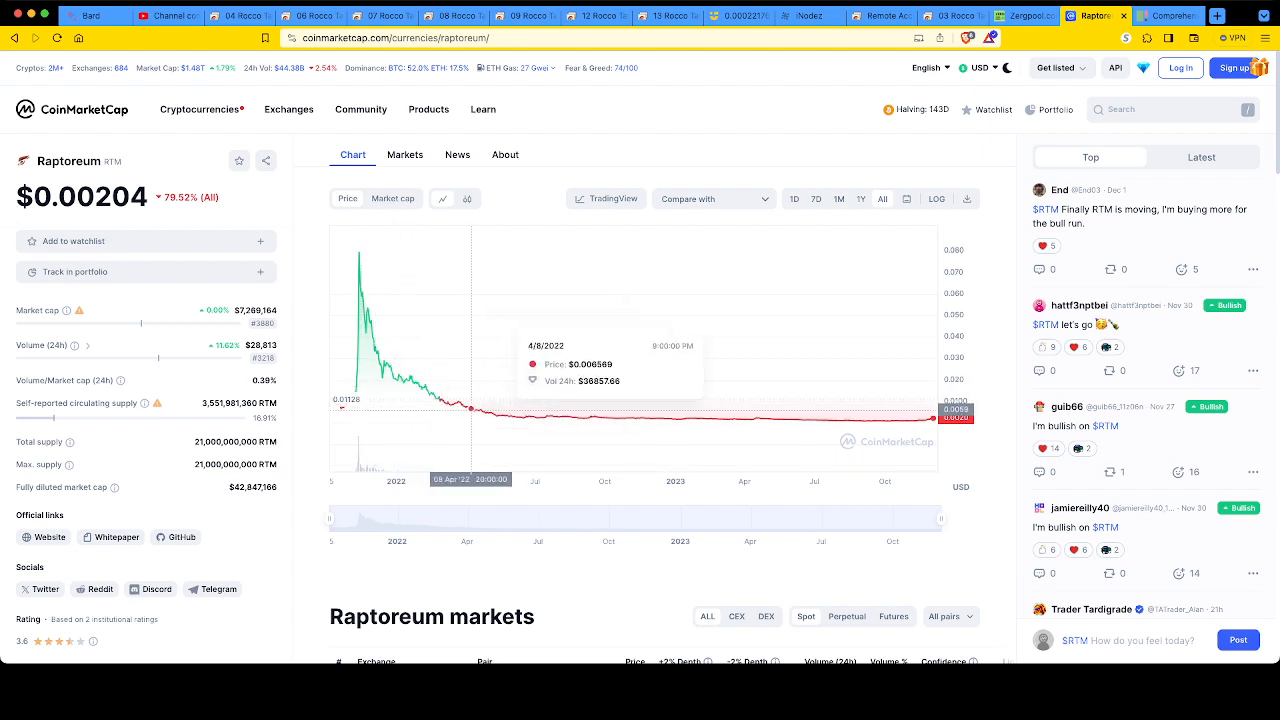
mouse_move(570, 416)
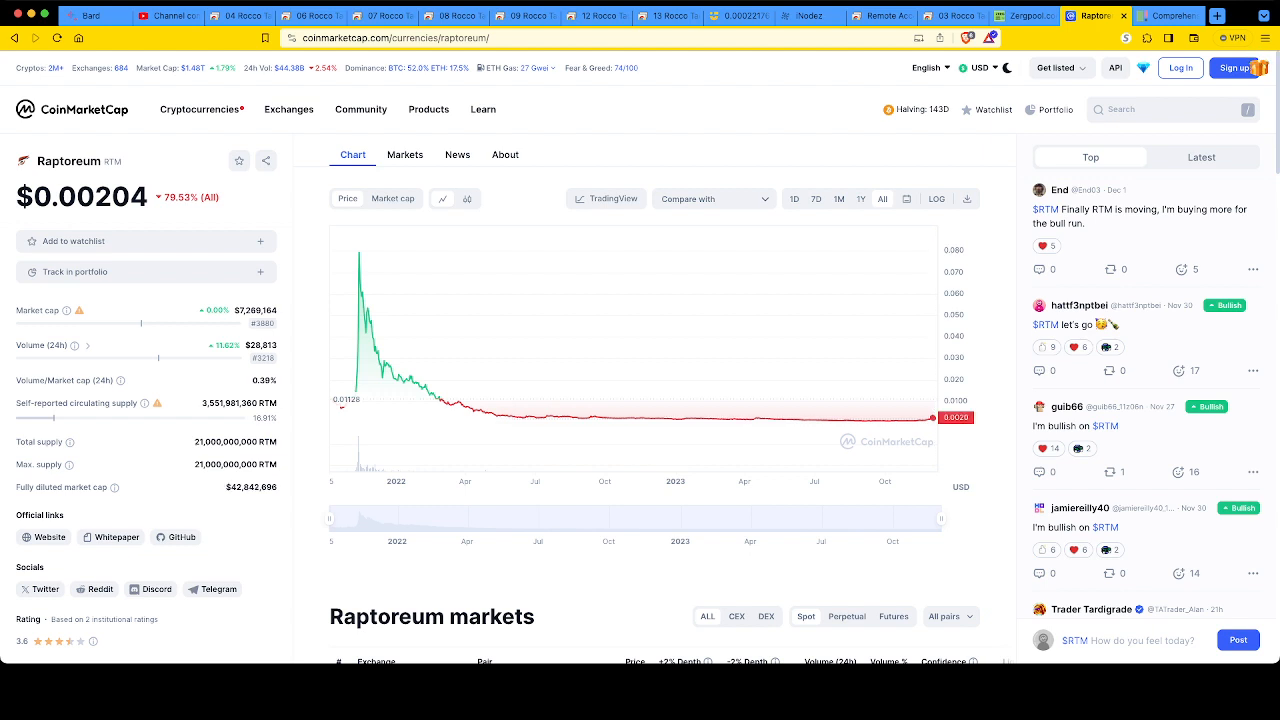
mouse_move(919, 410)
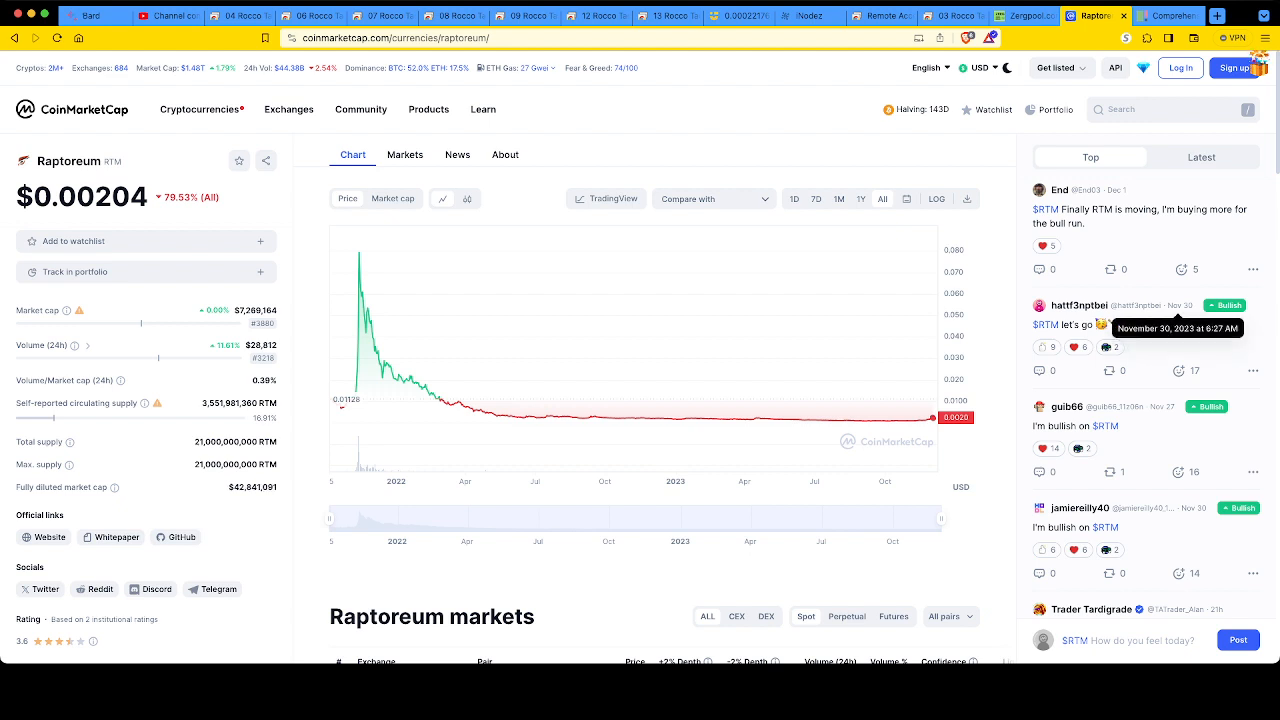
click(1075, 347)
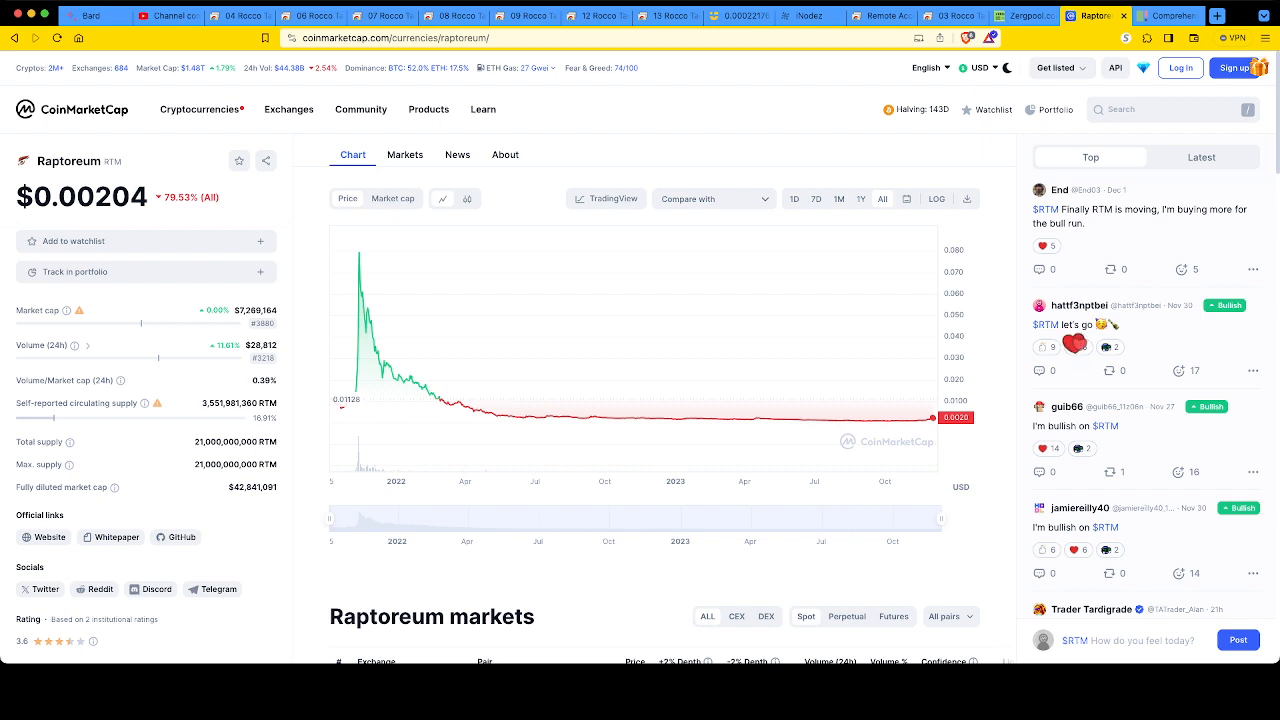
click(1073, 344)
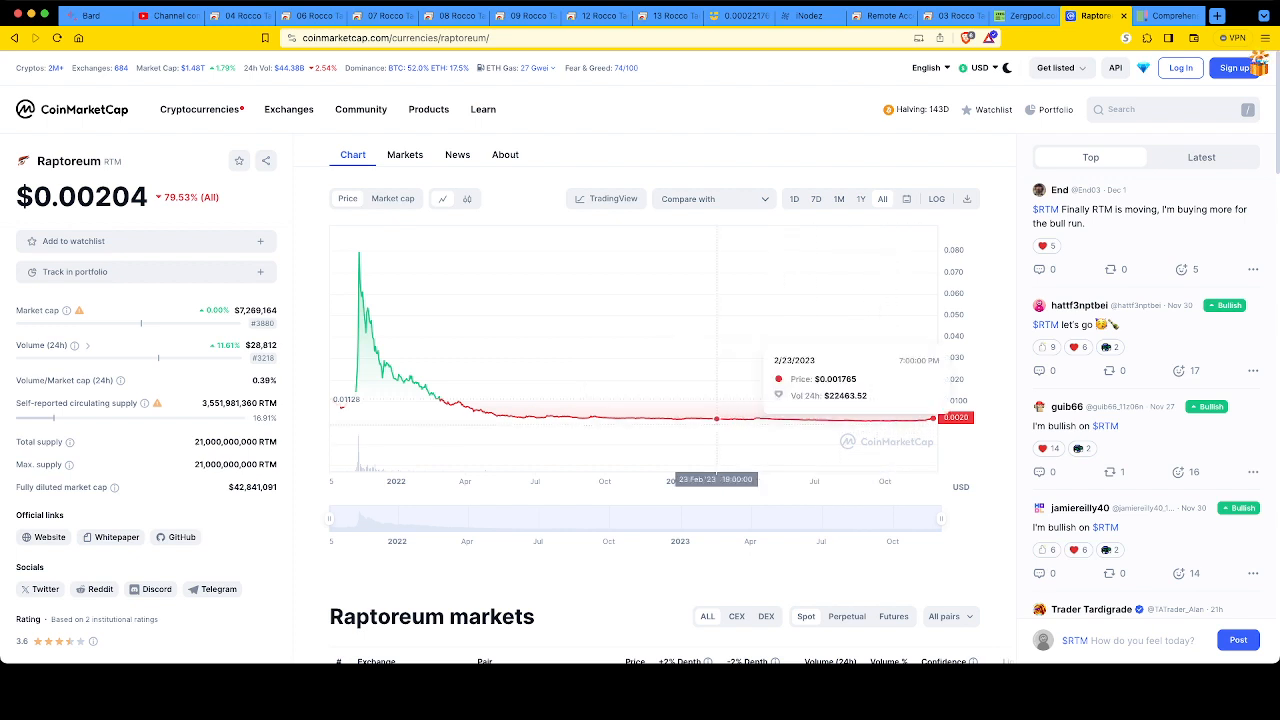
mouse_move(443, 400)
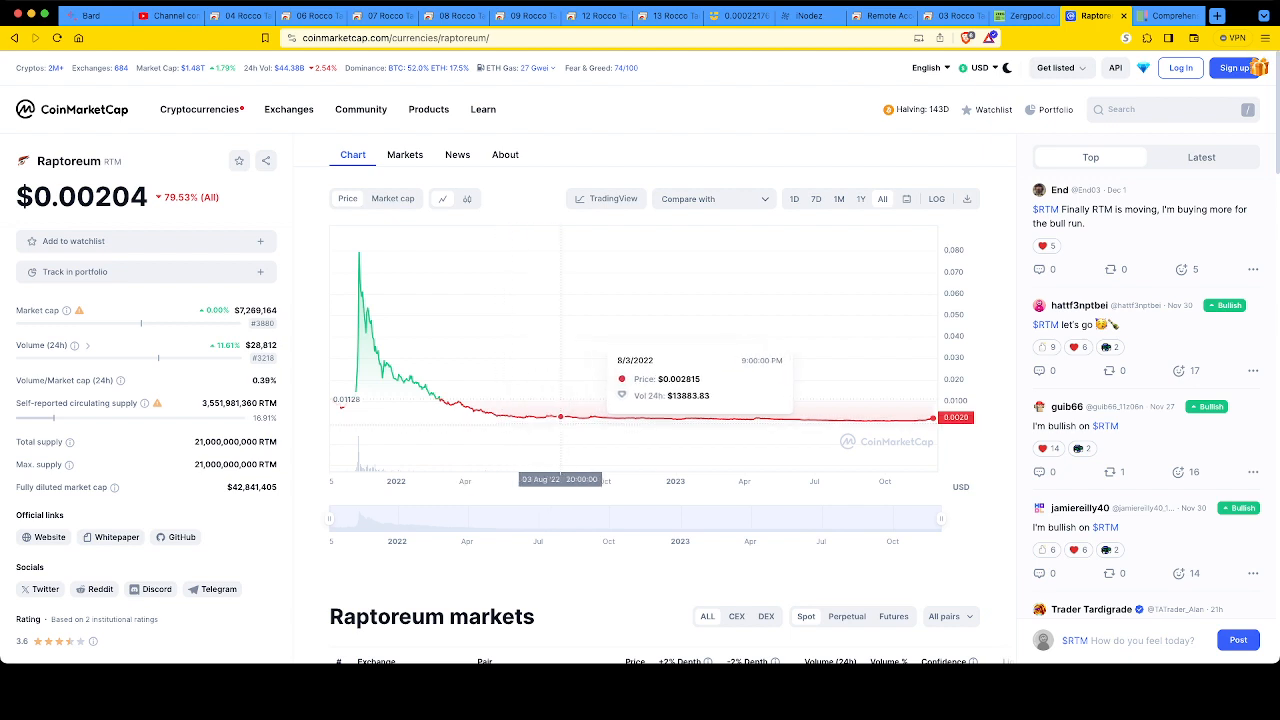
mouse_move(620, 418)
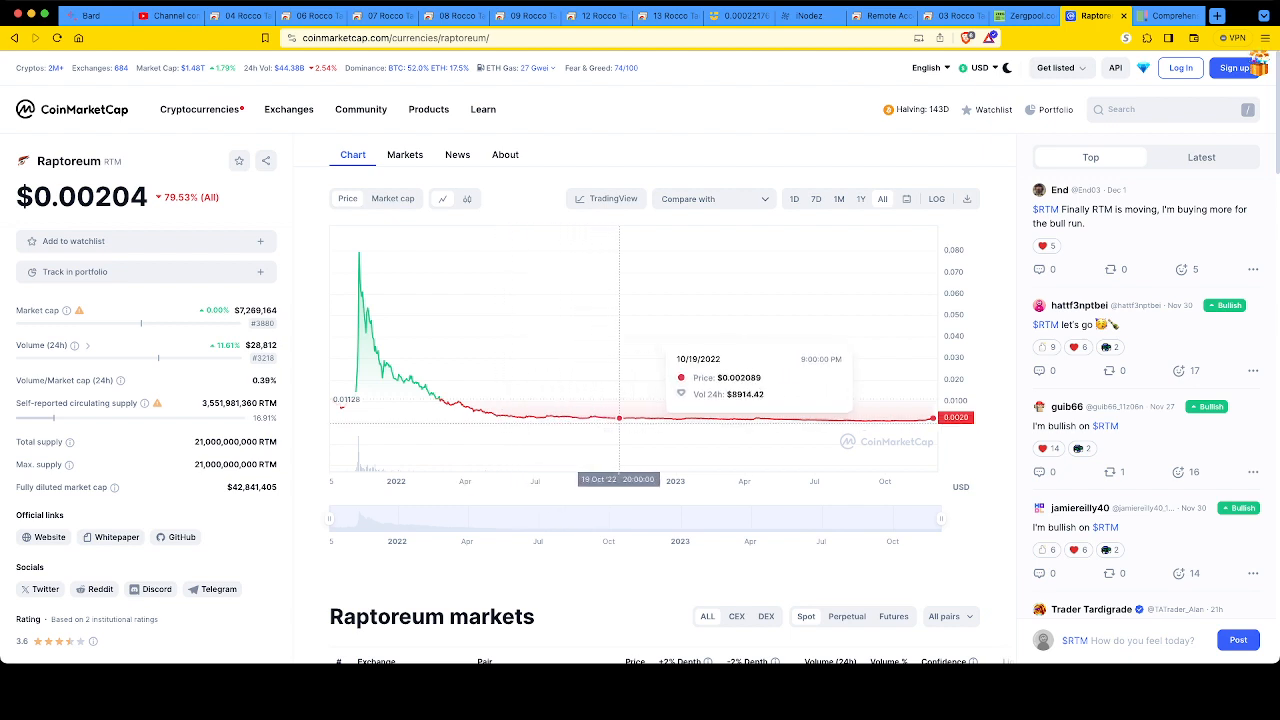
mouse_move(707, 417)
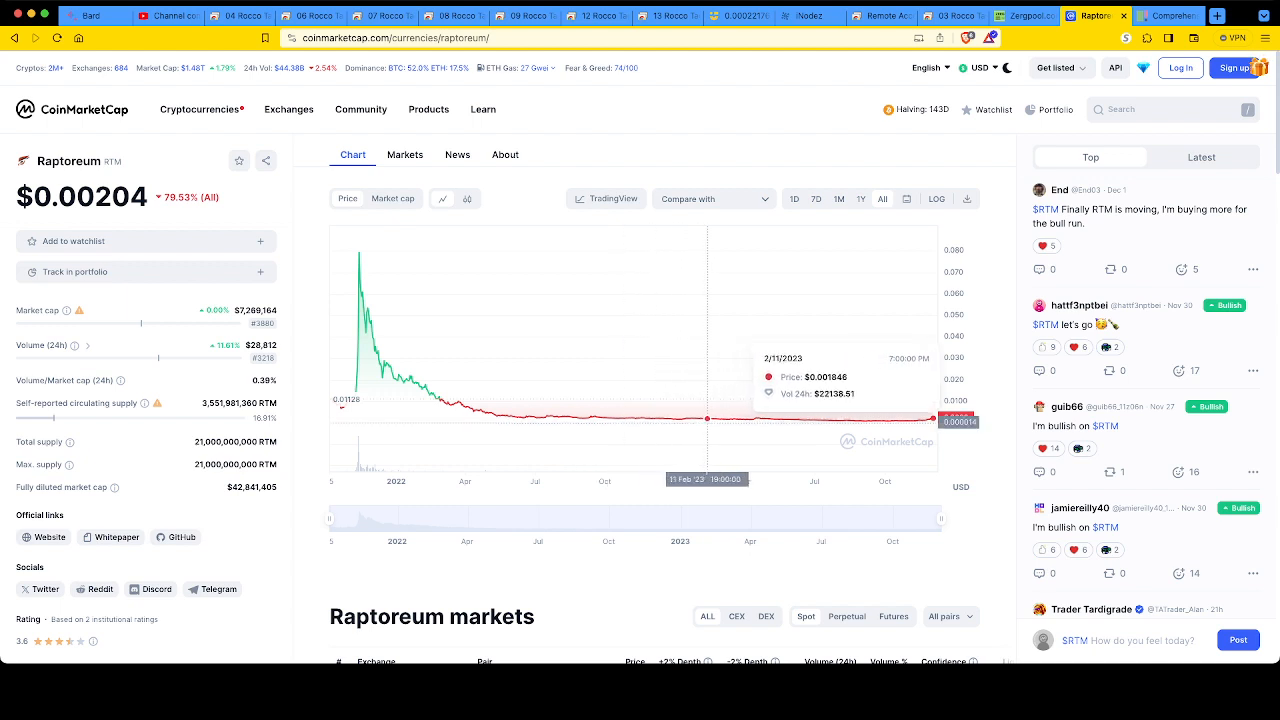
mouse_move(797, 418)
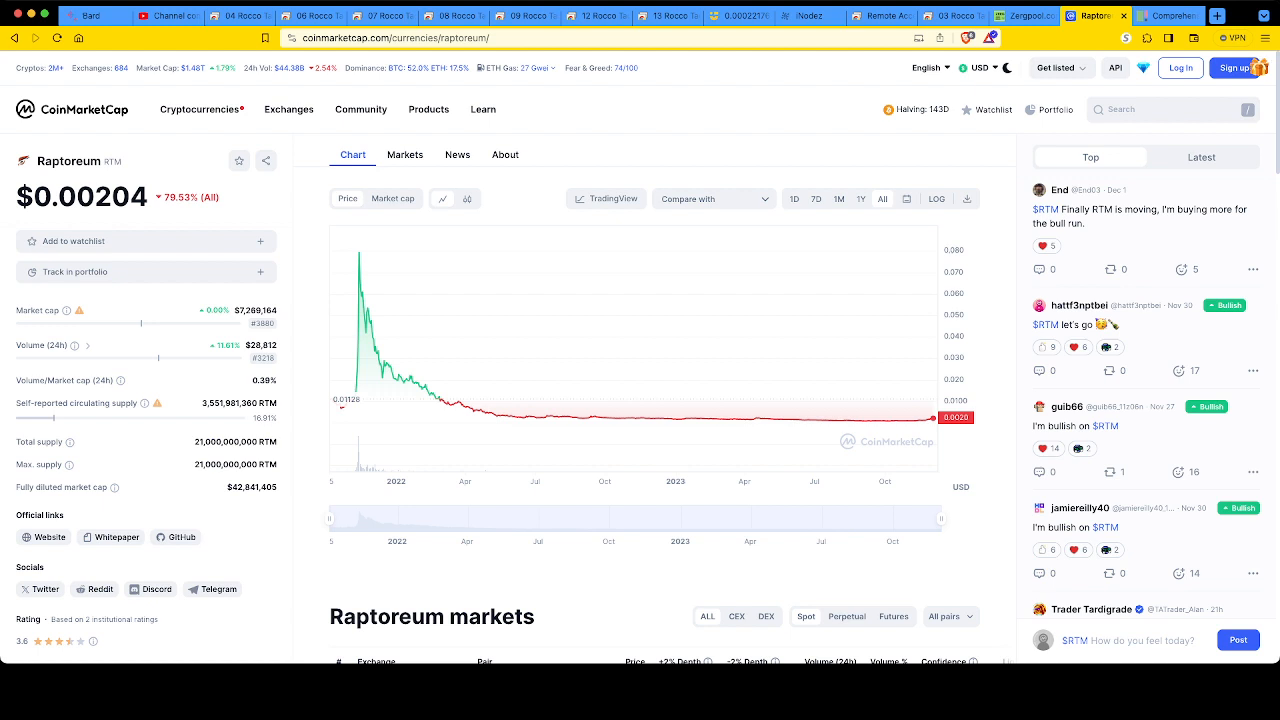
mouse_move(925, 418)
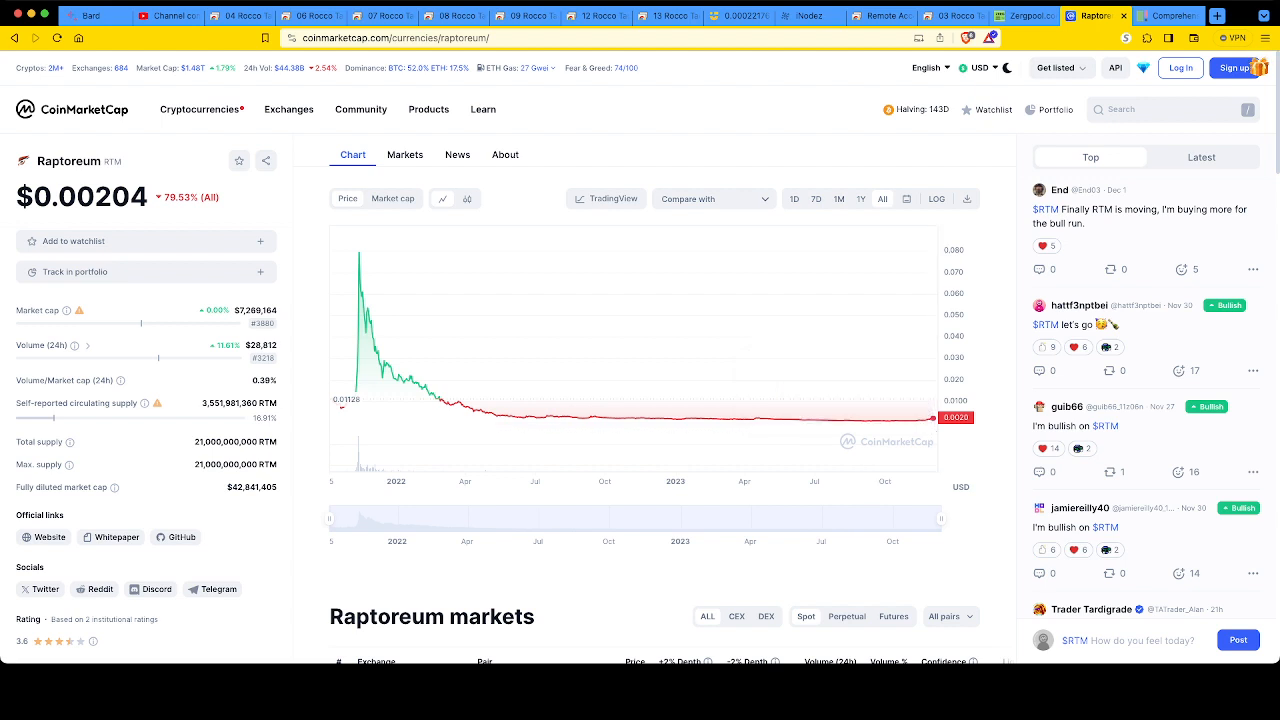
scroll(down, 3)
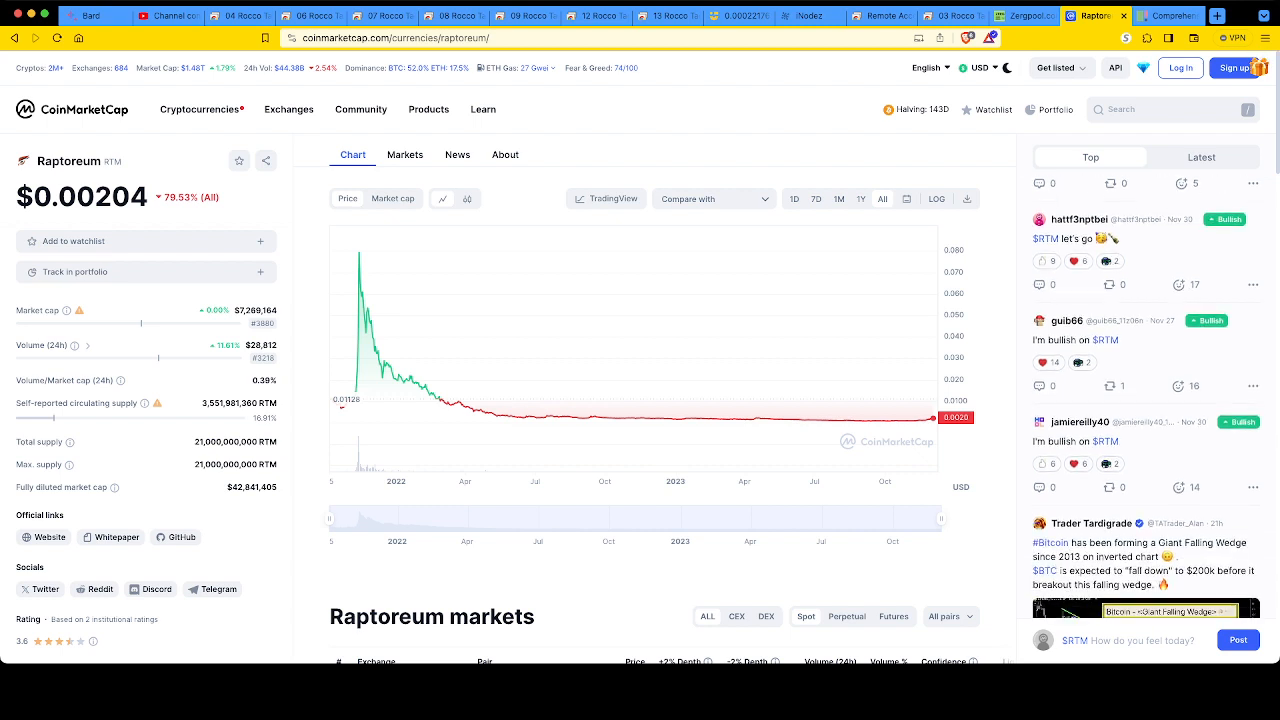
scroll(down, 3)
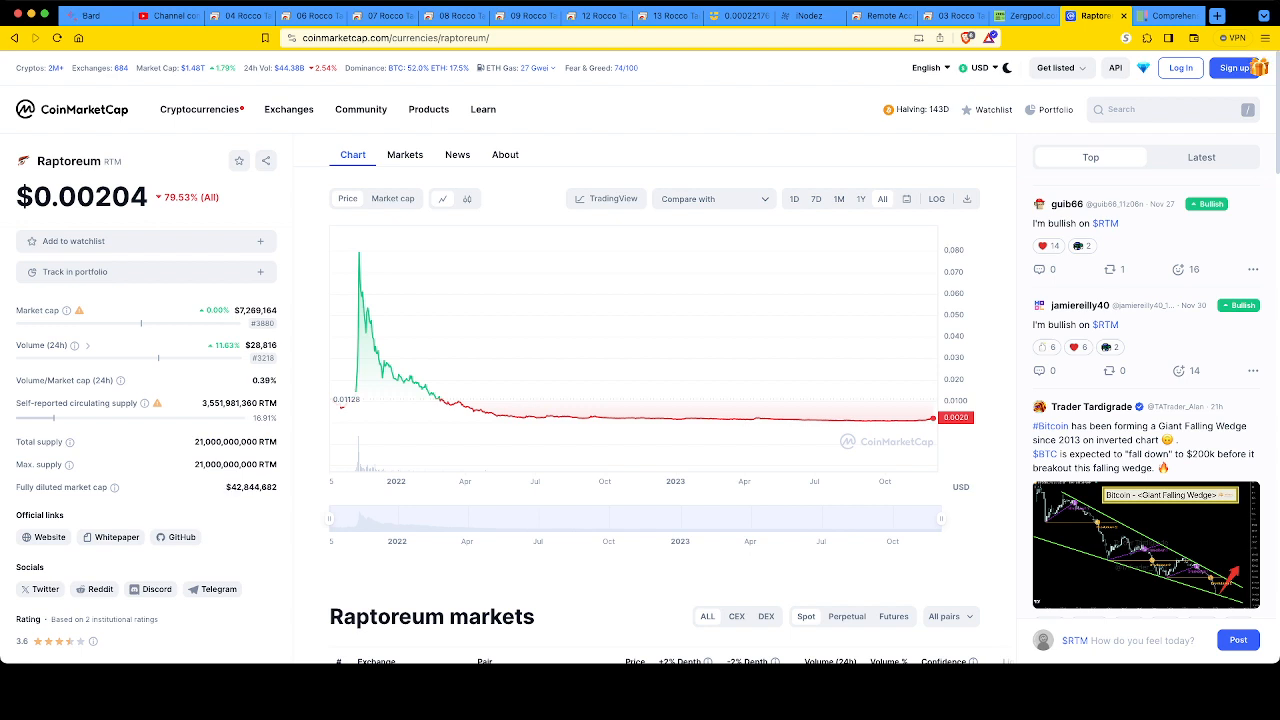
mouse_move(586, 418)
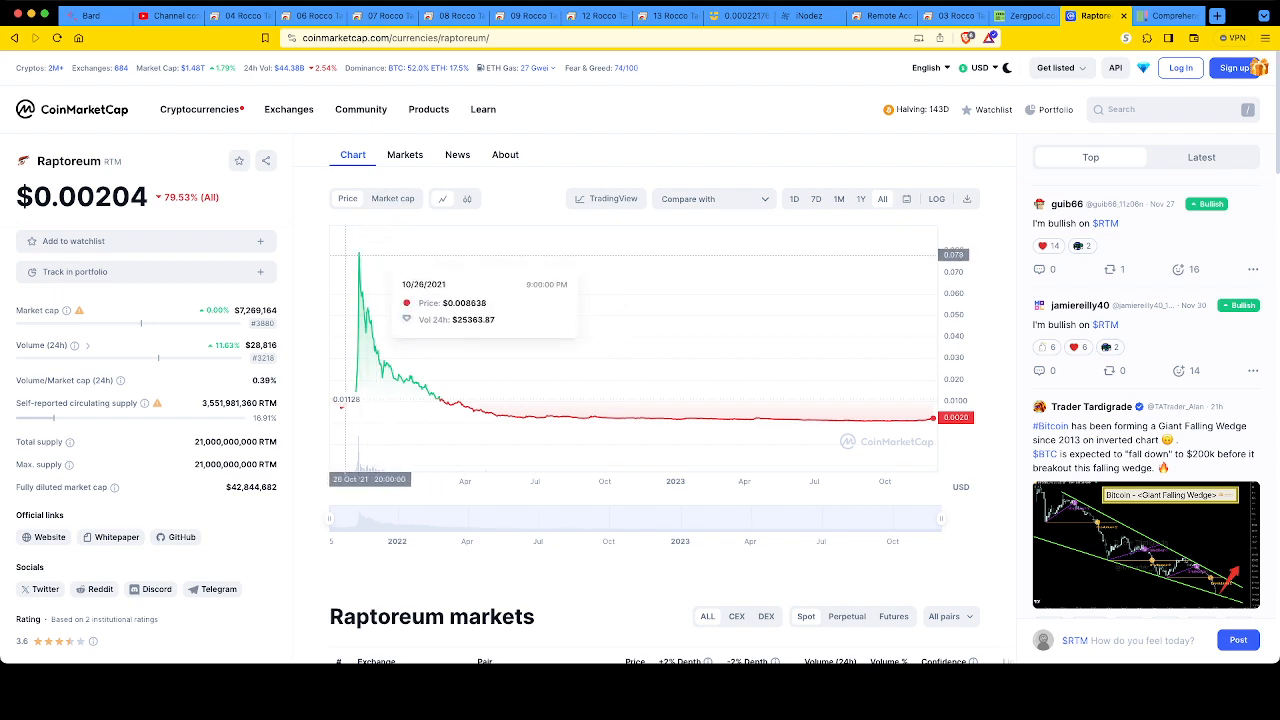
mouse_move(660, 420)
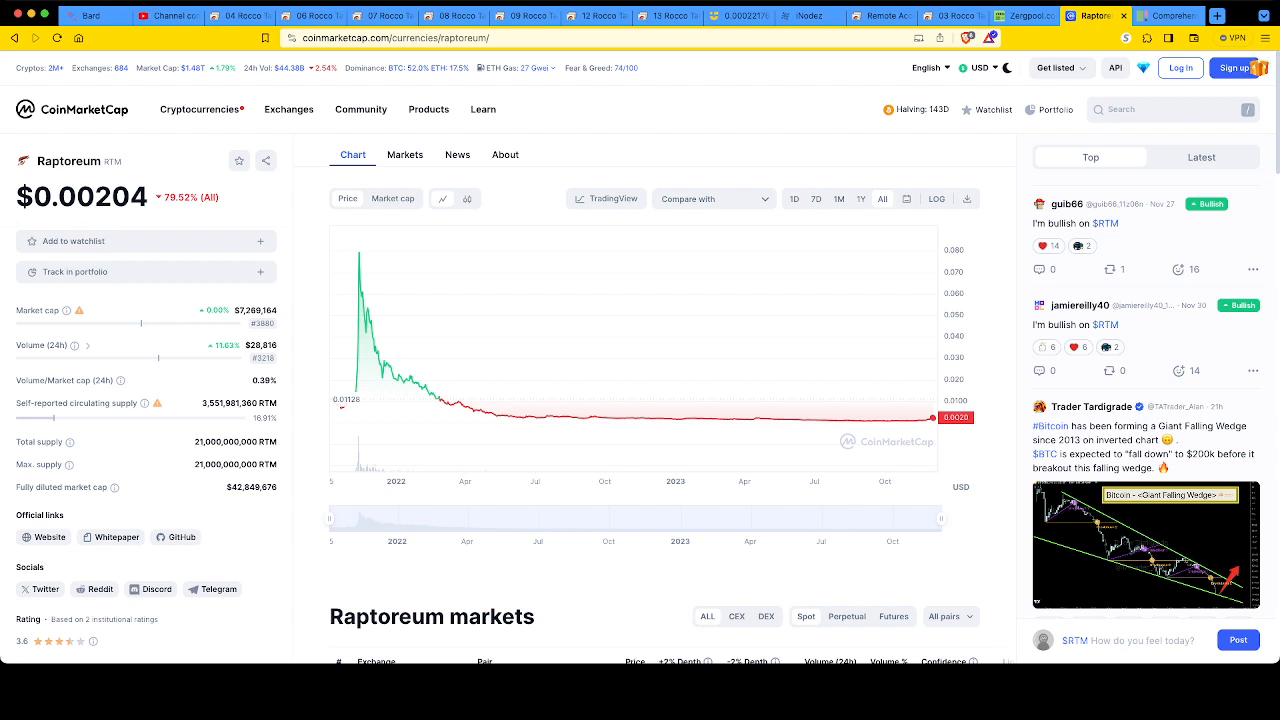
Leave CoinMarketCap for the Zergpool ghostrider pool page with hashrate and recent blocks.
click(1071, 347)
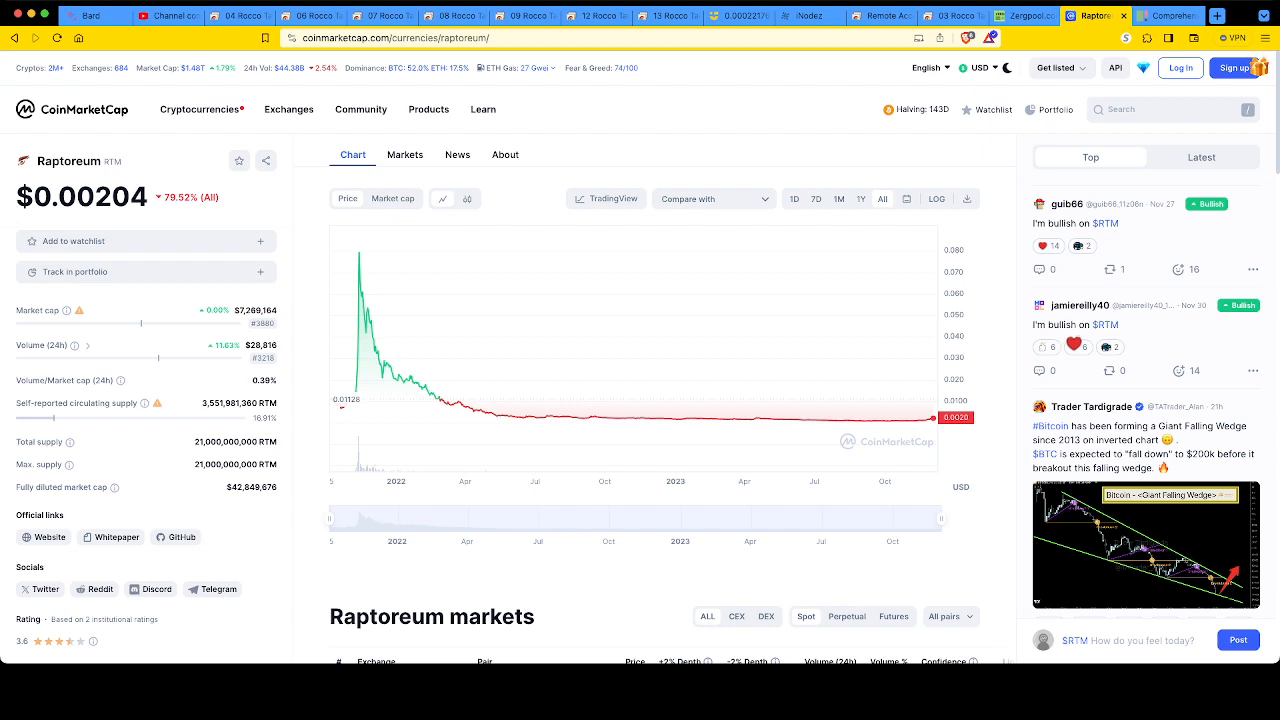
click(1073, 344)
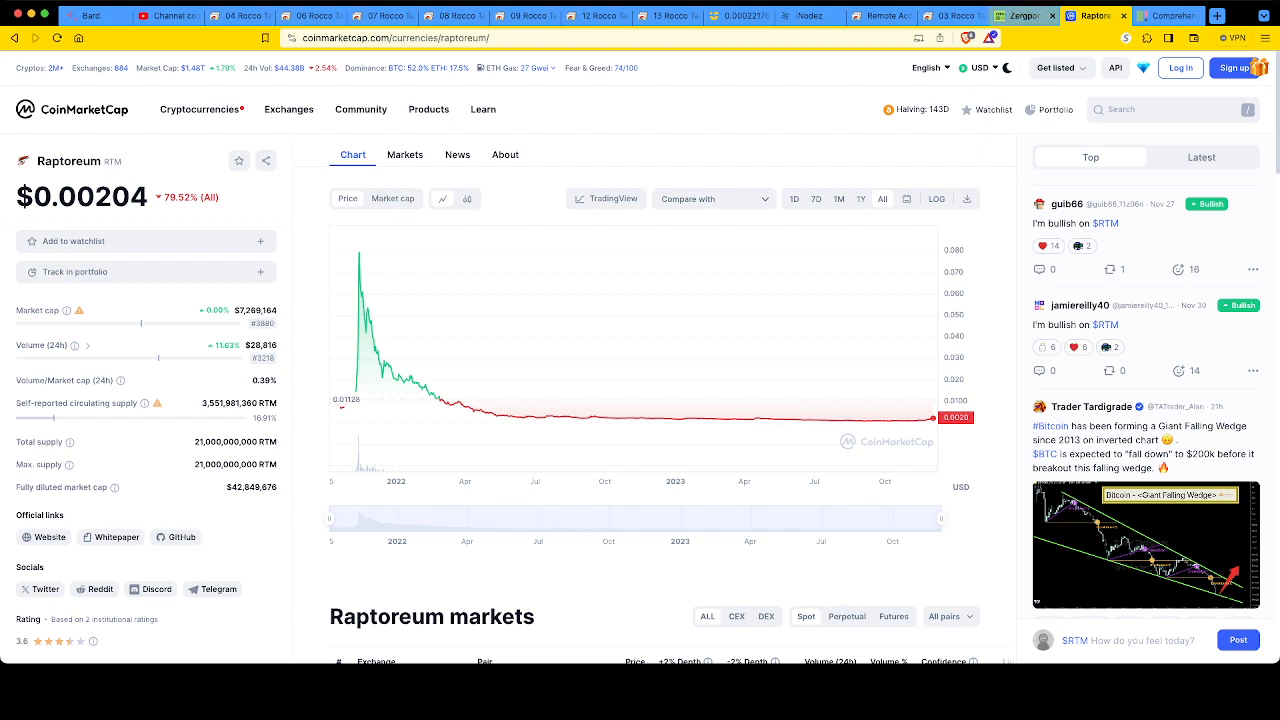
click(1010, 16)
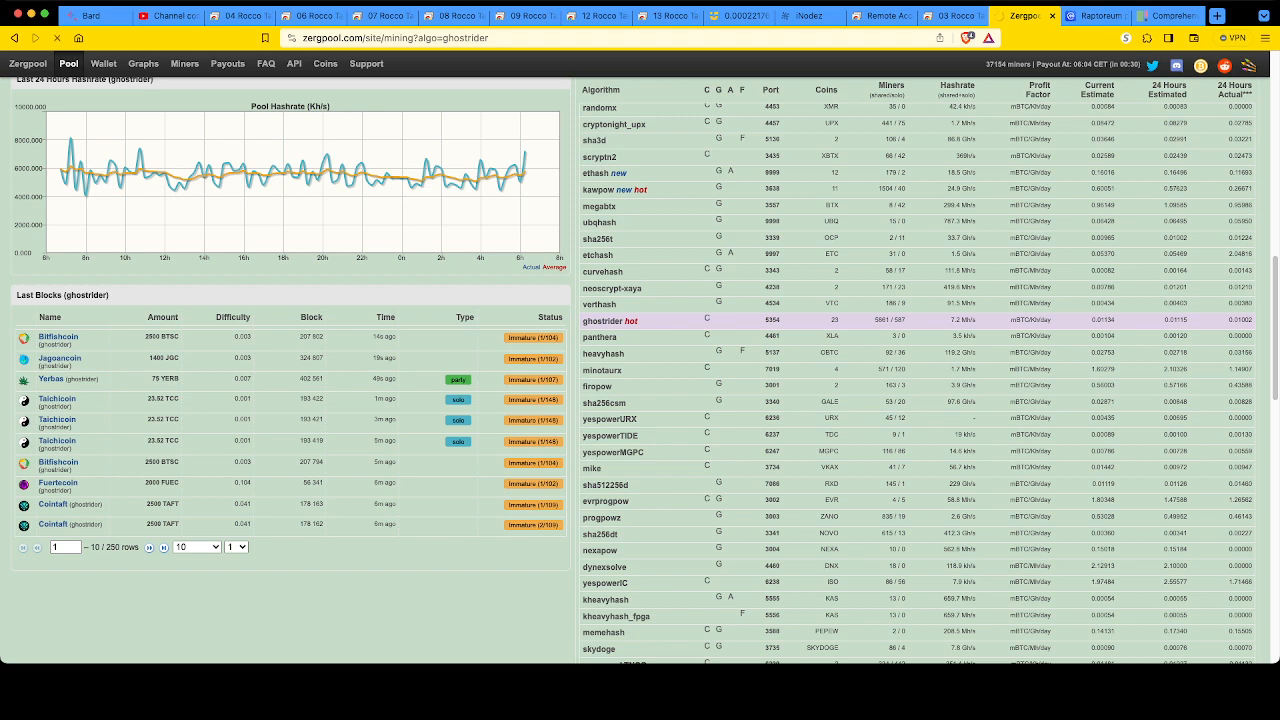
Generate a North America ghostrider stratum command on Zergpool's home page, then move to iNodez stats.
click(27, 63)
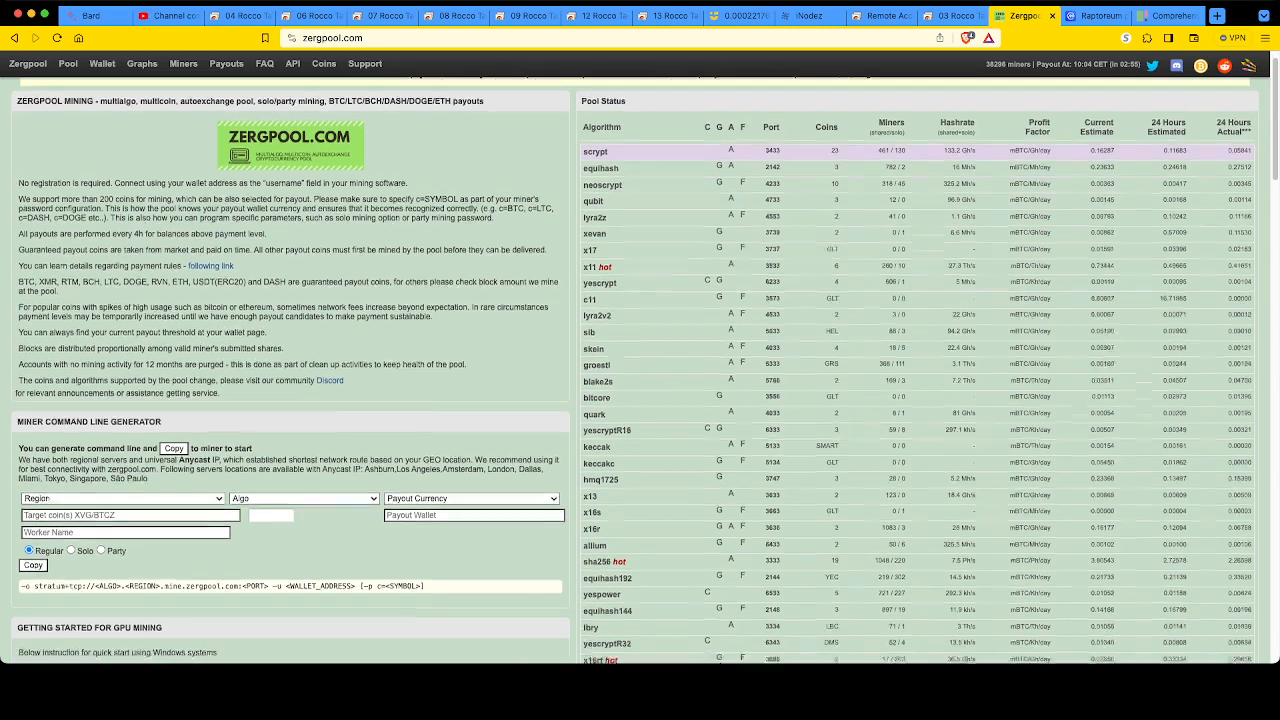
scroll(down, 3)
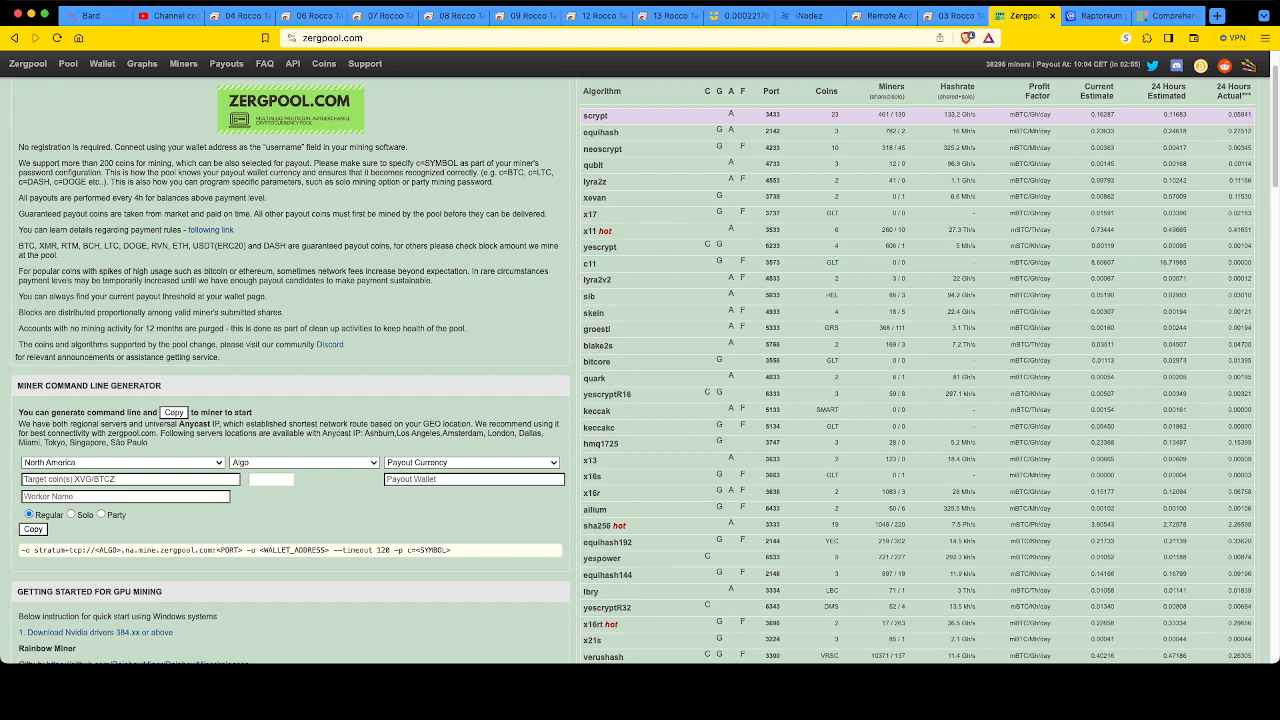
click(303, 462)
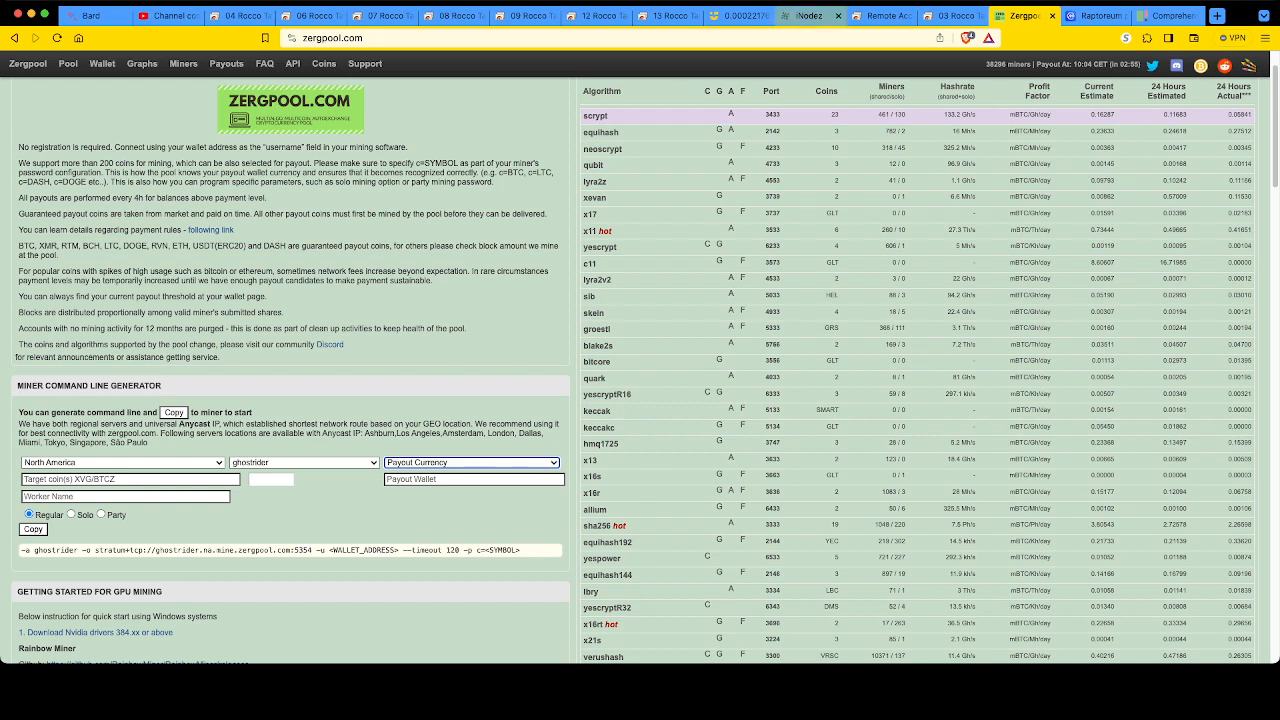
click(808, 15)
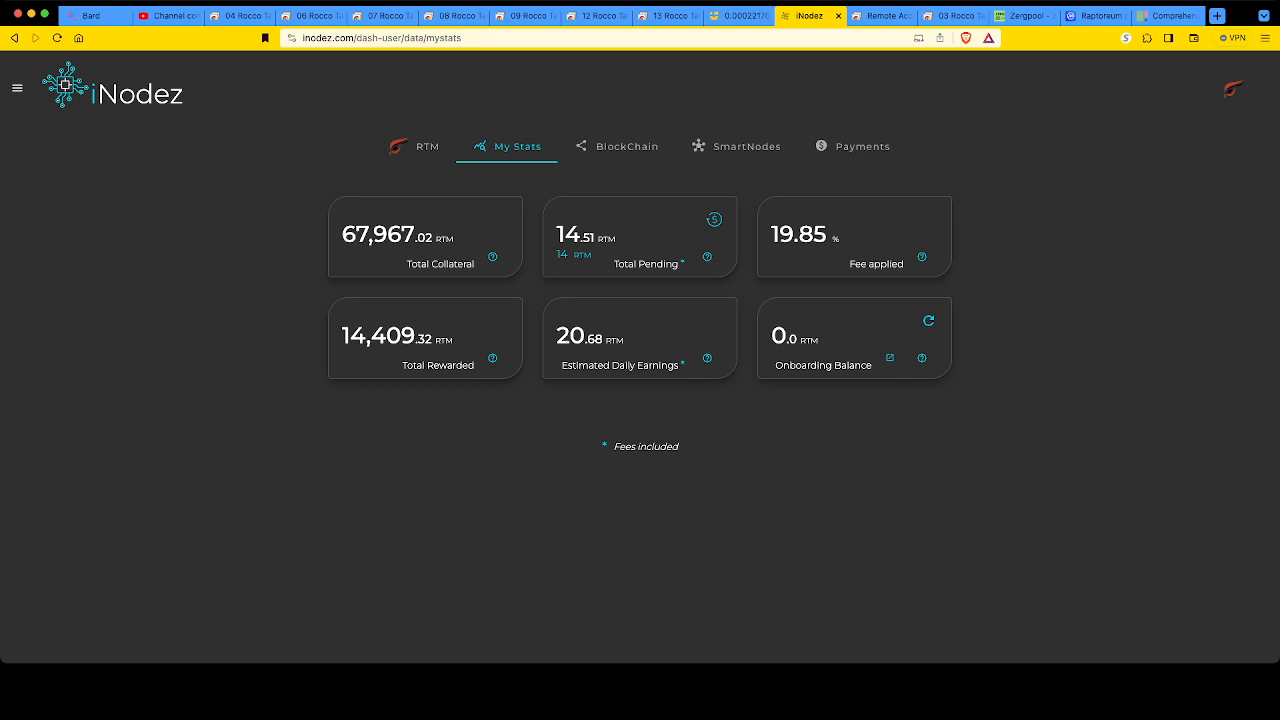
click(414, 146)
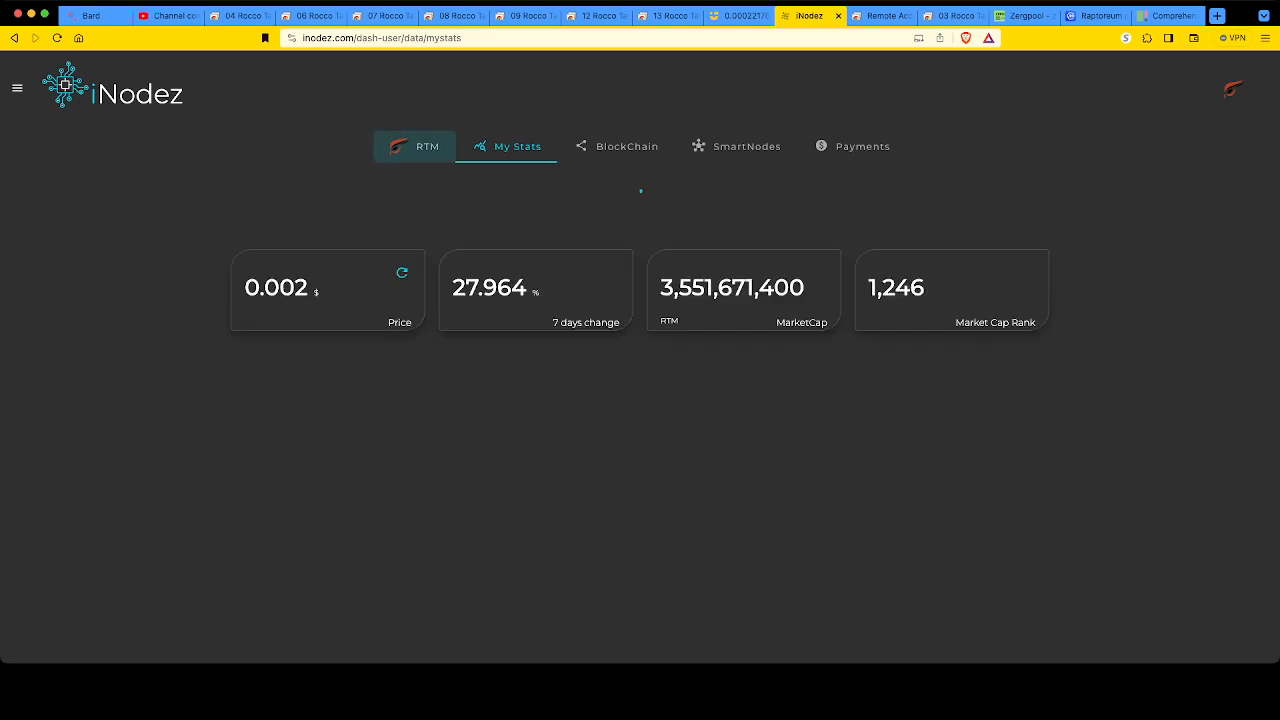
click(413, 146)
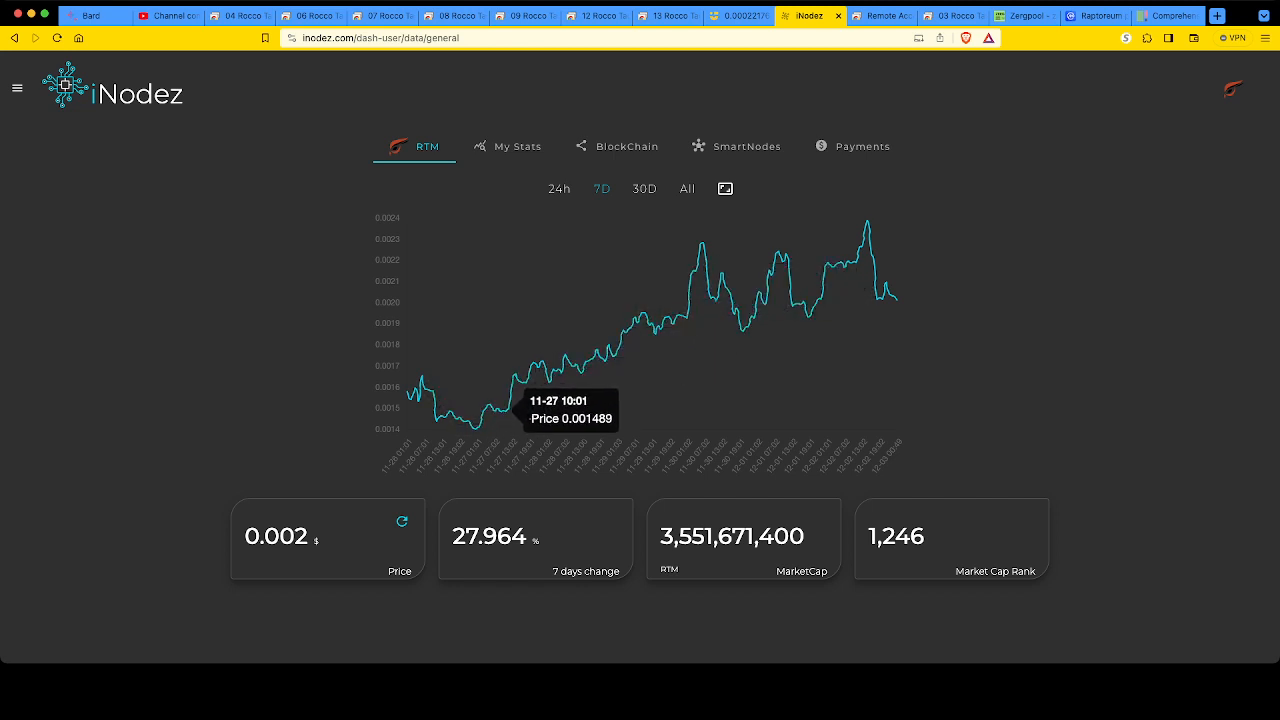
mouse_move(480, 400)
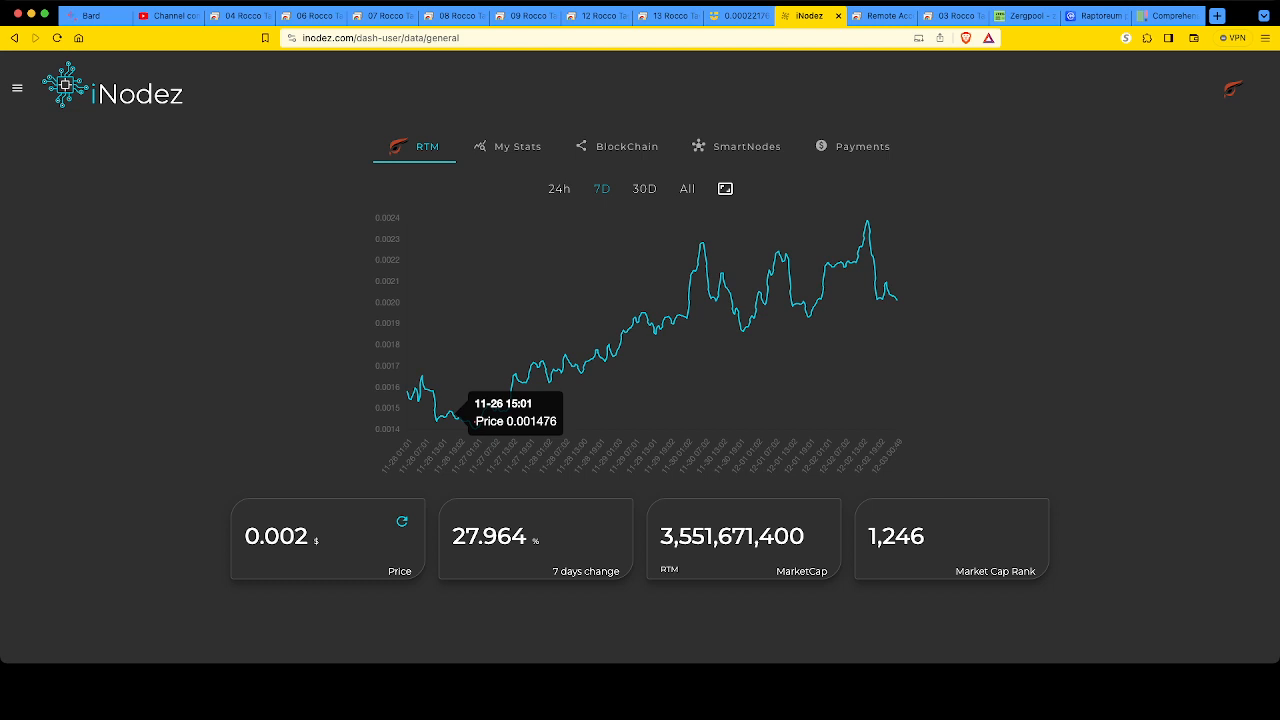
click(644, 189)
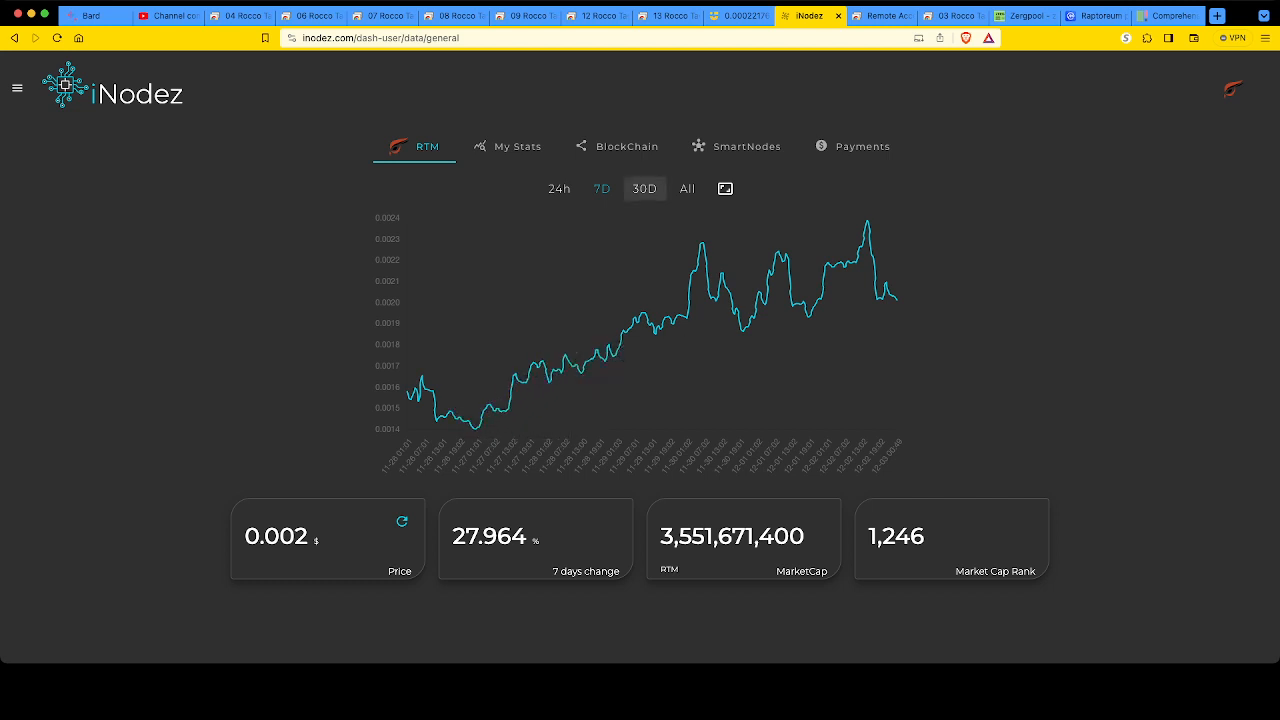
click(687, 188)
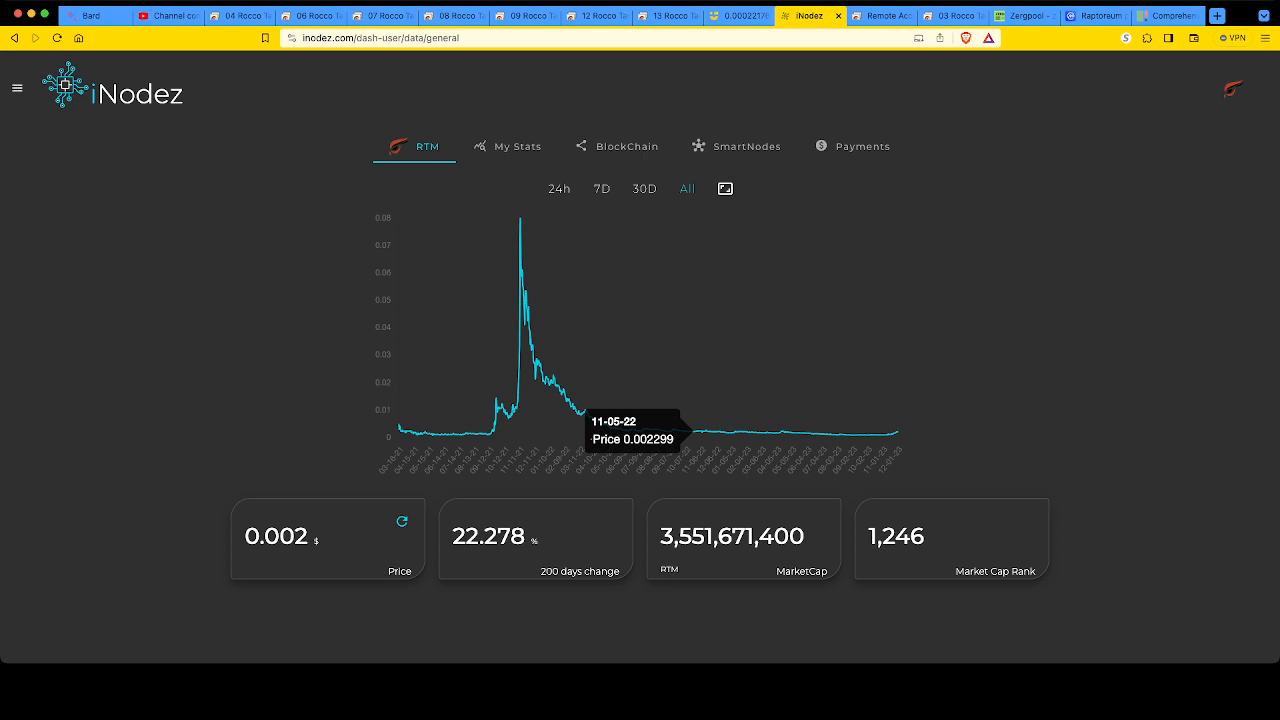
mouse_move(518, 146)
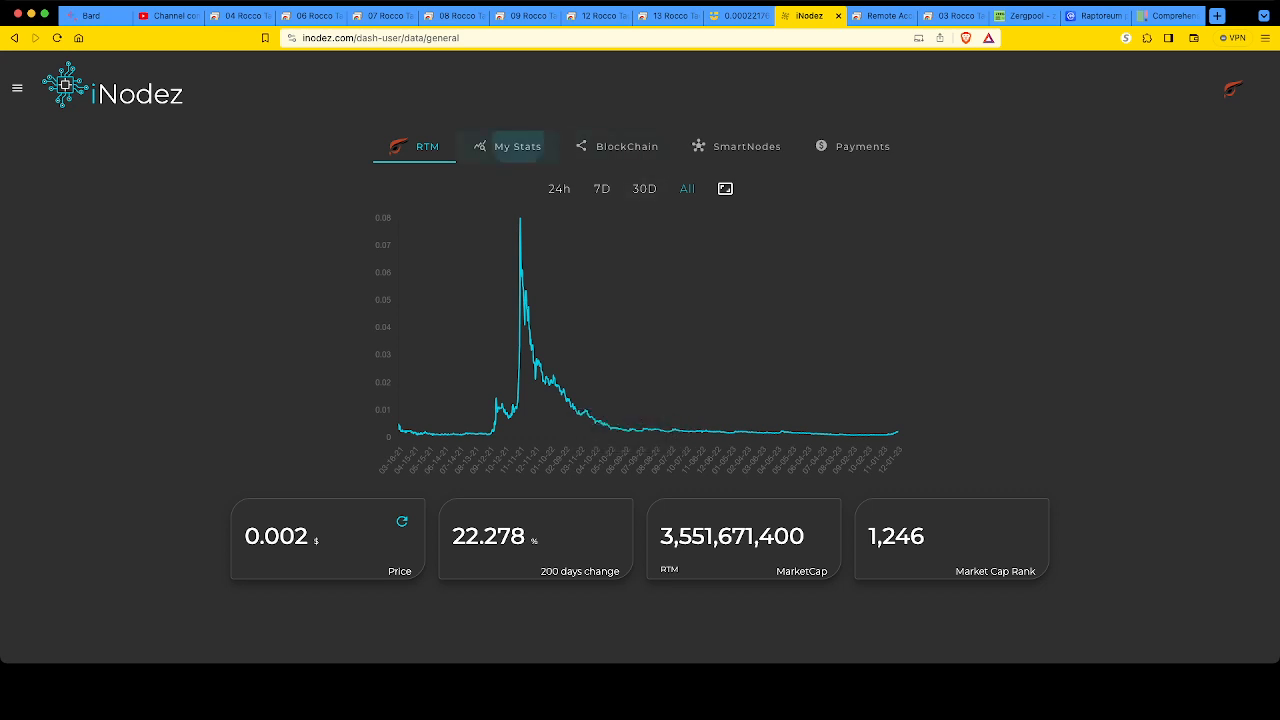
click(517, 146)
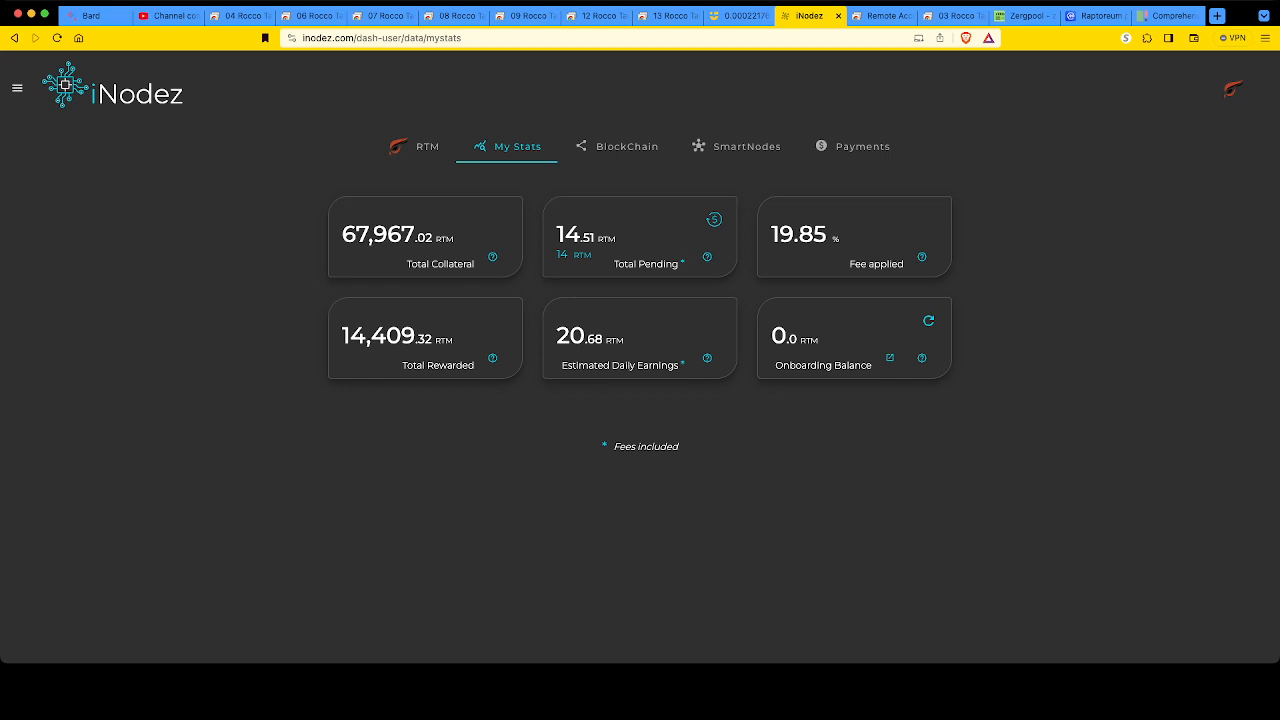
View the iNodez Achievements page with the 19.85% fee and scroll through all fee-reduction entries.
click(17, 88)
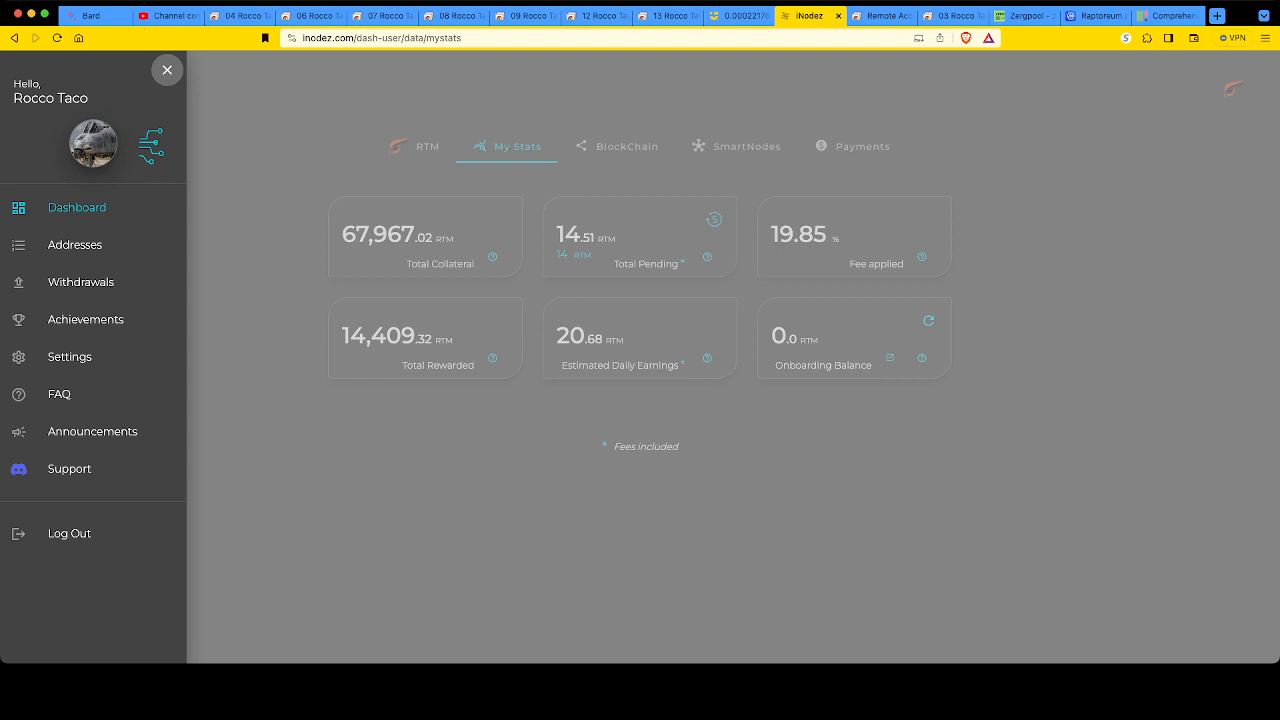
click(85, 319)
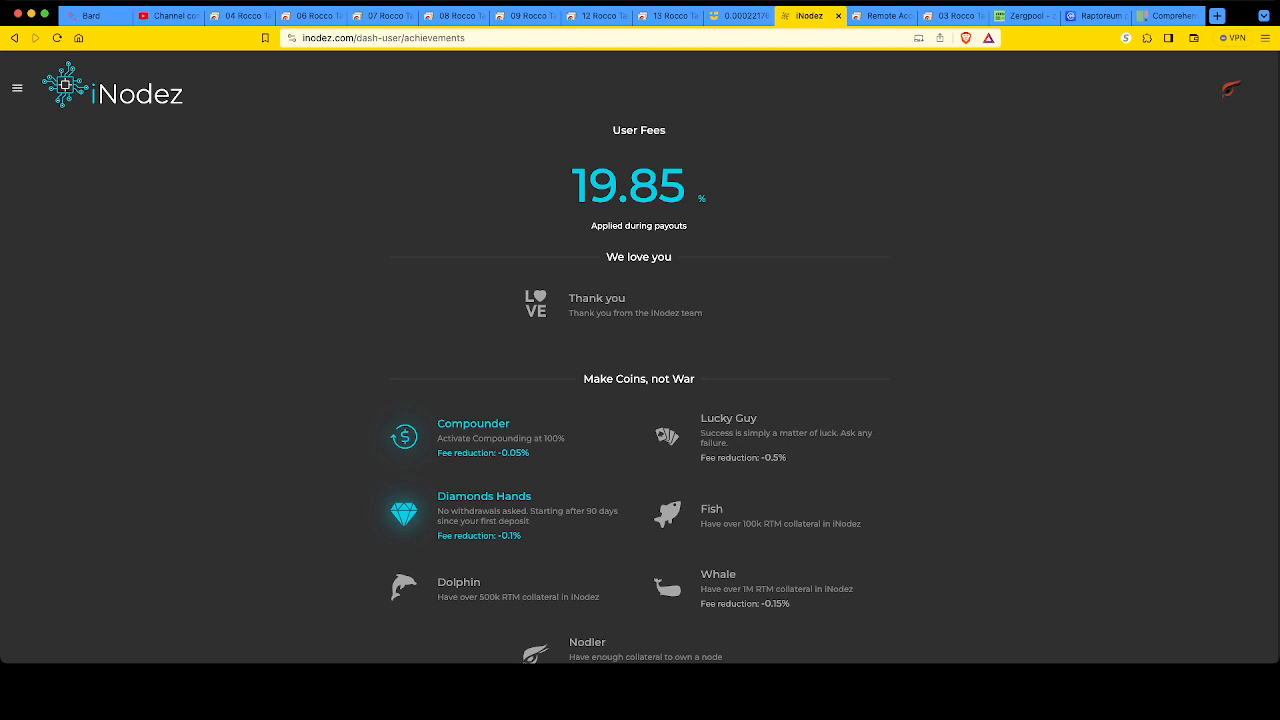
scroll(down, 3)
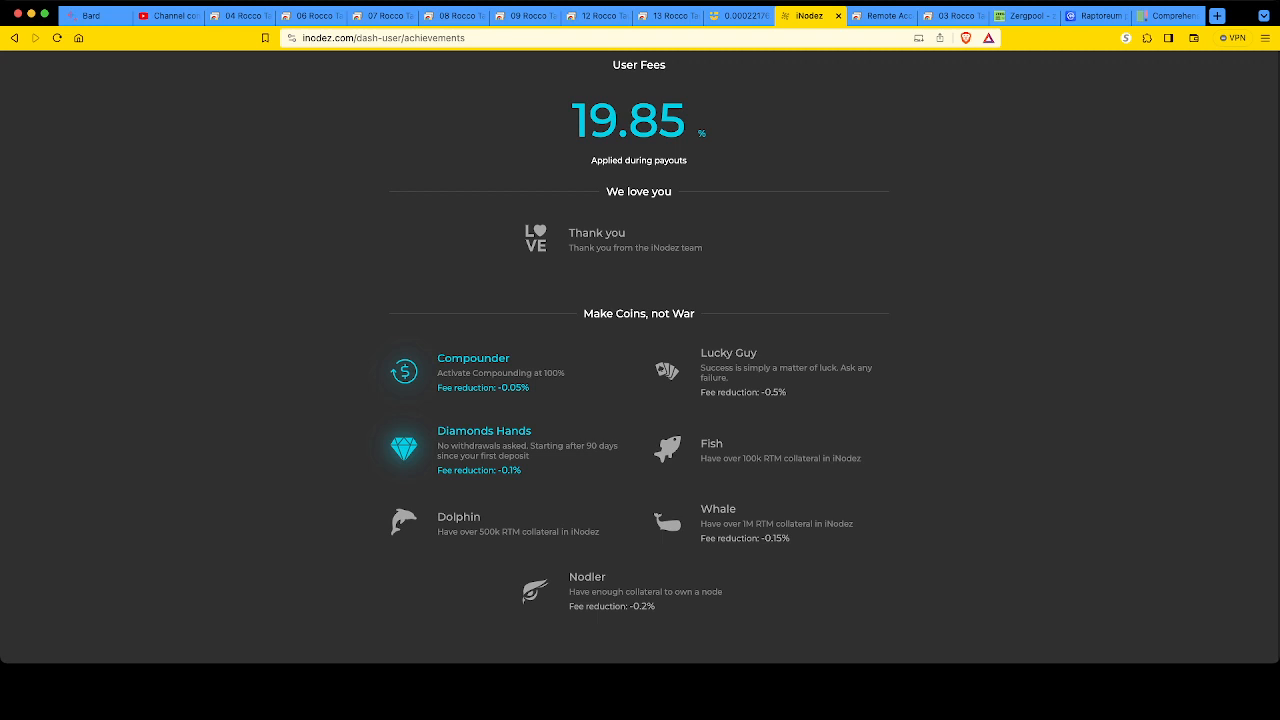
scroll(down, 3)
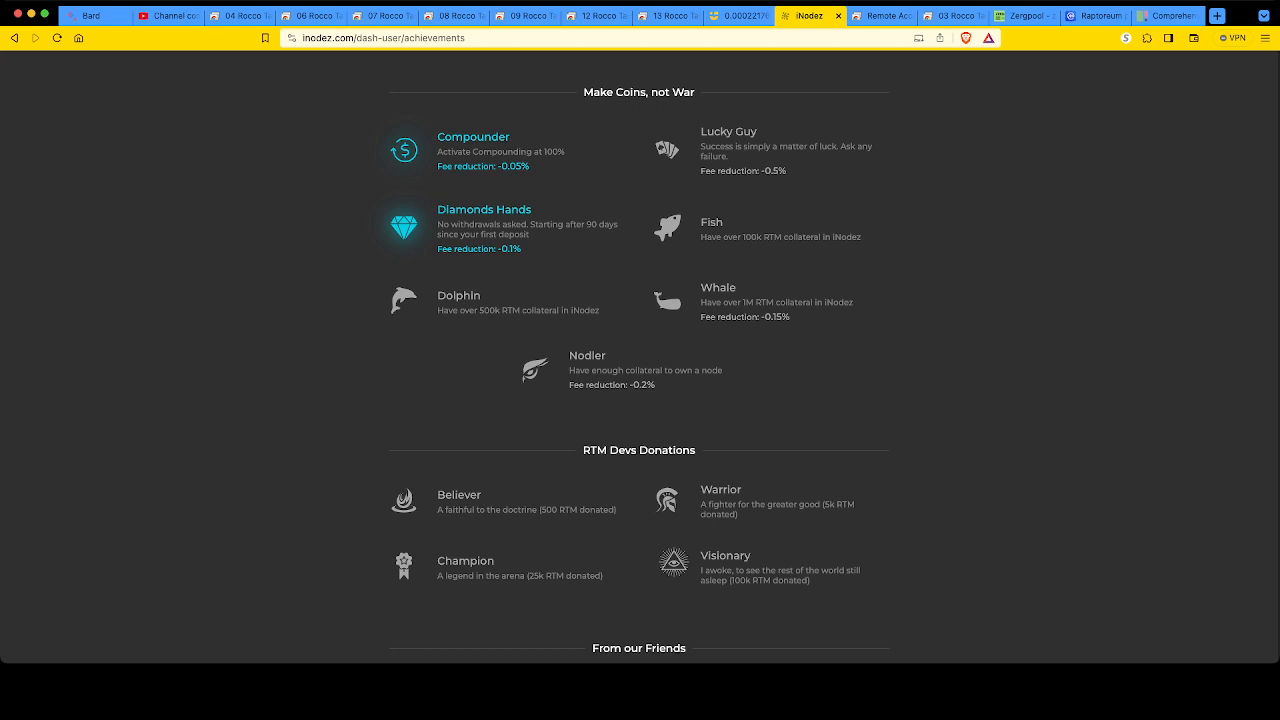
scroll(down, 3)
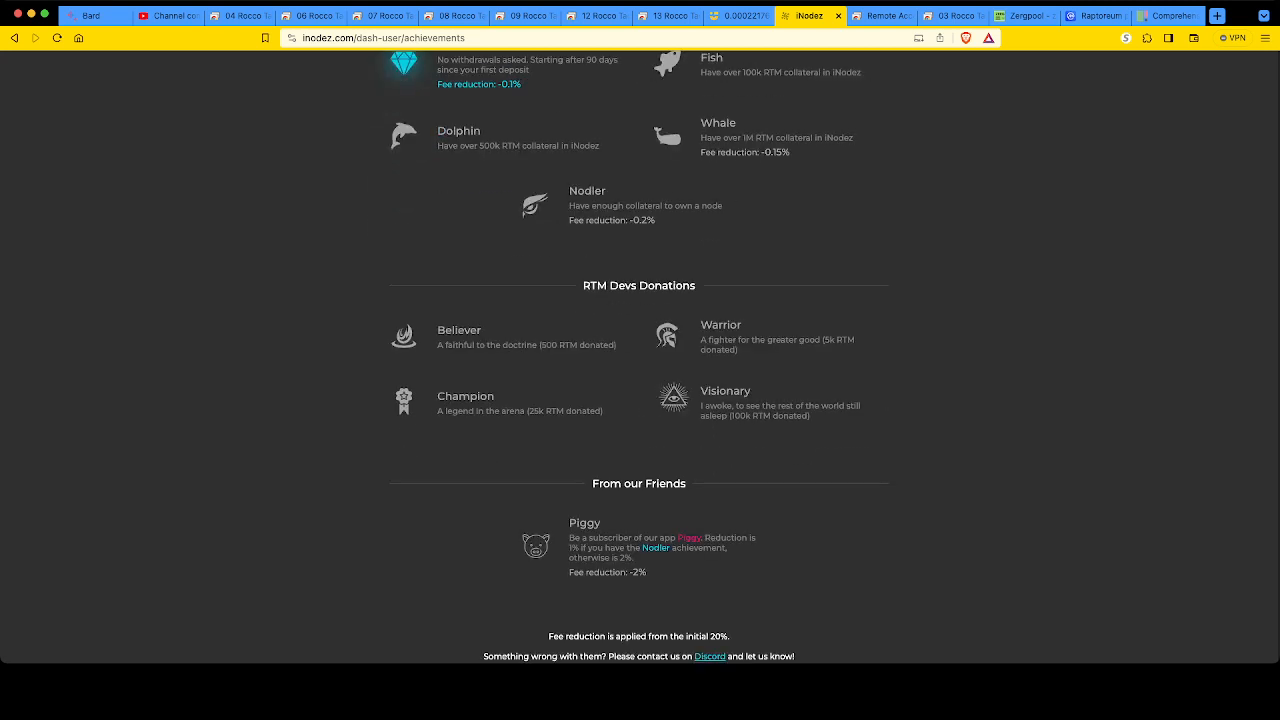
scroll(down, 3)
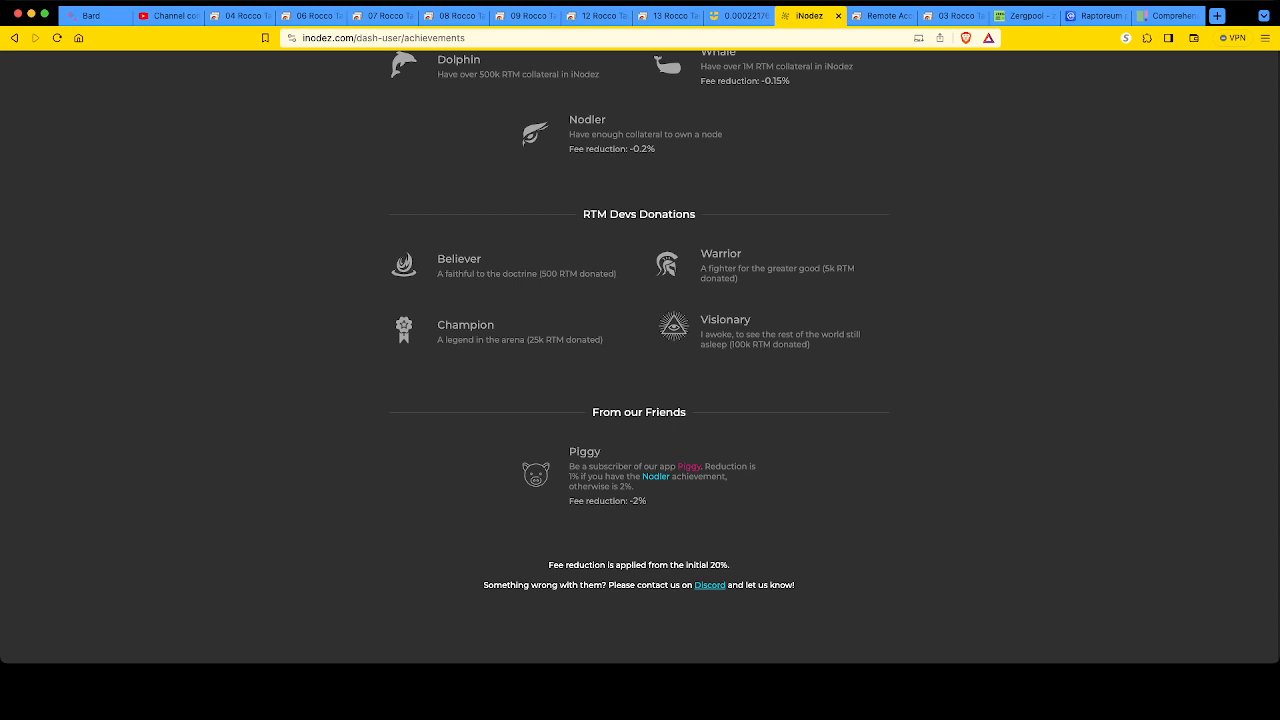
scroll(down, 3)
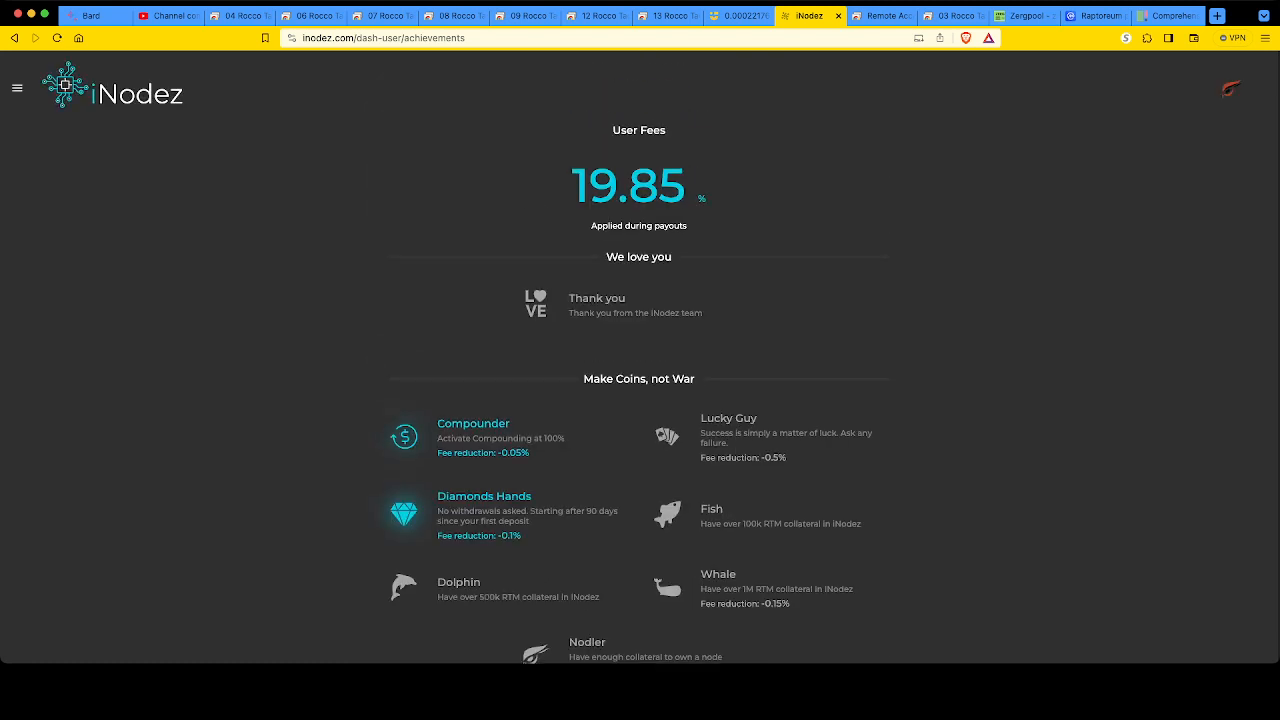
Return to My Stats showing 67,967.02 RTM collateral, 14,409.32 RTM rewarded and 20.68 RTM daily.
click(16, 88)
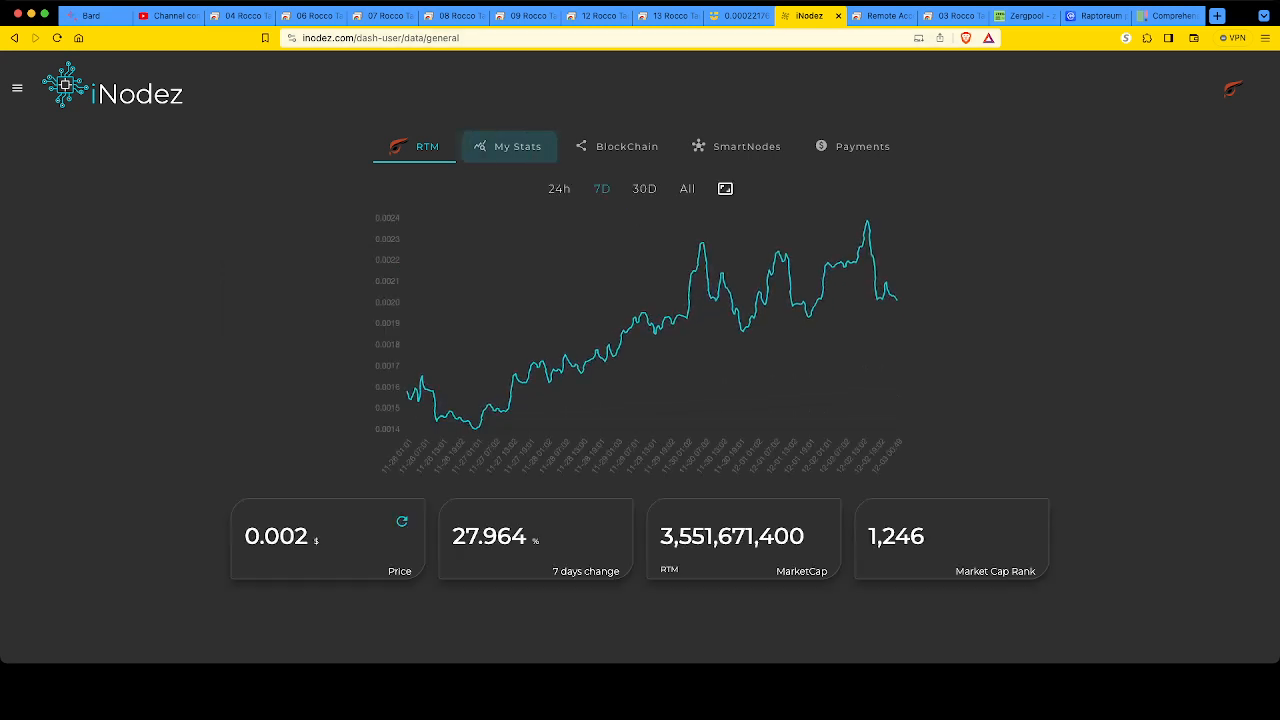
click(509, 146)
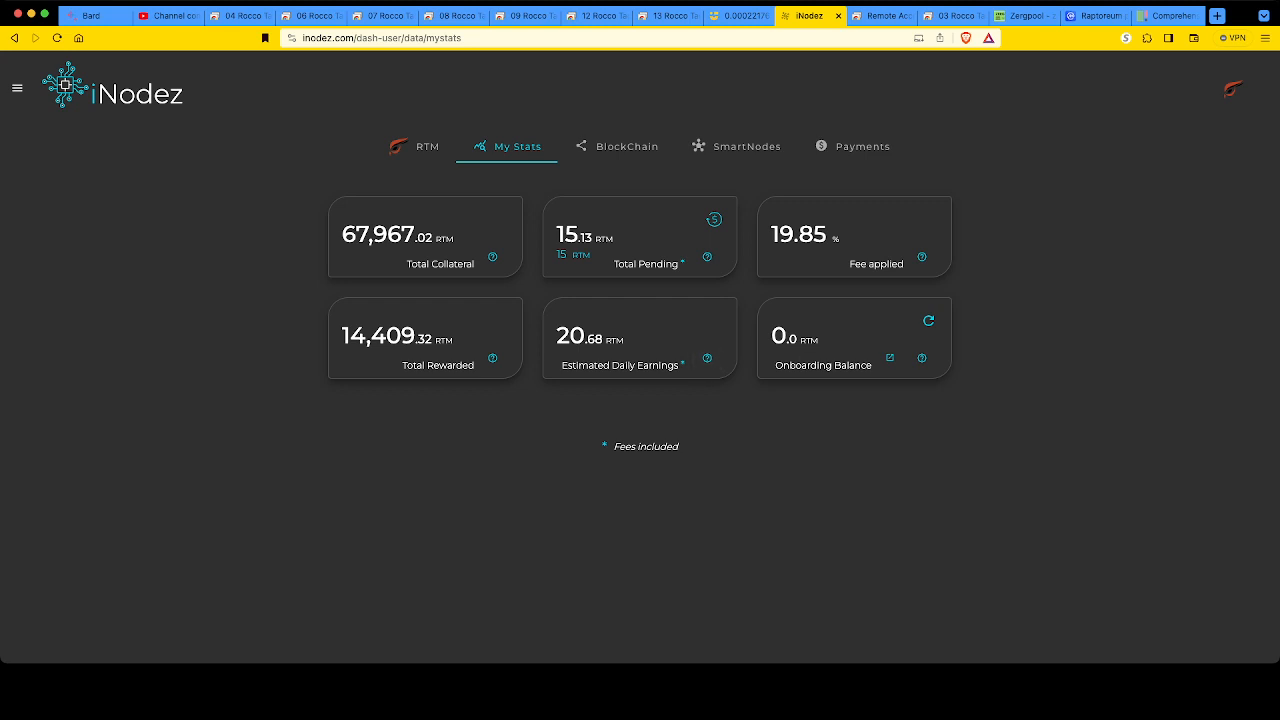
mouse_move(707, 257)
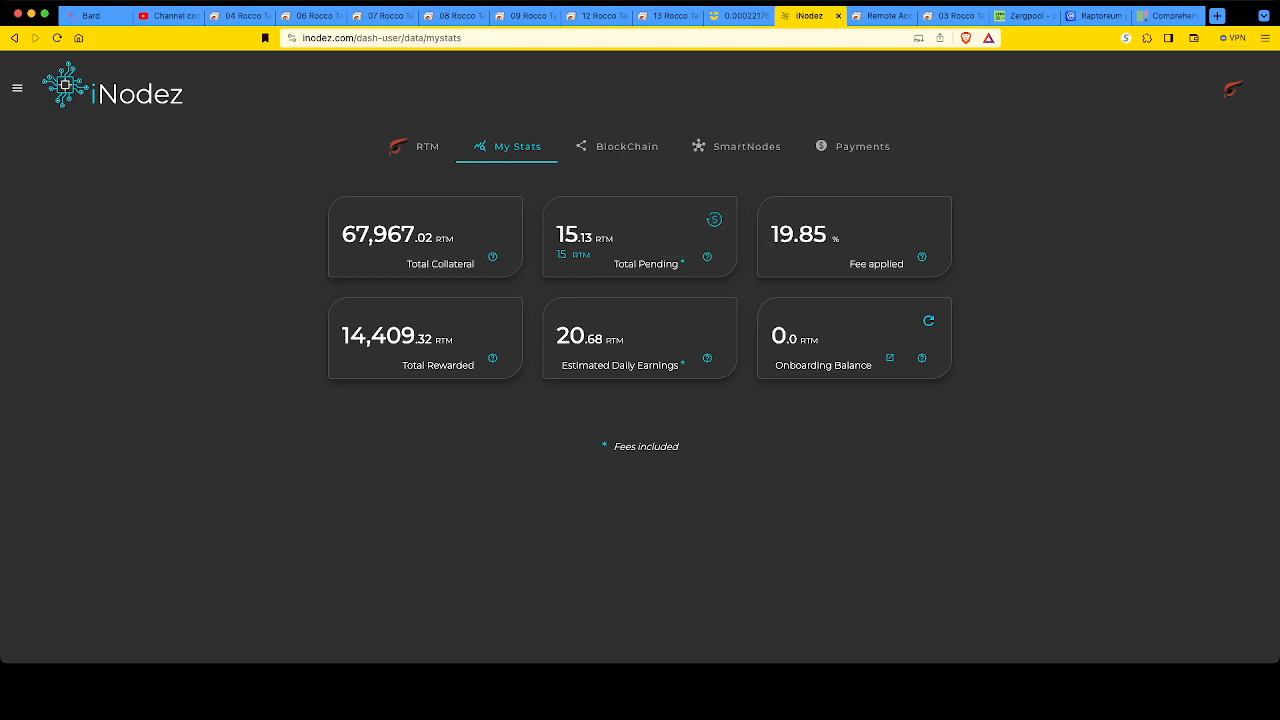
mouse_move(707, 257)
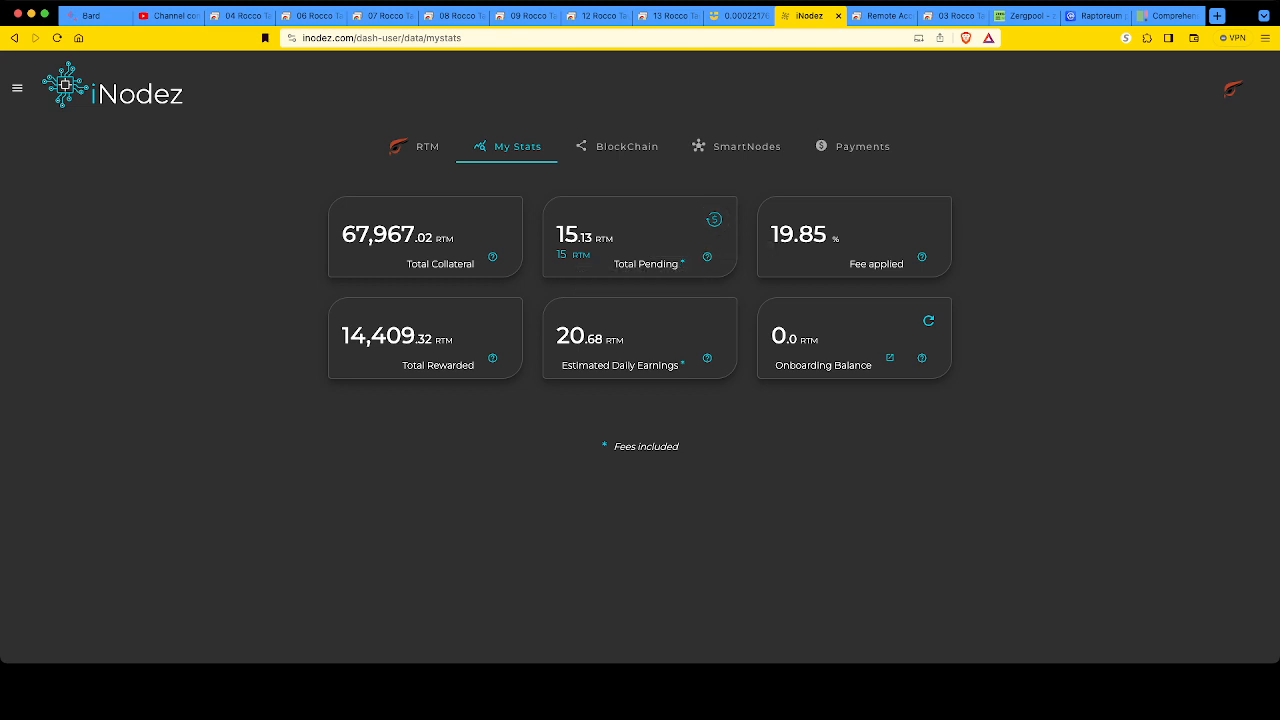
mouse_move(707, 257)
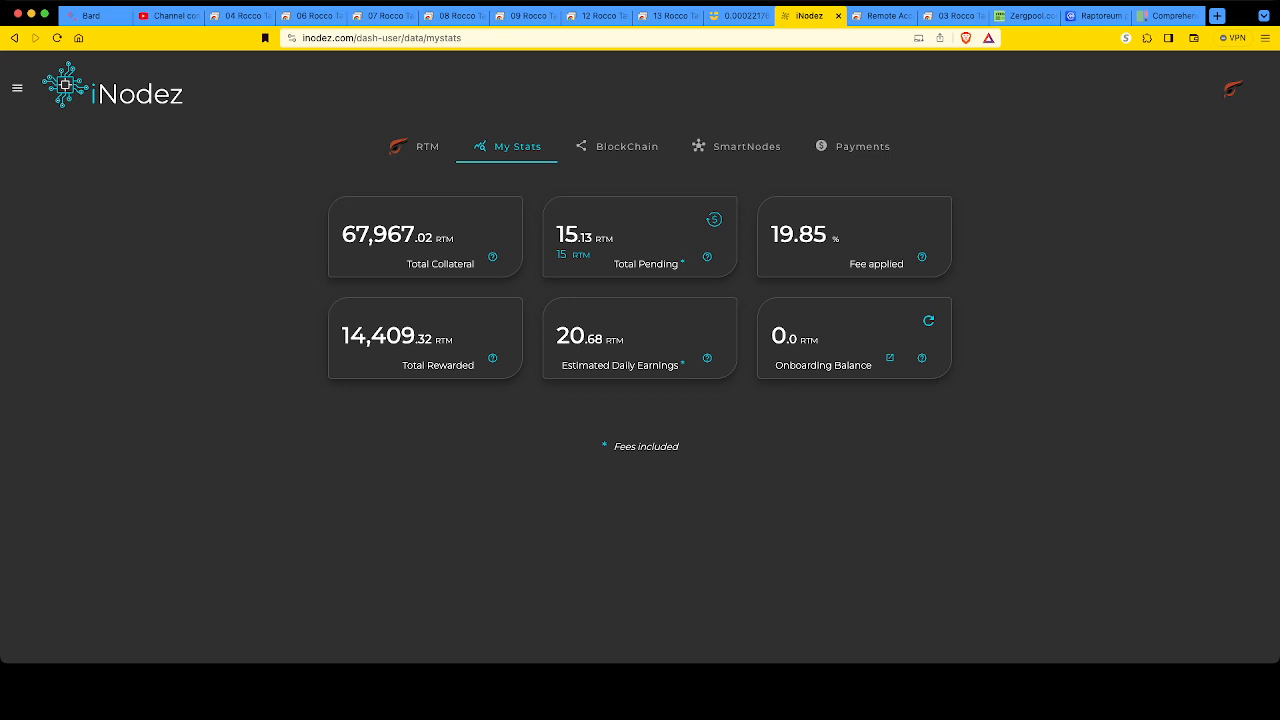
In the remote xmrig-6.16.2 folder, look over the start script, xmrig app and ghostrider batch files.
click(240, 15)
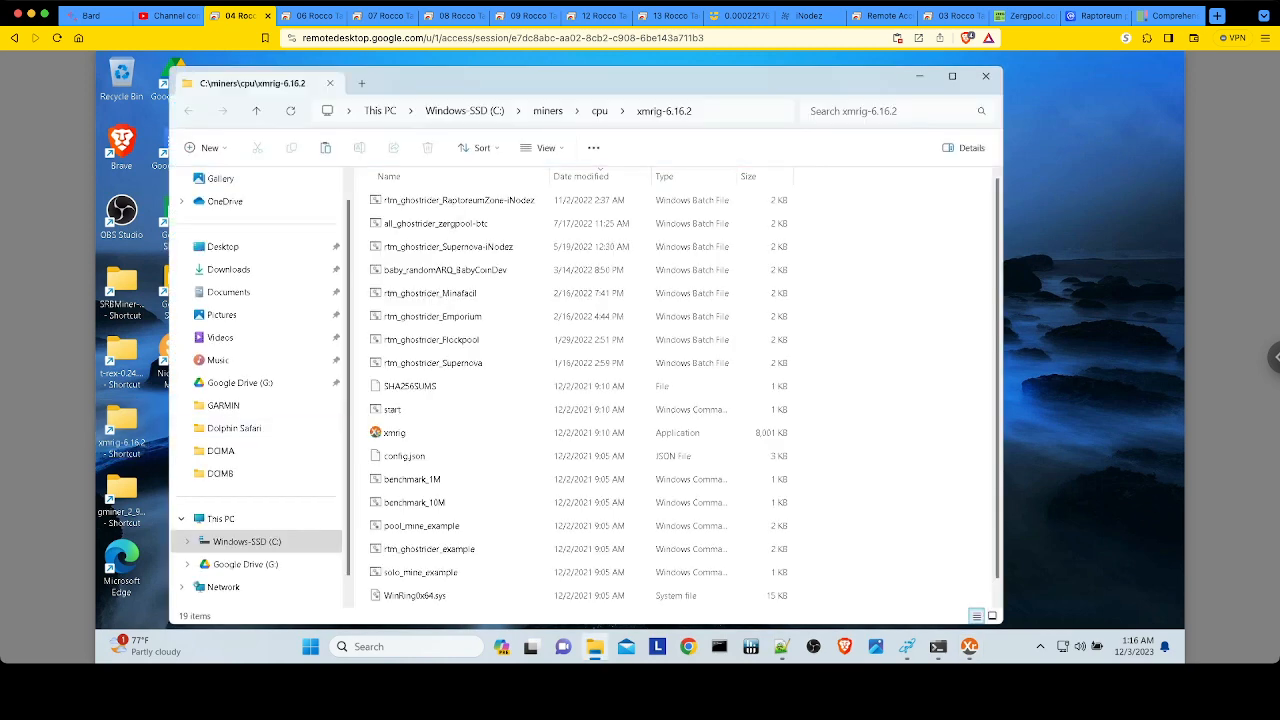
click(392, 409)
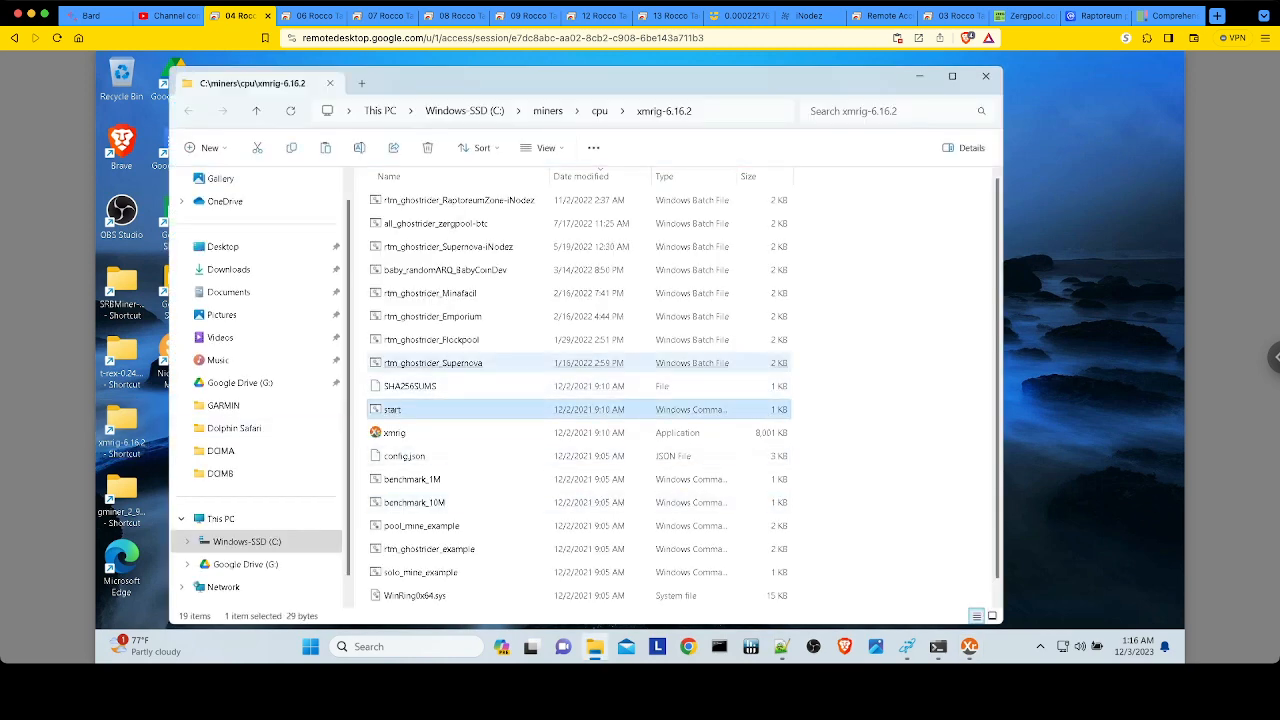
click(394, 432)
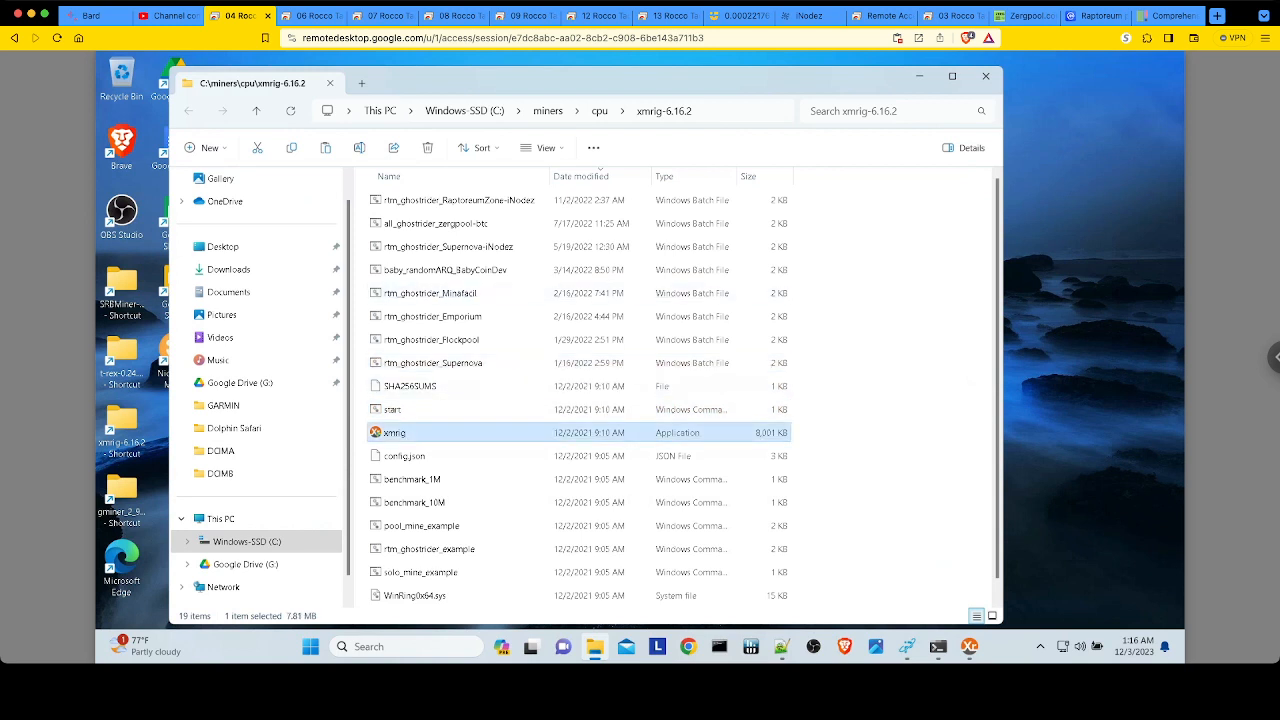
click(459, 200)
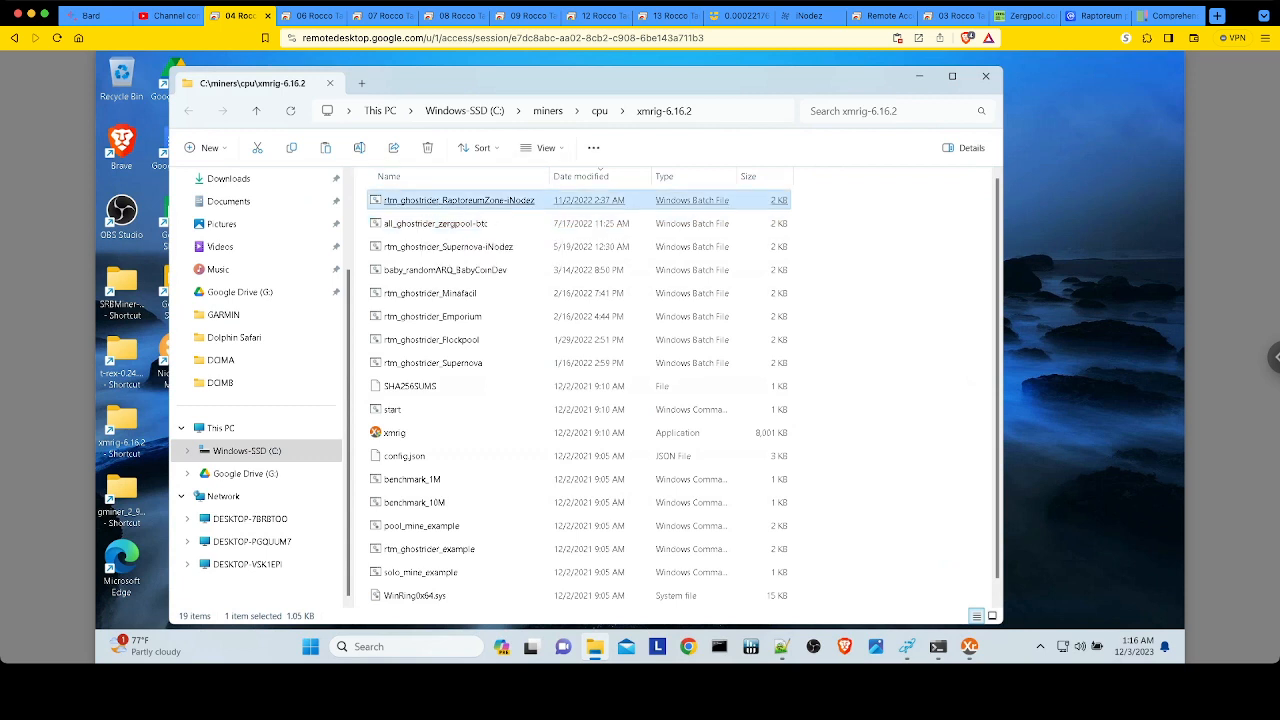
click(447, 246)
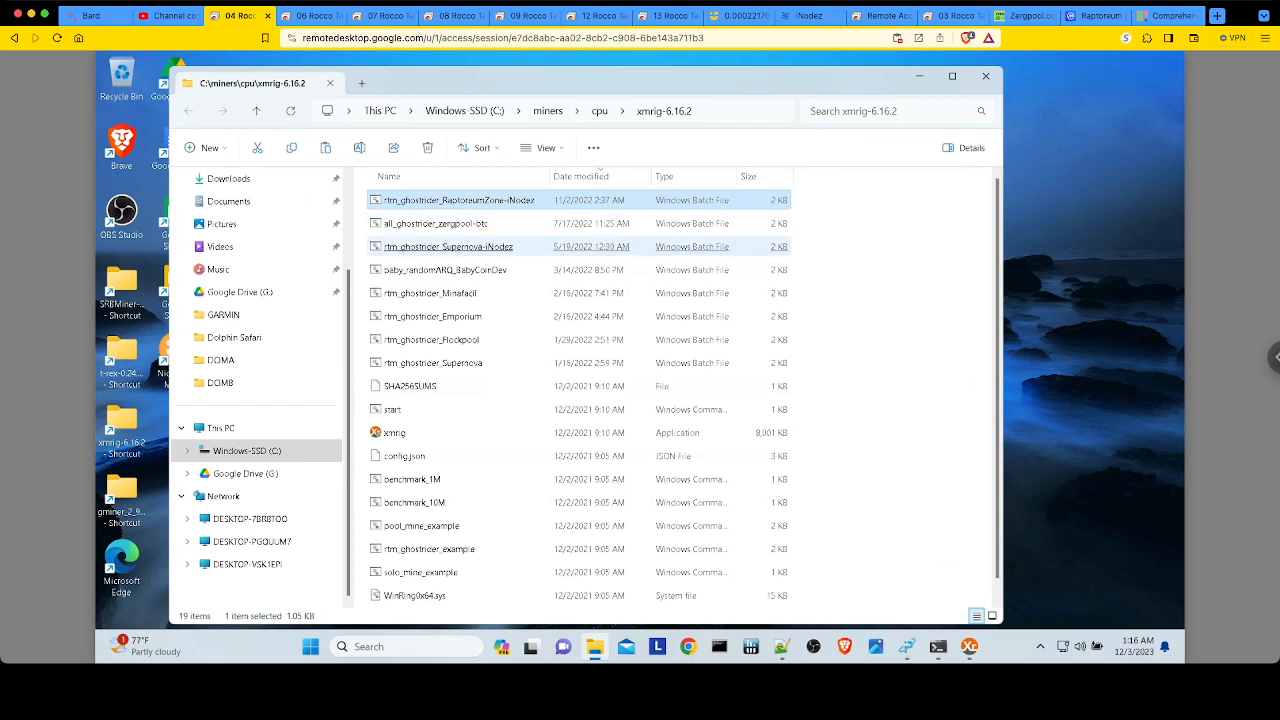
click(445, 269)
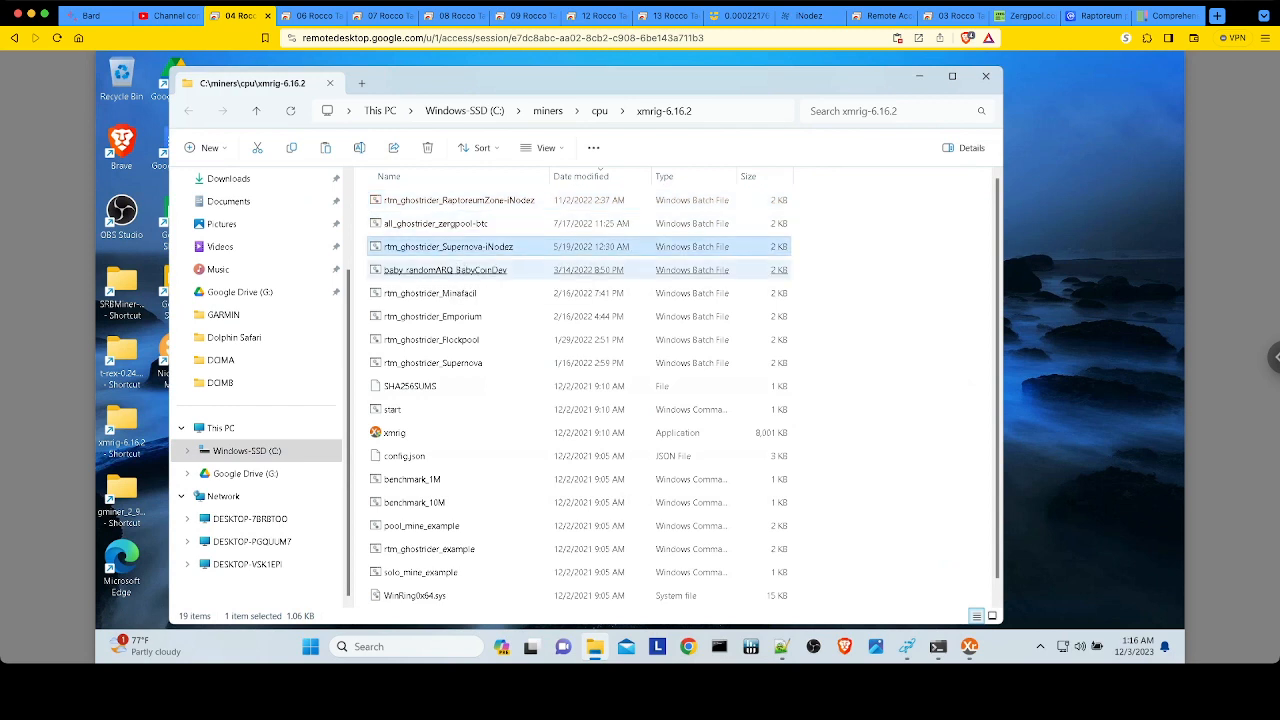
click(430, 293)
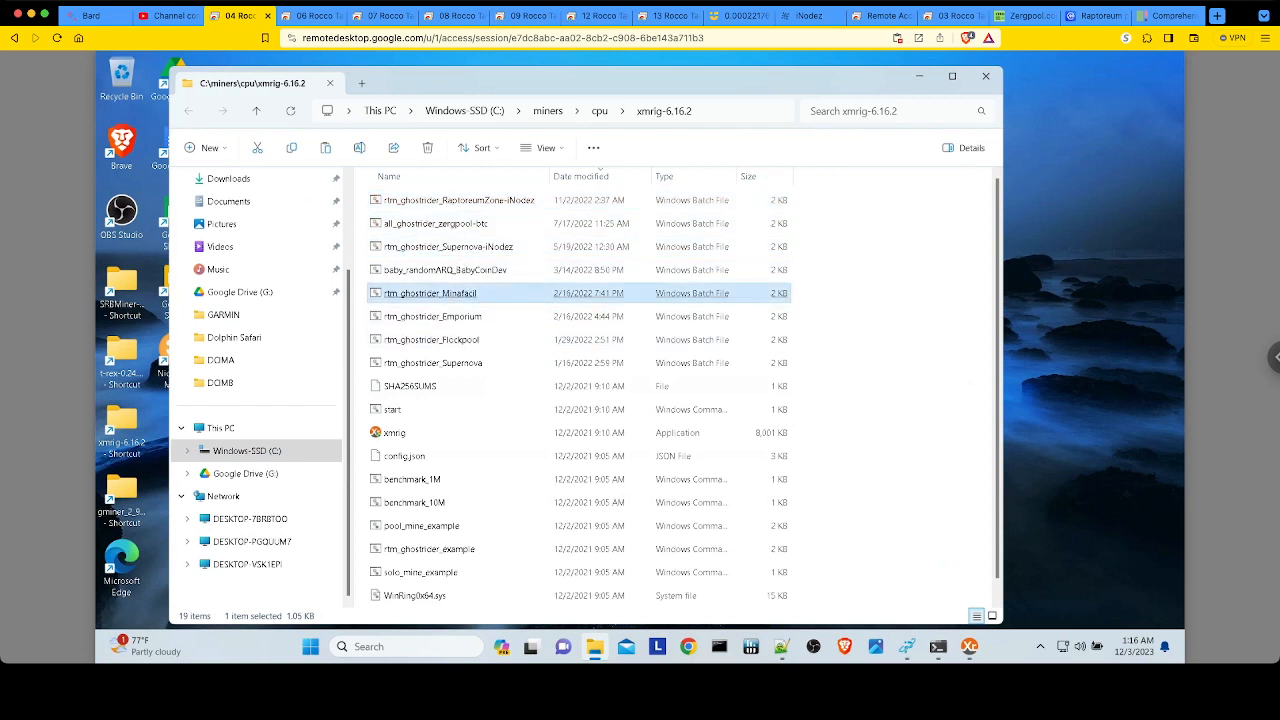
mouse_move(430, 293)
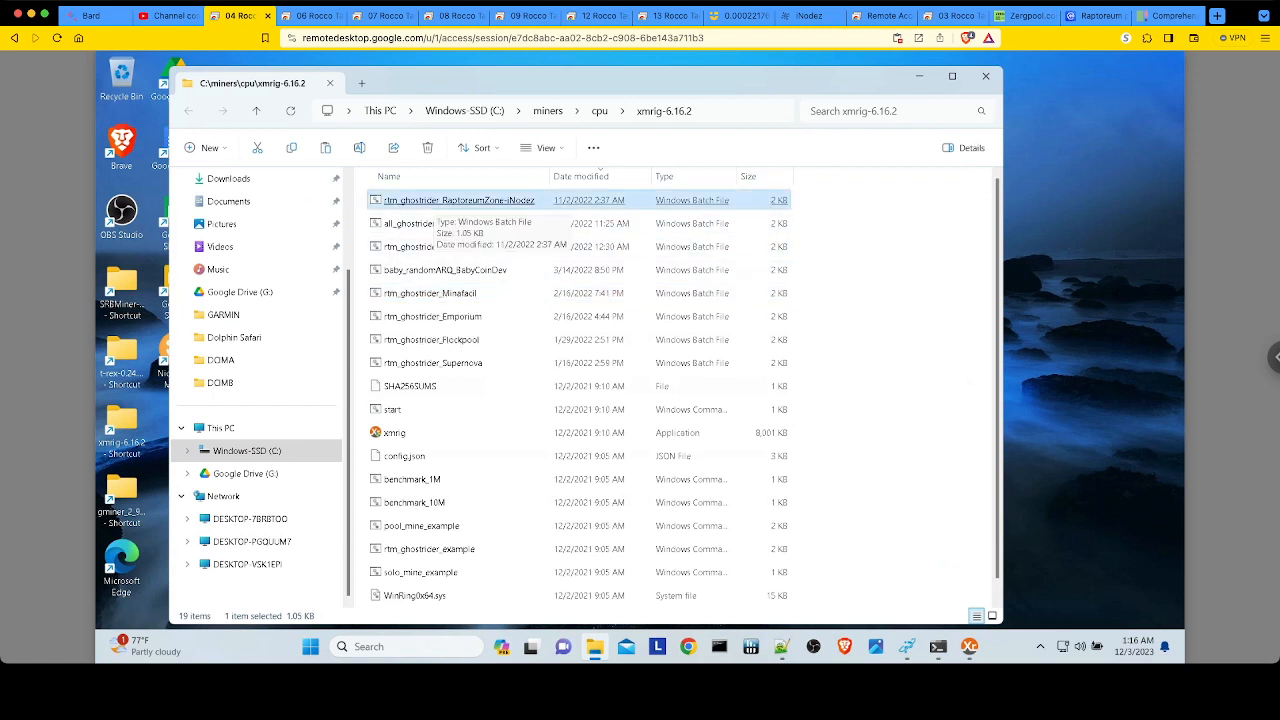
Open rtm_ghostrider_RaptoreumZone-iNodez.bat in Notepad++ showing the usa-east.raptoreum.zone:3333 command.
right_click(460, 200)
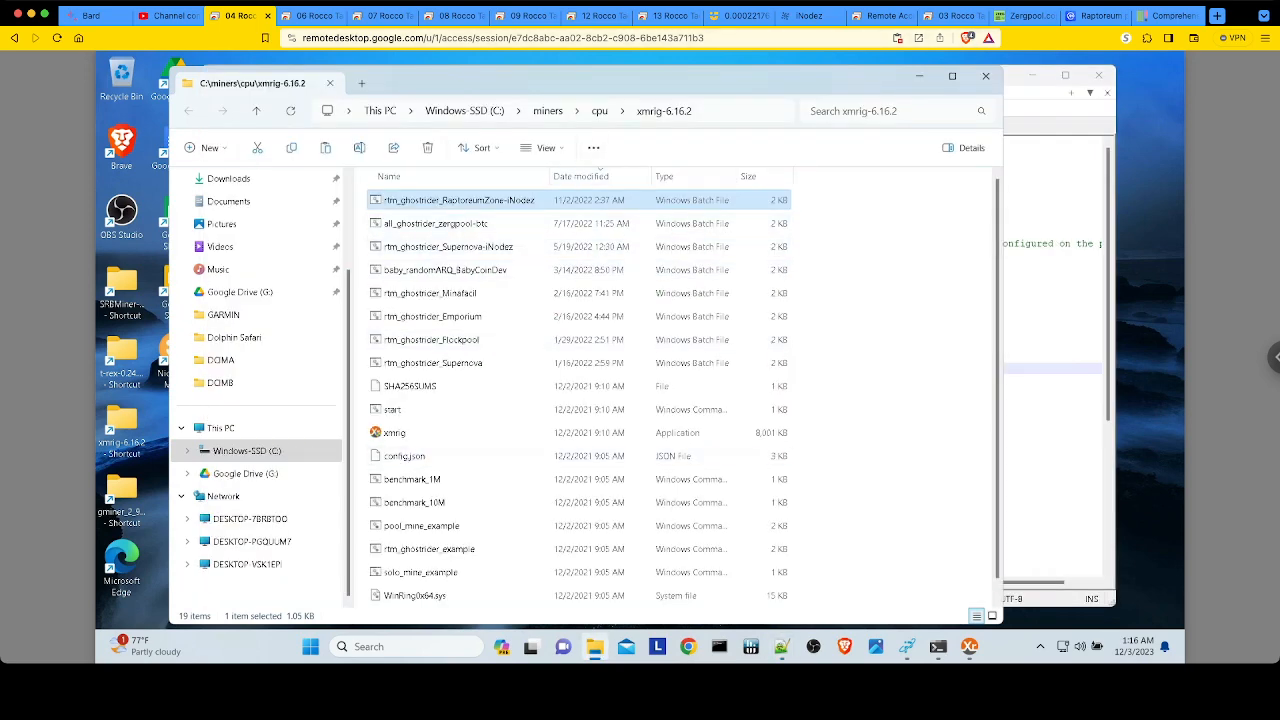
double_click(459, 200)
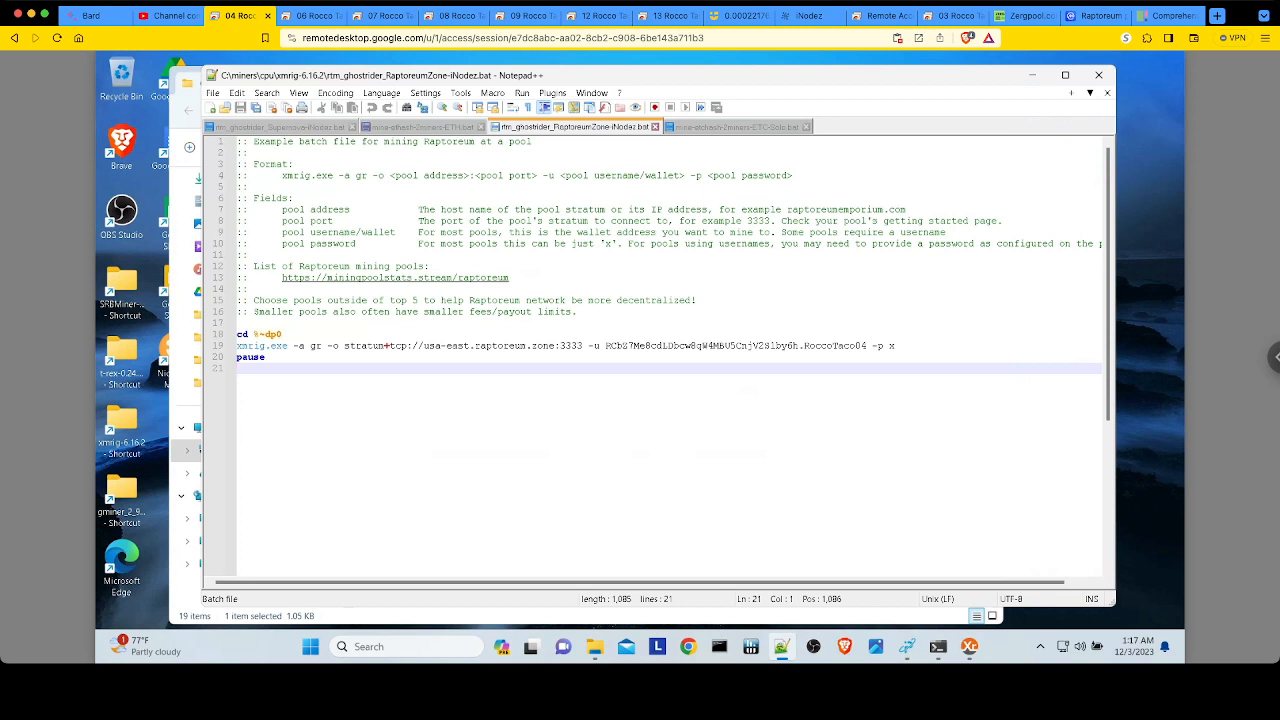
Close Notepad++ and File Explorer, leaving the XMRig 6.16.2 console with accepted shares visible.
drag(236, 345, 266, 357)
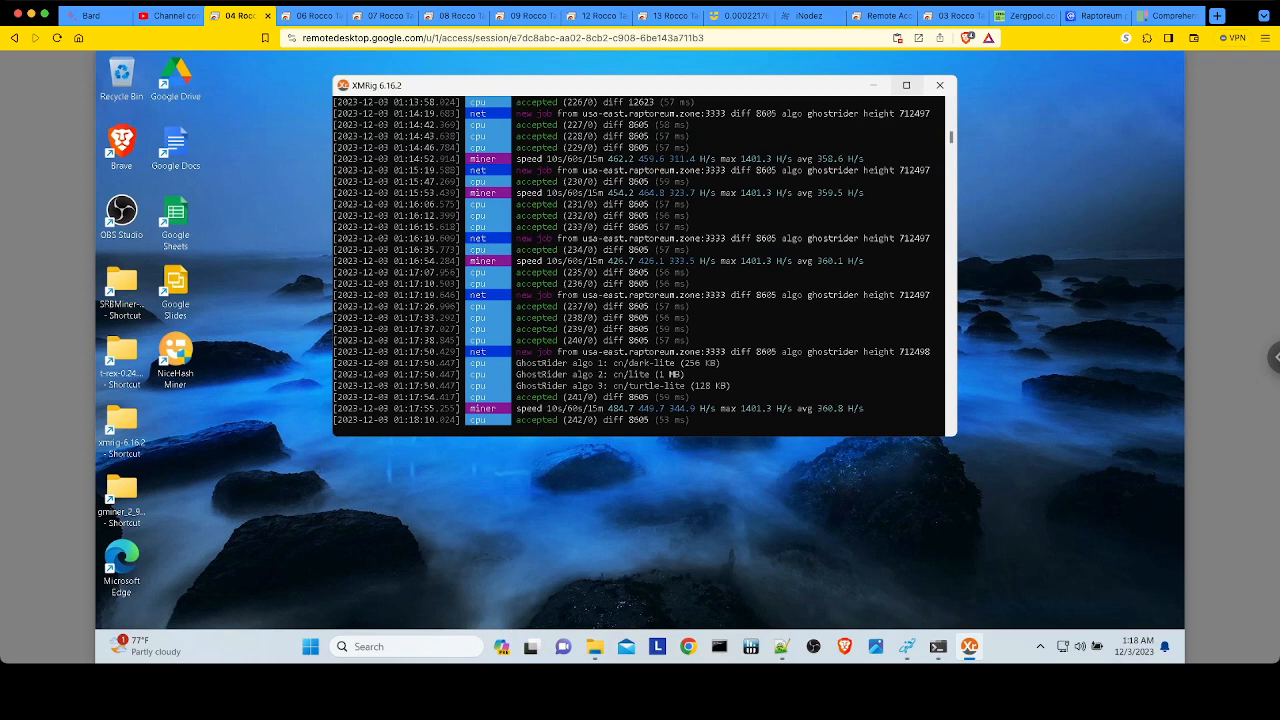
Leave the remote desktop for the iNodez My Stats page with 67,967.02 RTM collateral.
click(810, 16)
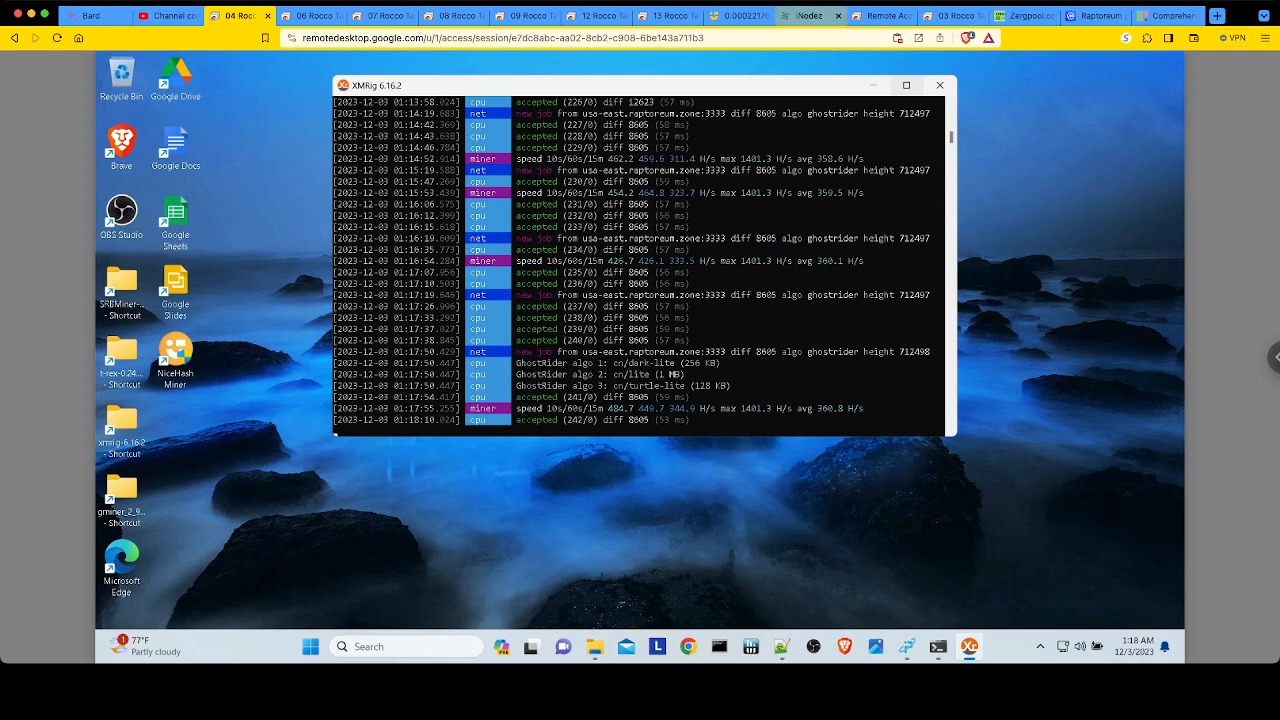
click(810, 15)
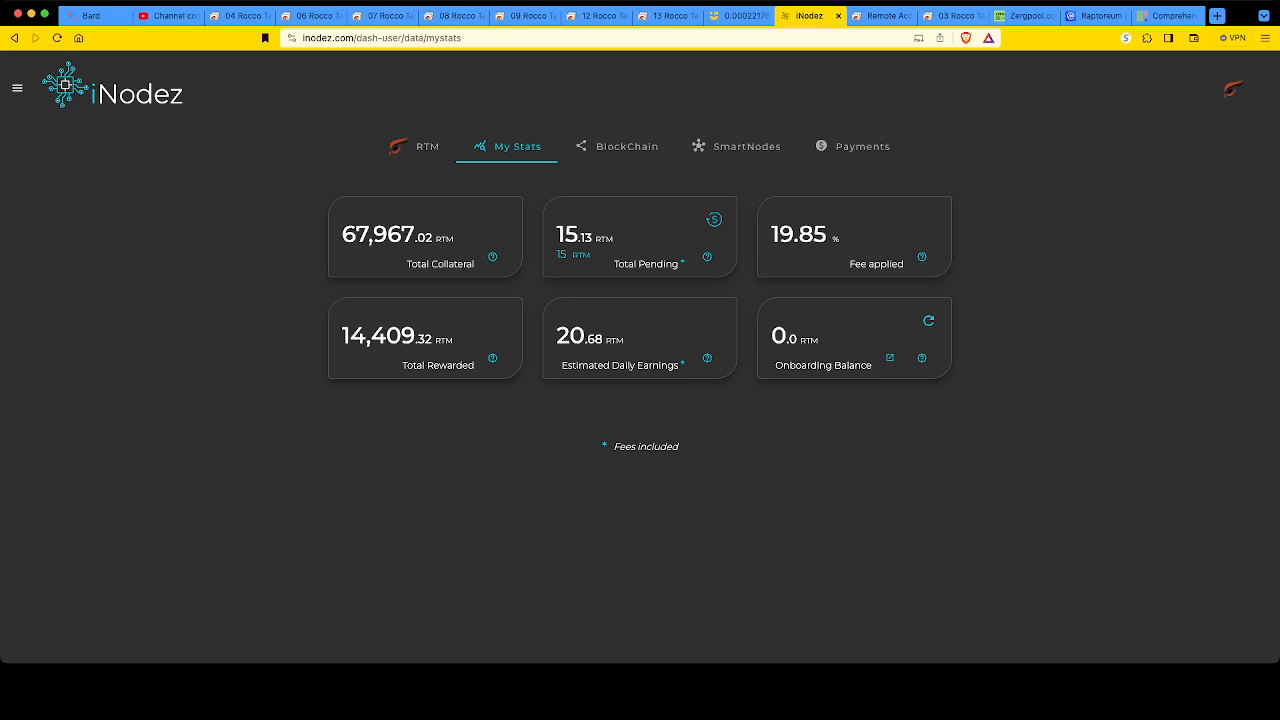
Open the iNodez SmartNodes section with its pool address field and Show Nodes option.
click(736, 146)
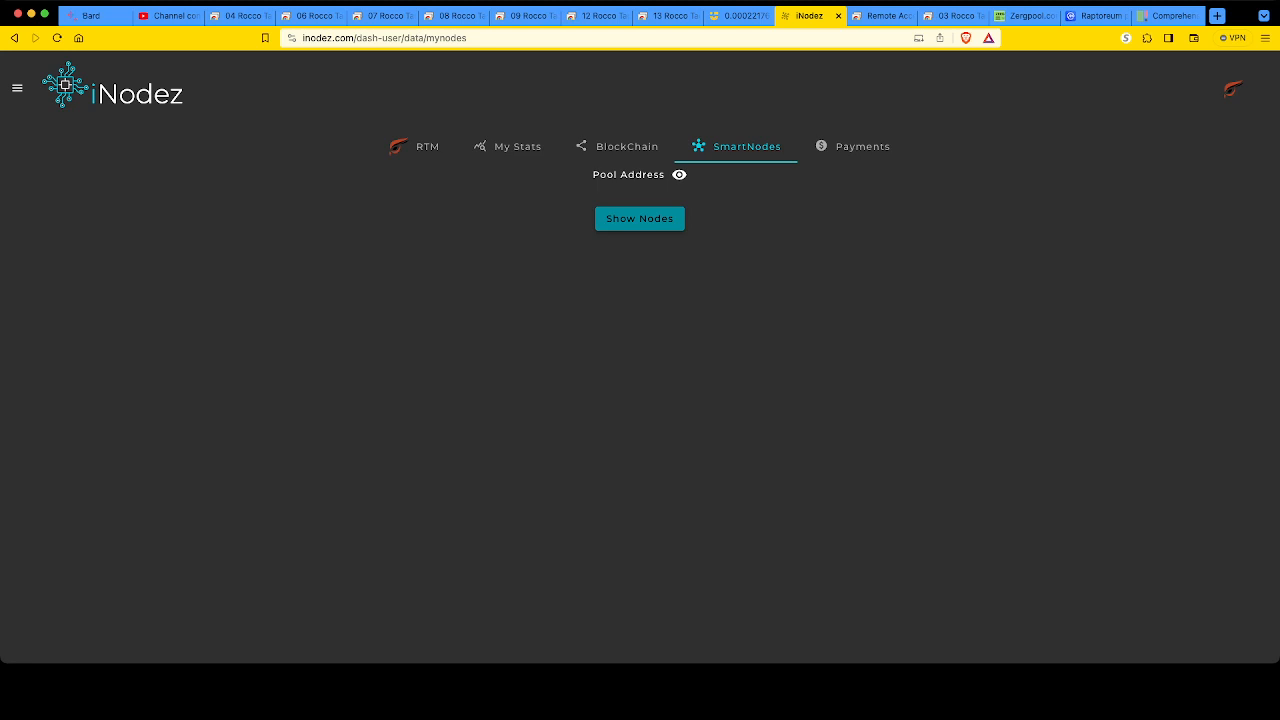
List the smart nodes at 104.234.42.x addresses, then return to the My Stats earnings page.
click(639, 218)
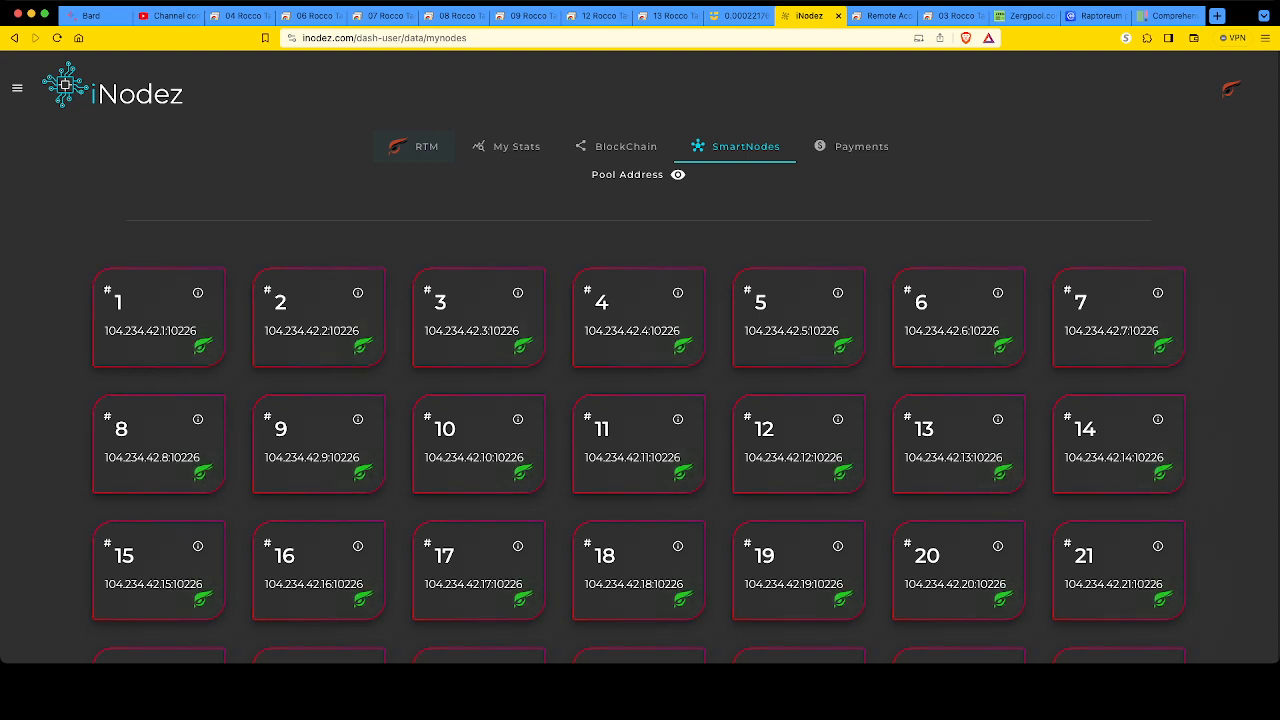
click(507, 146)
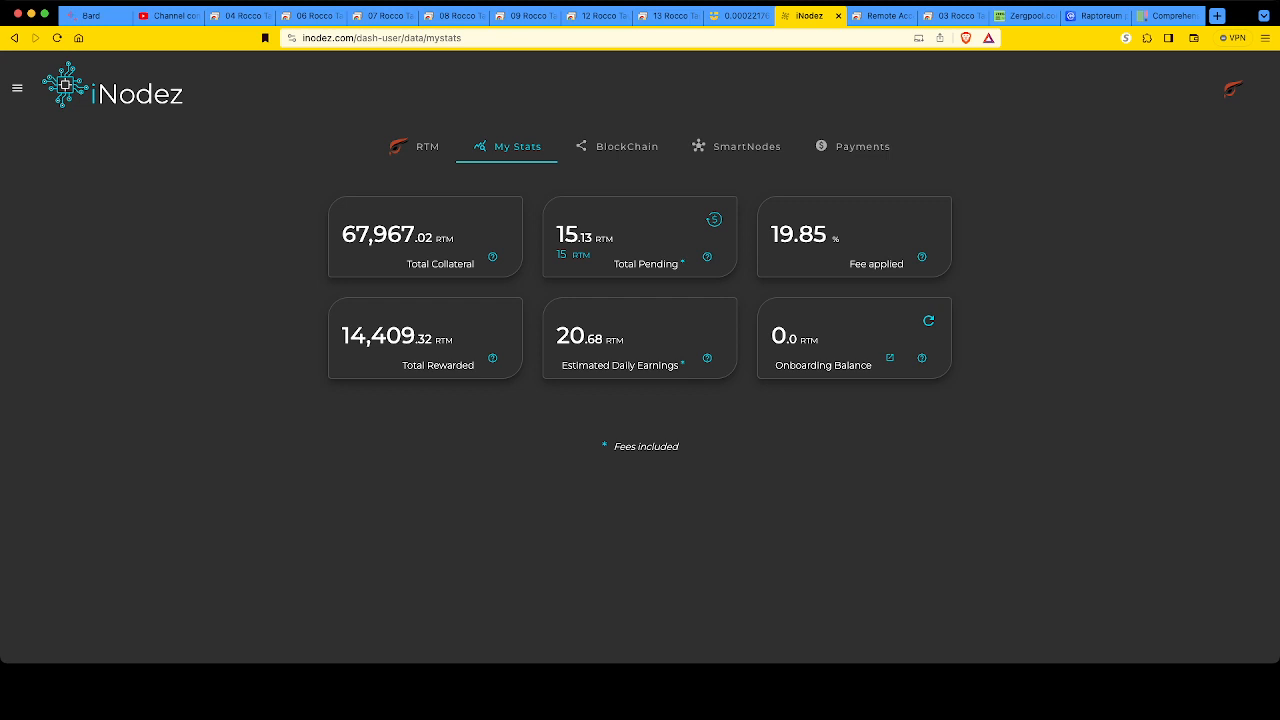
Glance at the fee achievements, then view the RTM overview with $0.002 price and rank 1,246.
click(17, 88)
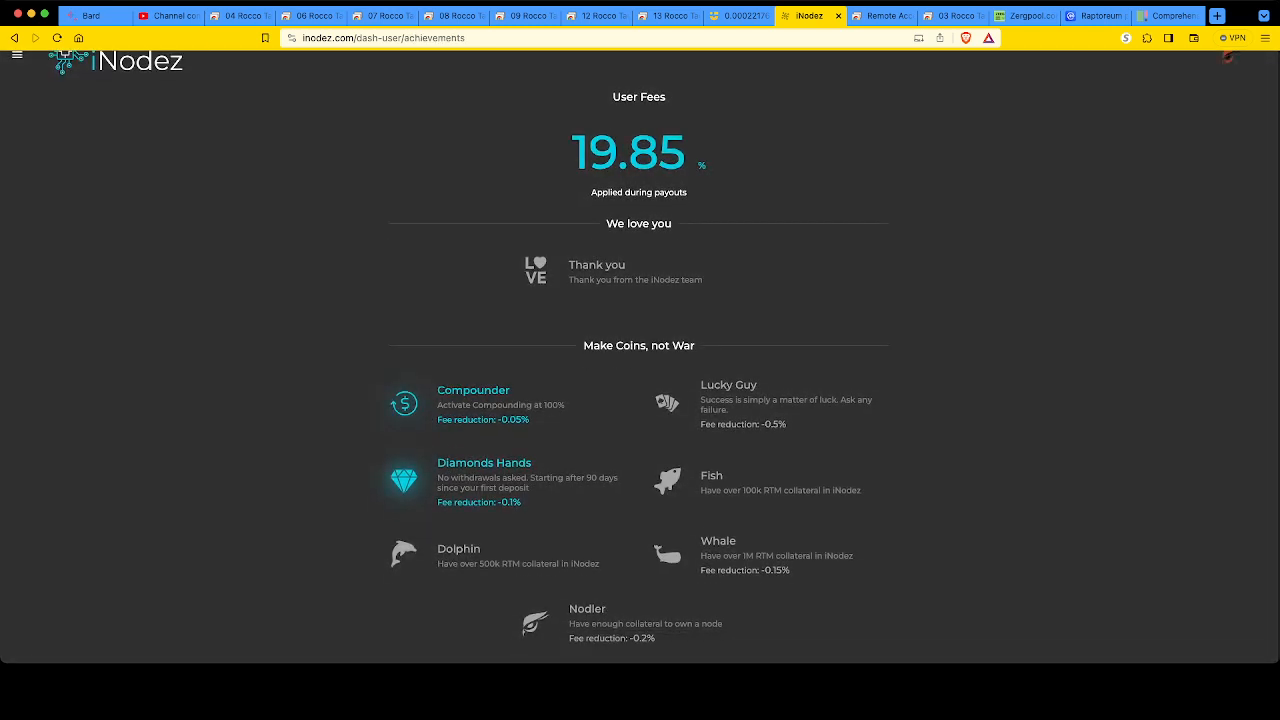
scroll(down, 3)
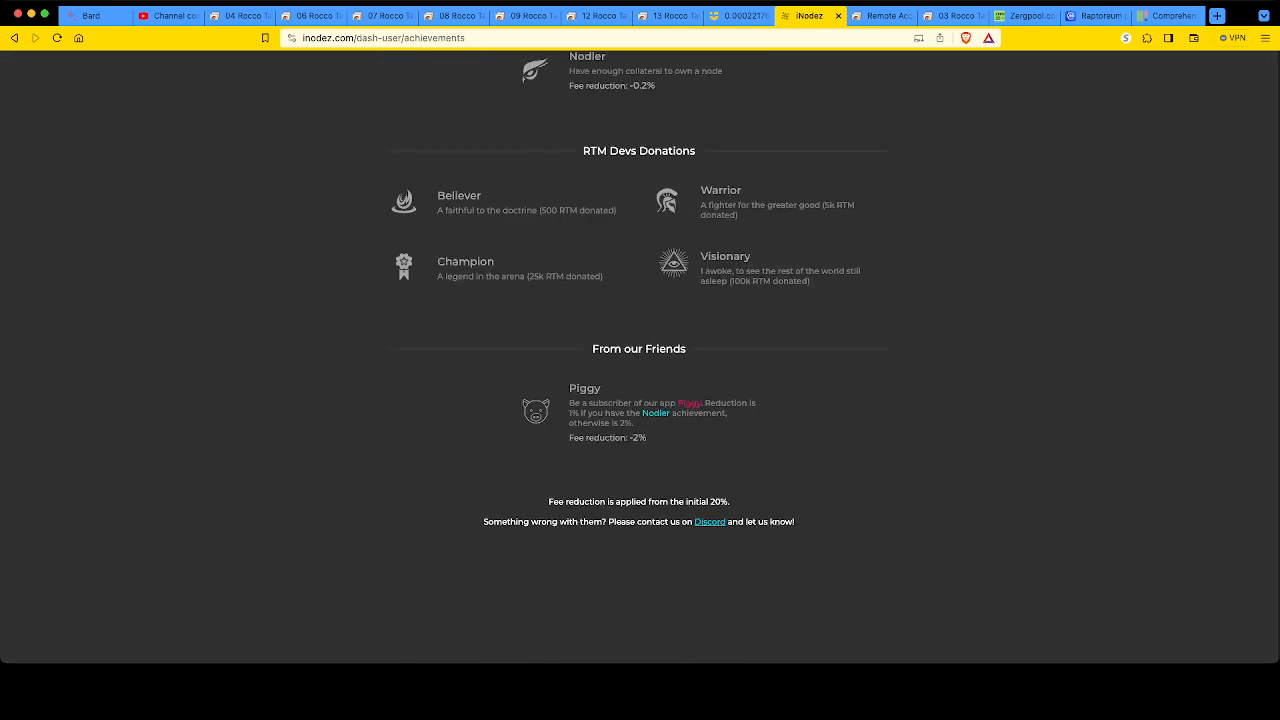
scroll(up, 3)
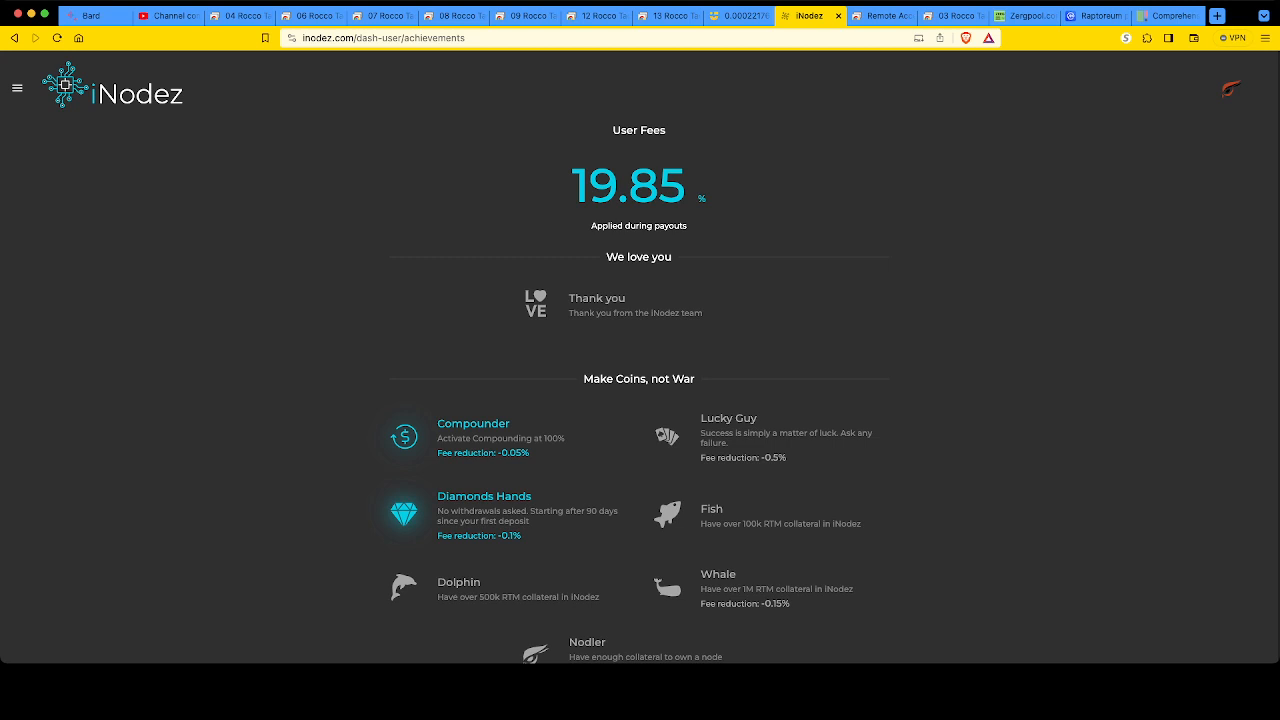
click(16, 88)
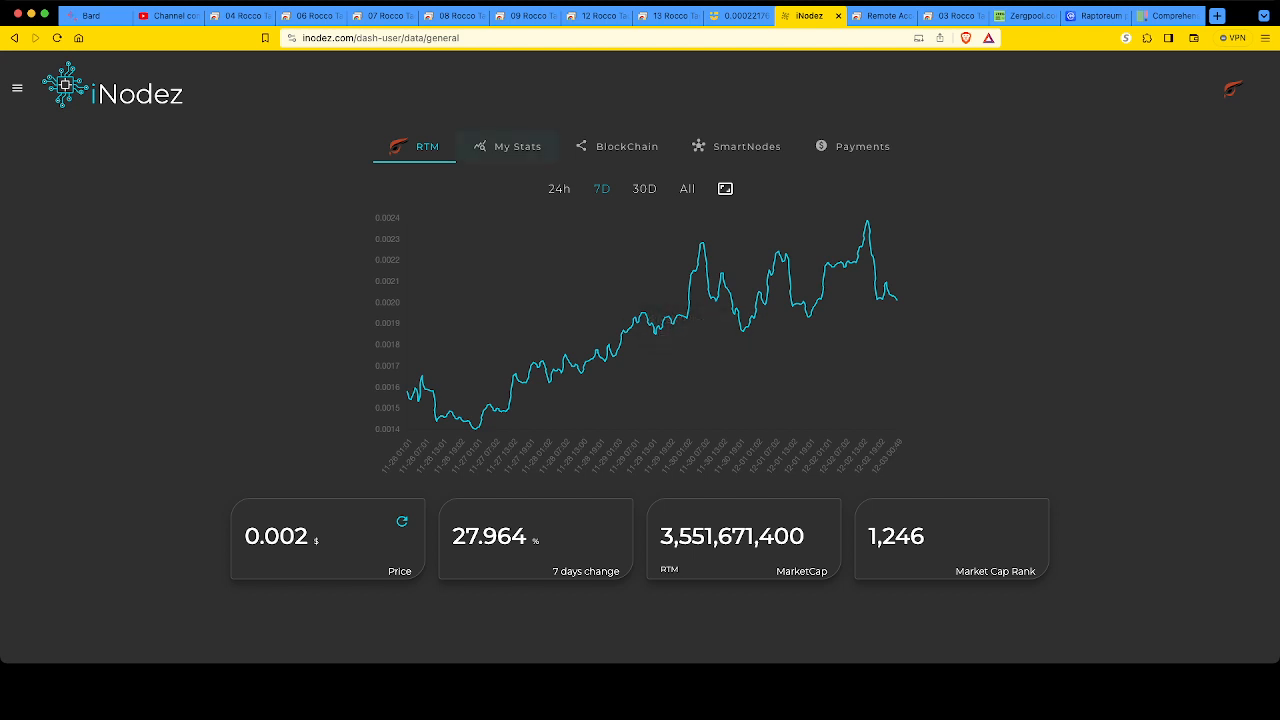
Check My Stats showing 15.22 RTM pending, then go to the CoinMarketCap Raptoreum page.
click(519, 146)
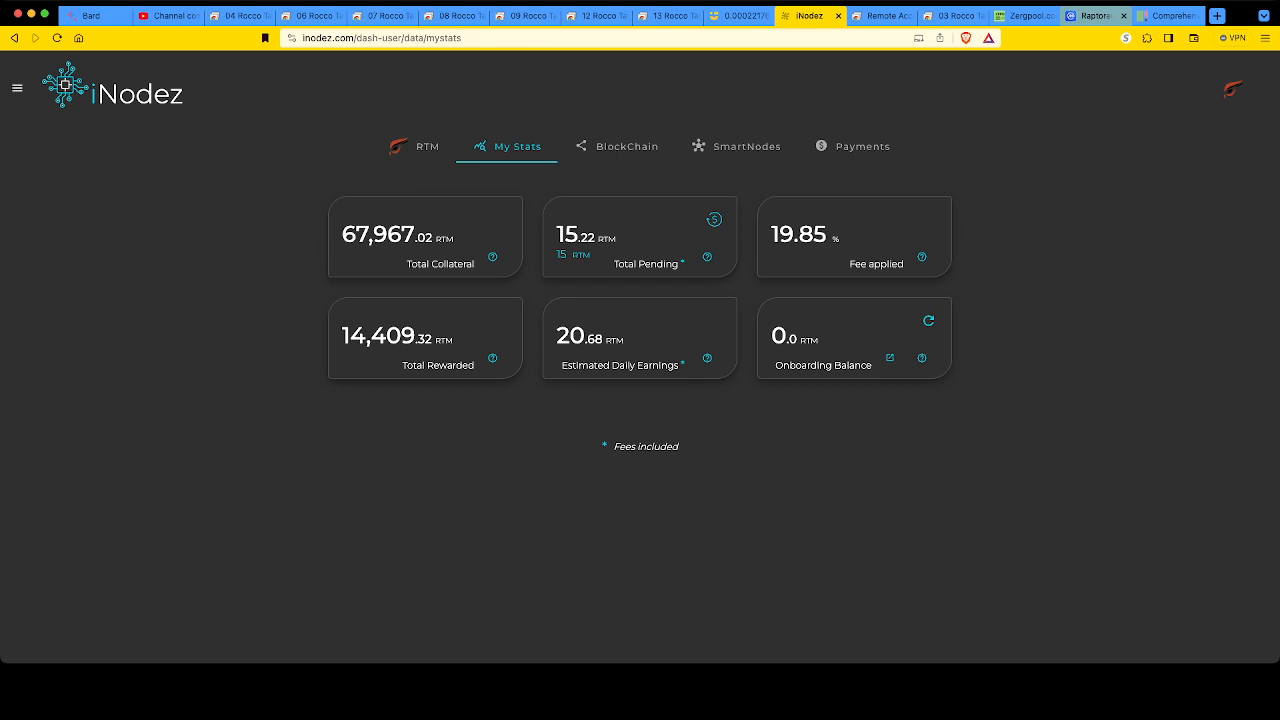
click(1089, 15)
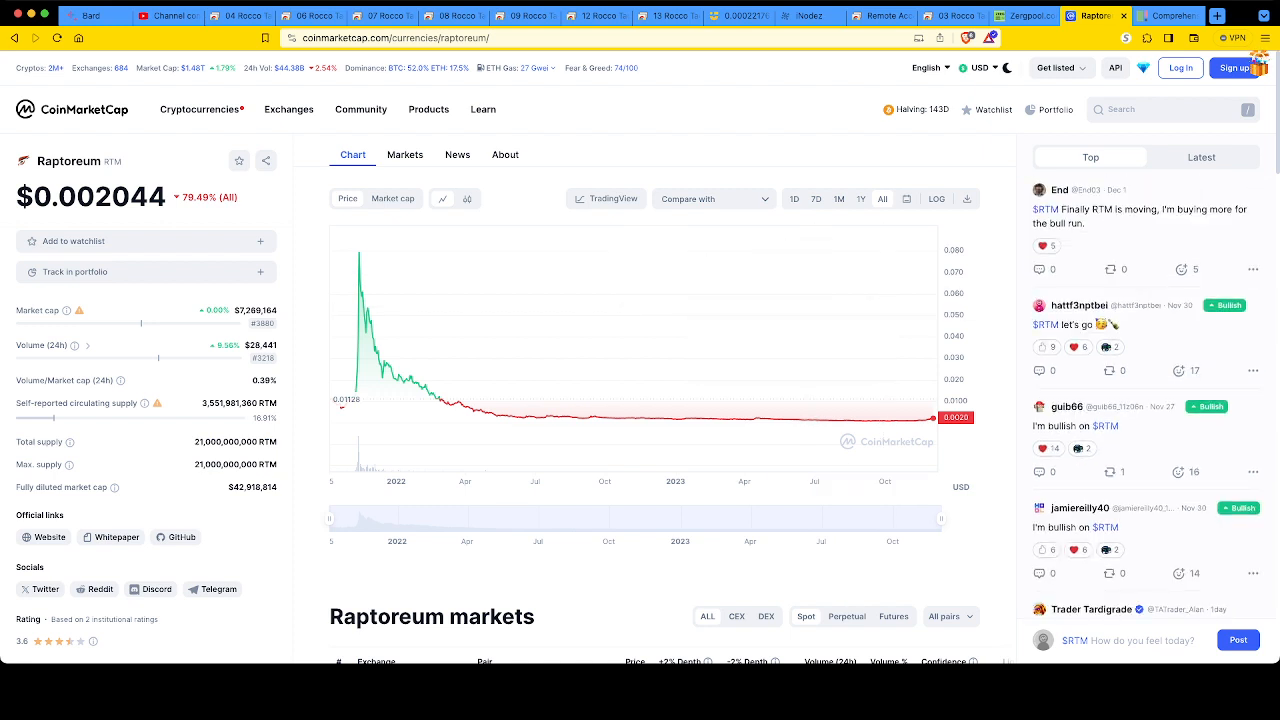
mouse_move(925, 420)
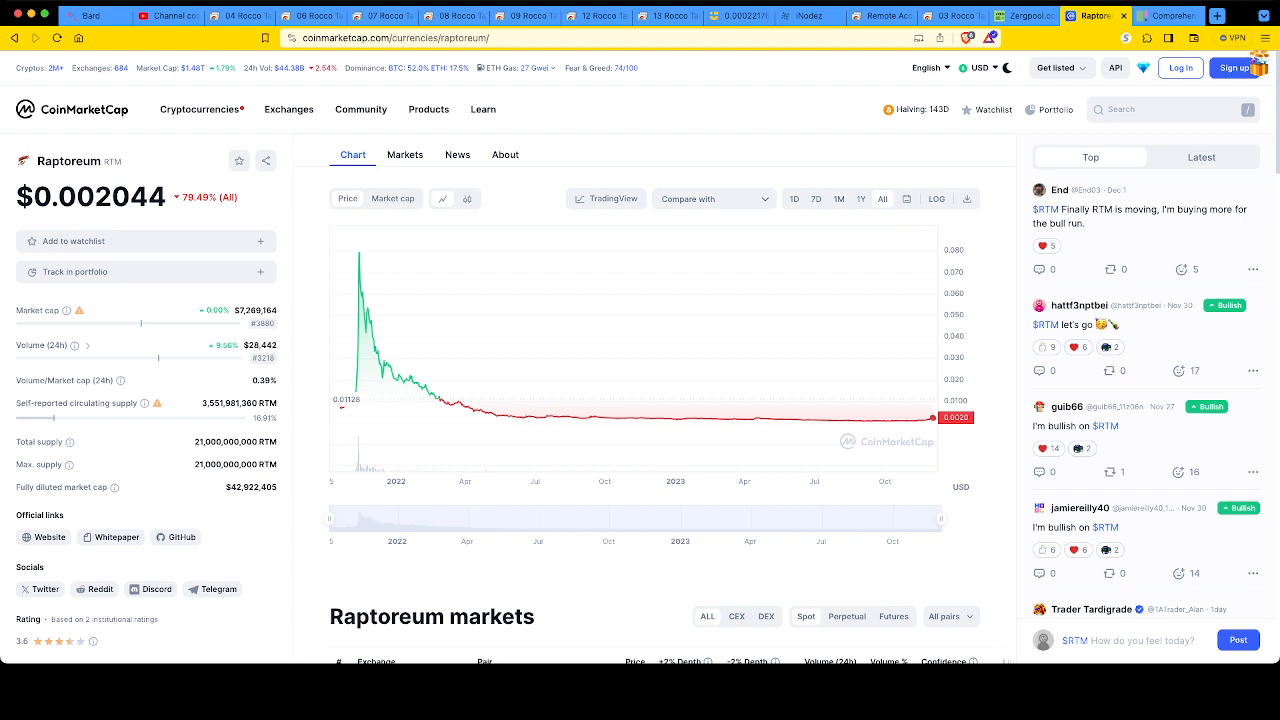
Scroll down to the Raptoreum markets table listing nine RTM pairs on SouthXchange, TradeOgre, CoinEx and Graviex.
scroll(down, 3)
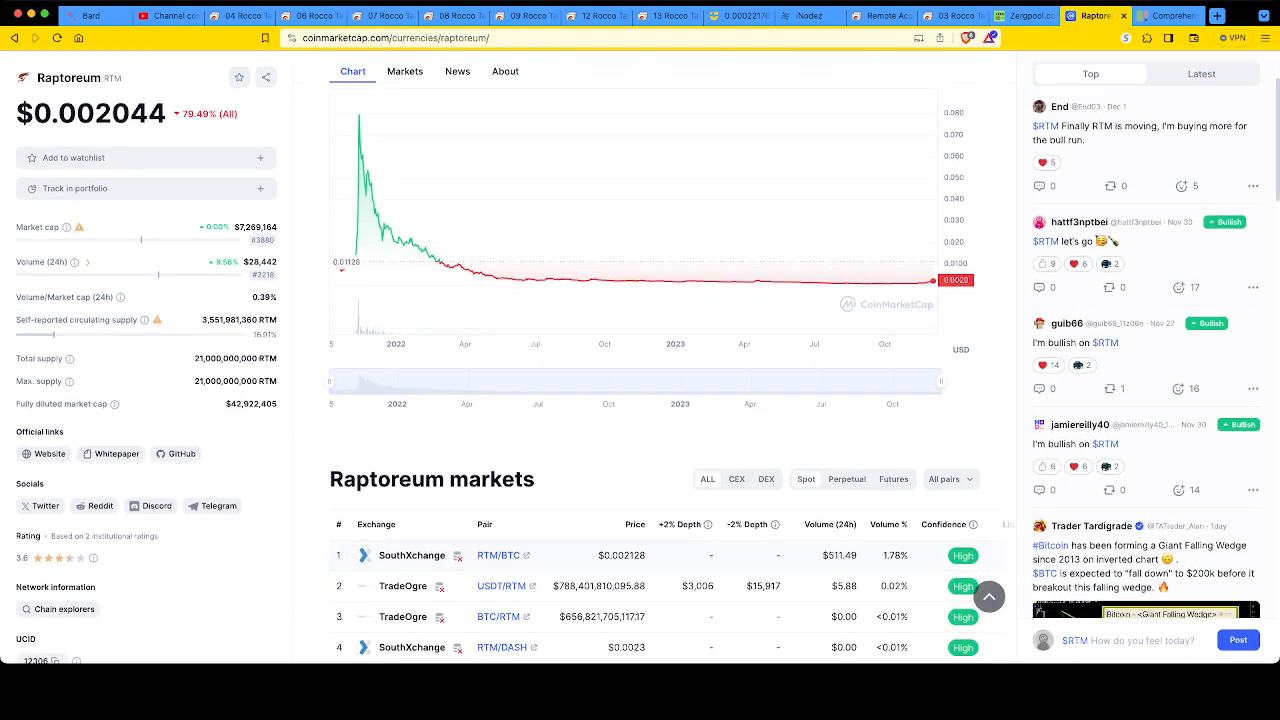
scroll(down, 3)
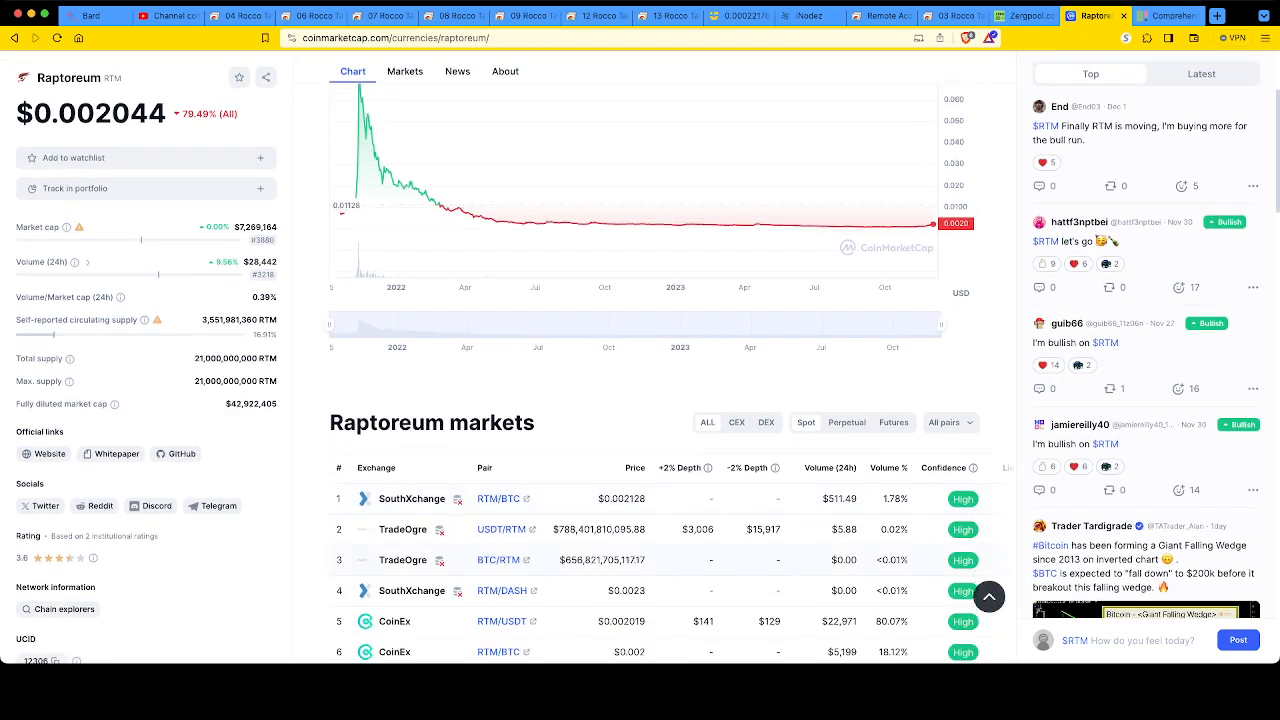
scroll(down, 3)
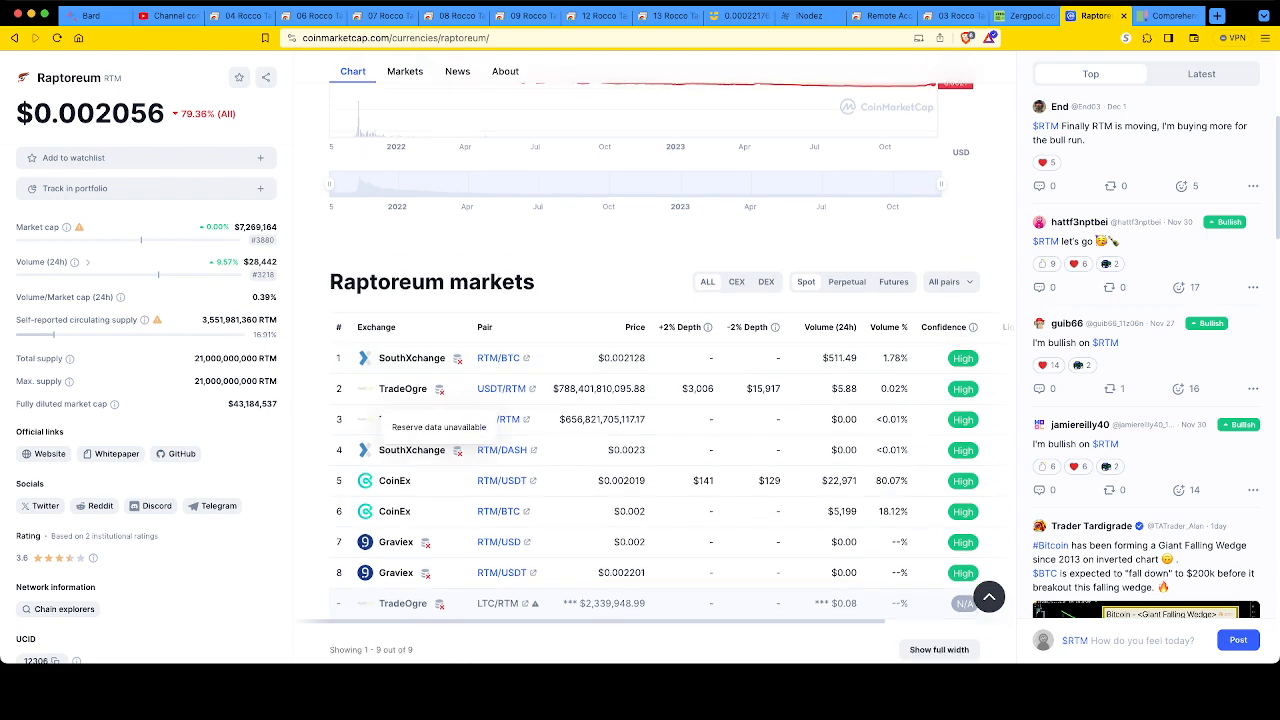
click(405, 71)
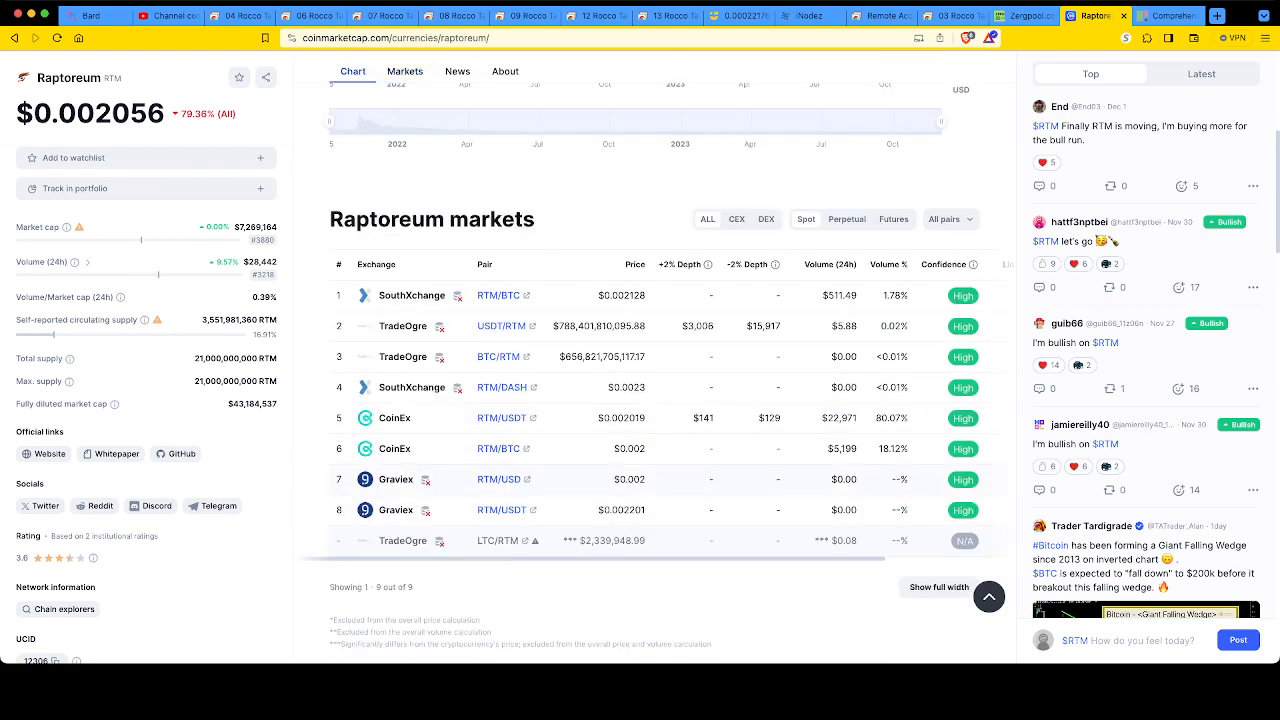
scroll(down, 3)
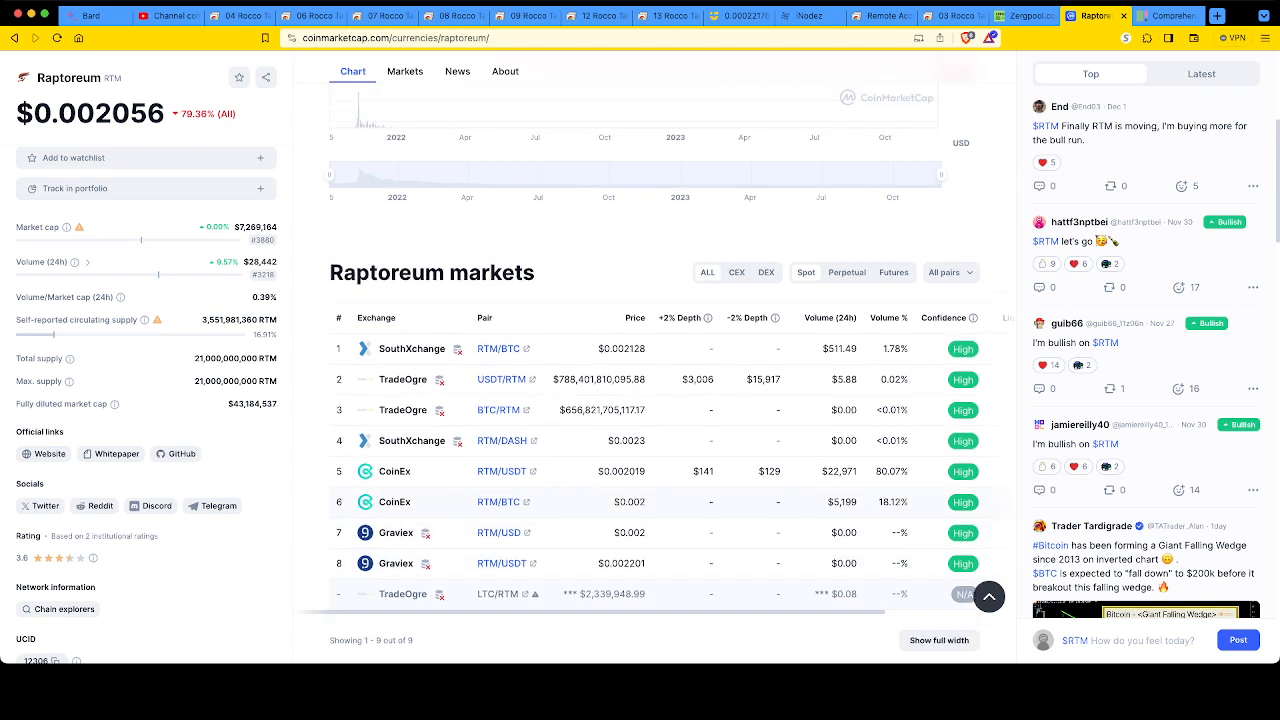
scroll(down, 3)
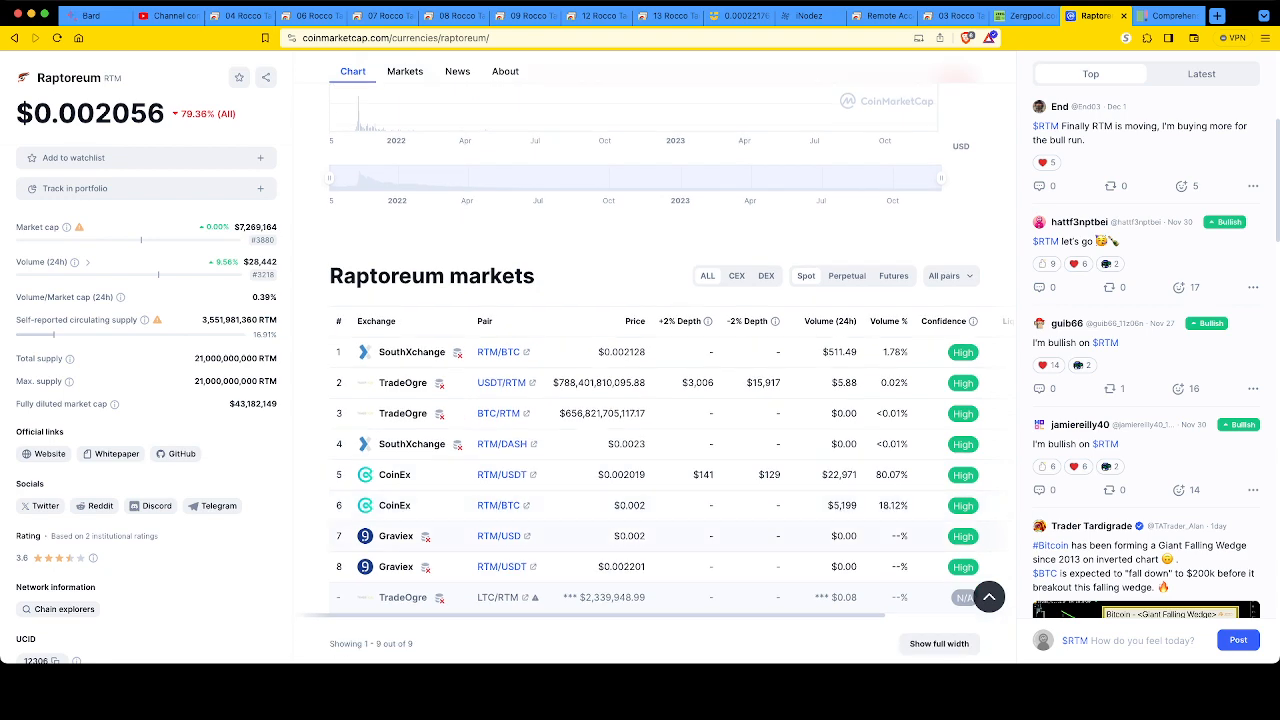
scroll(down, 3)
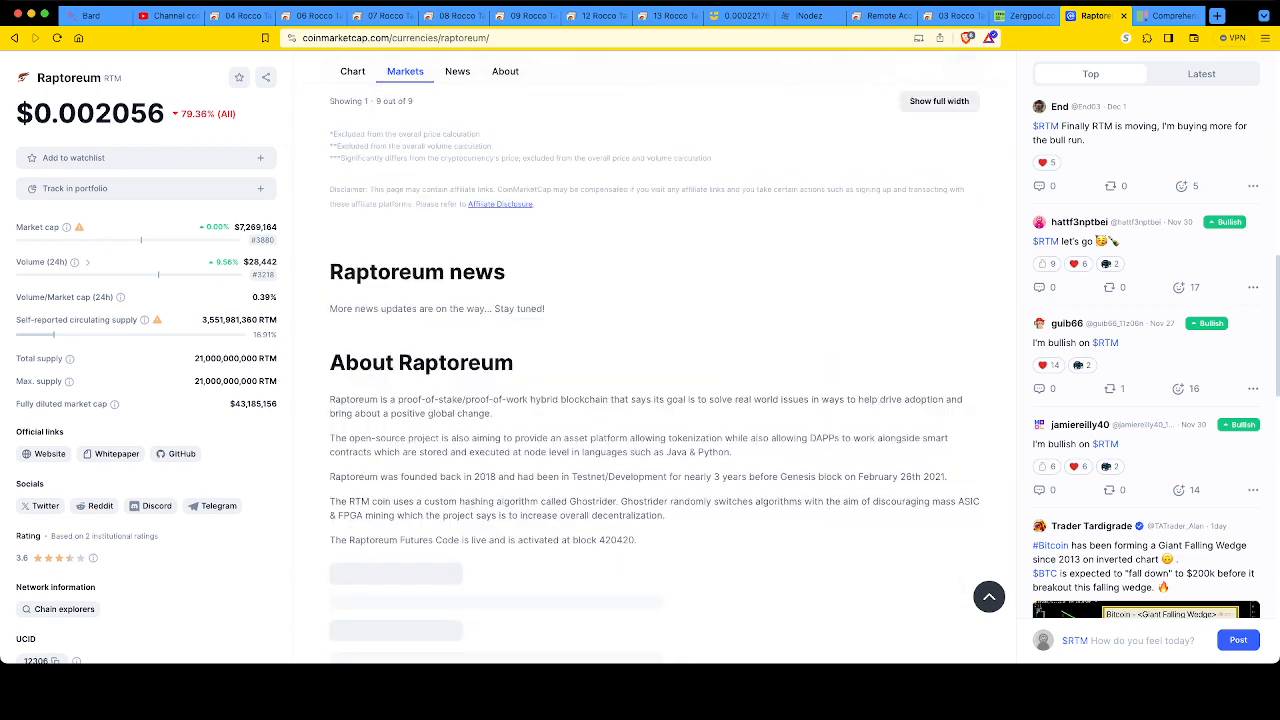
scroll(down, 3)
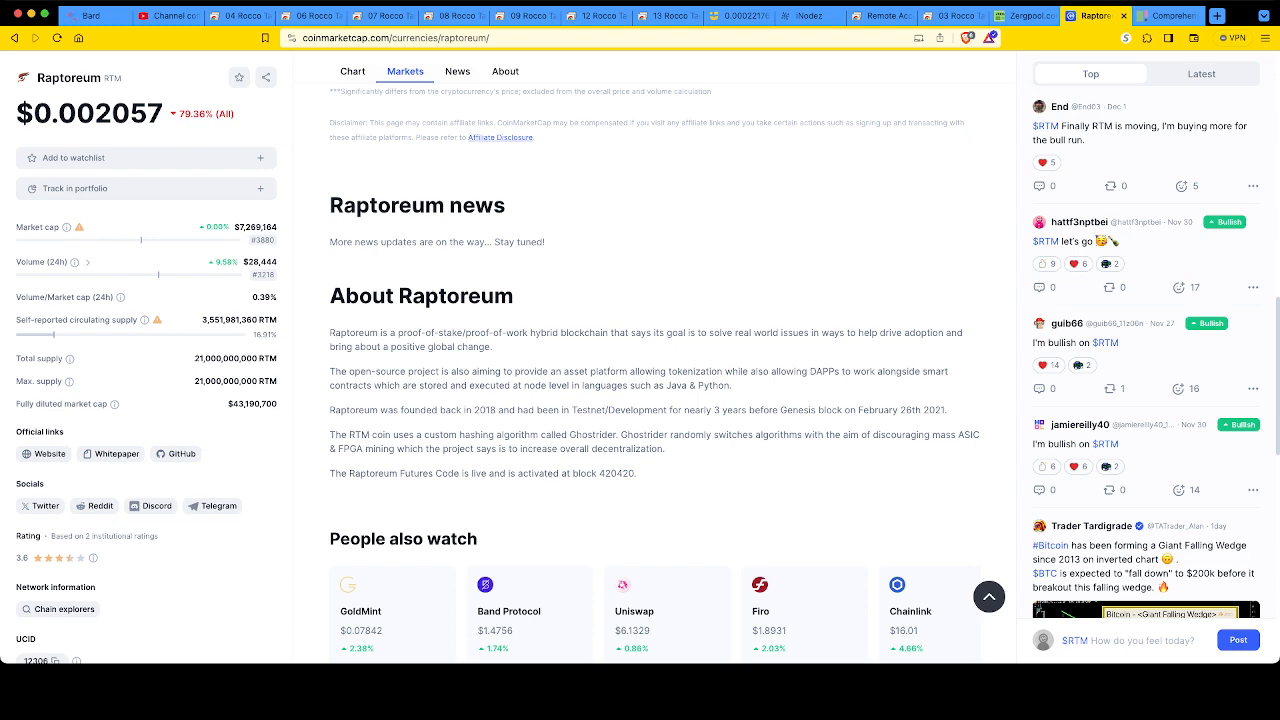
scroll(down, 3)
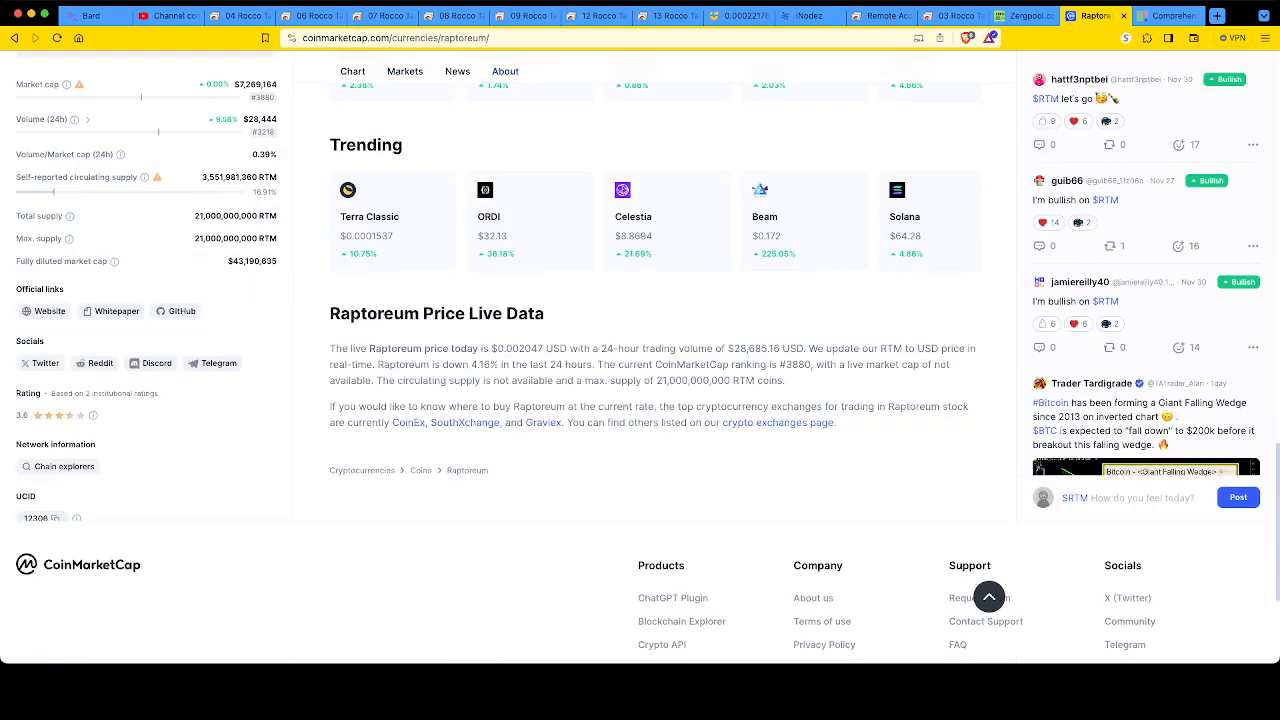
Check the Raptoreum News and Markets sections, then return to the remote desktop XMRig console.
click(458, 71)
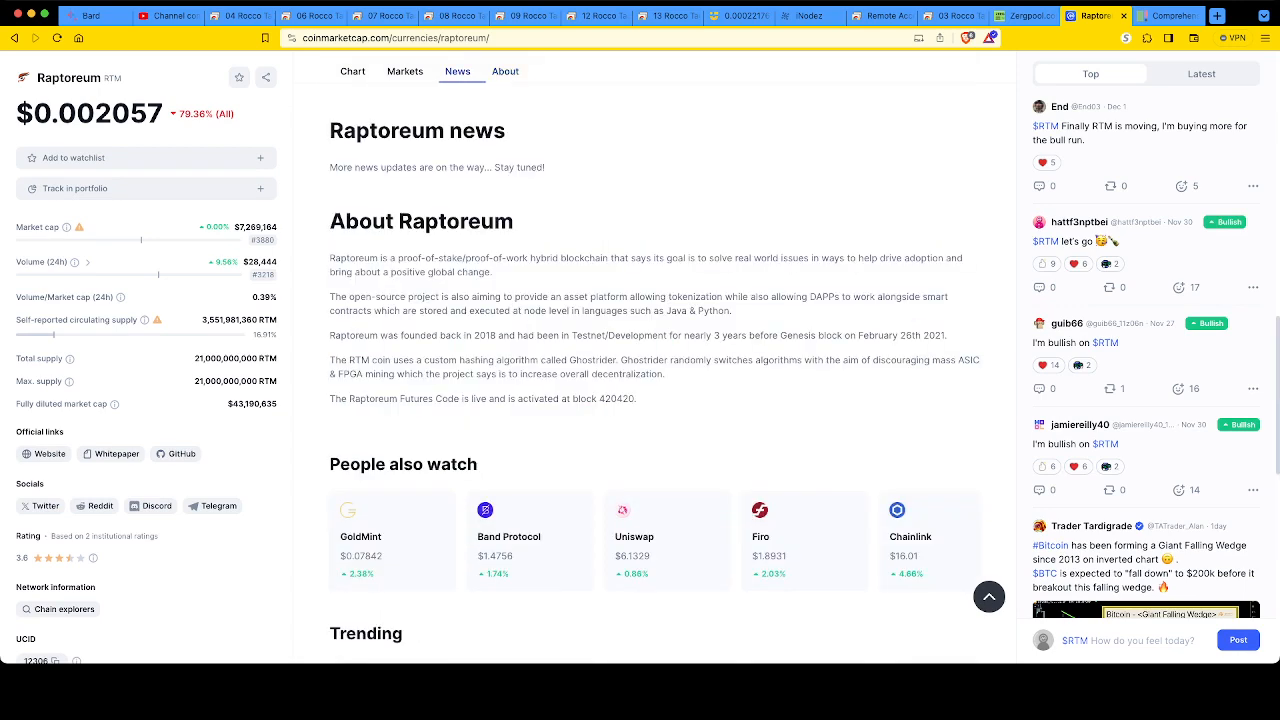
click(352, 71)
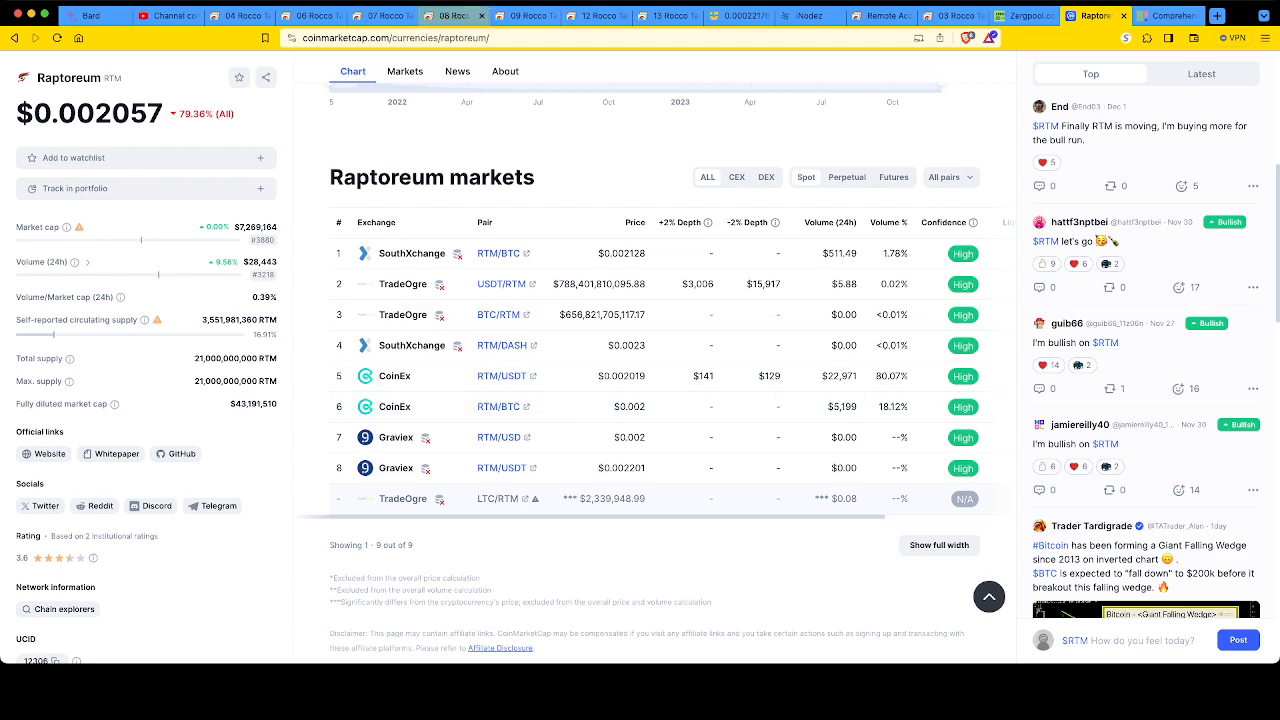
click(238, 16)
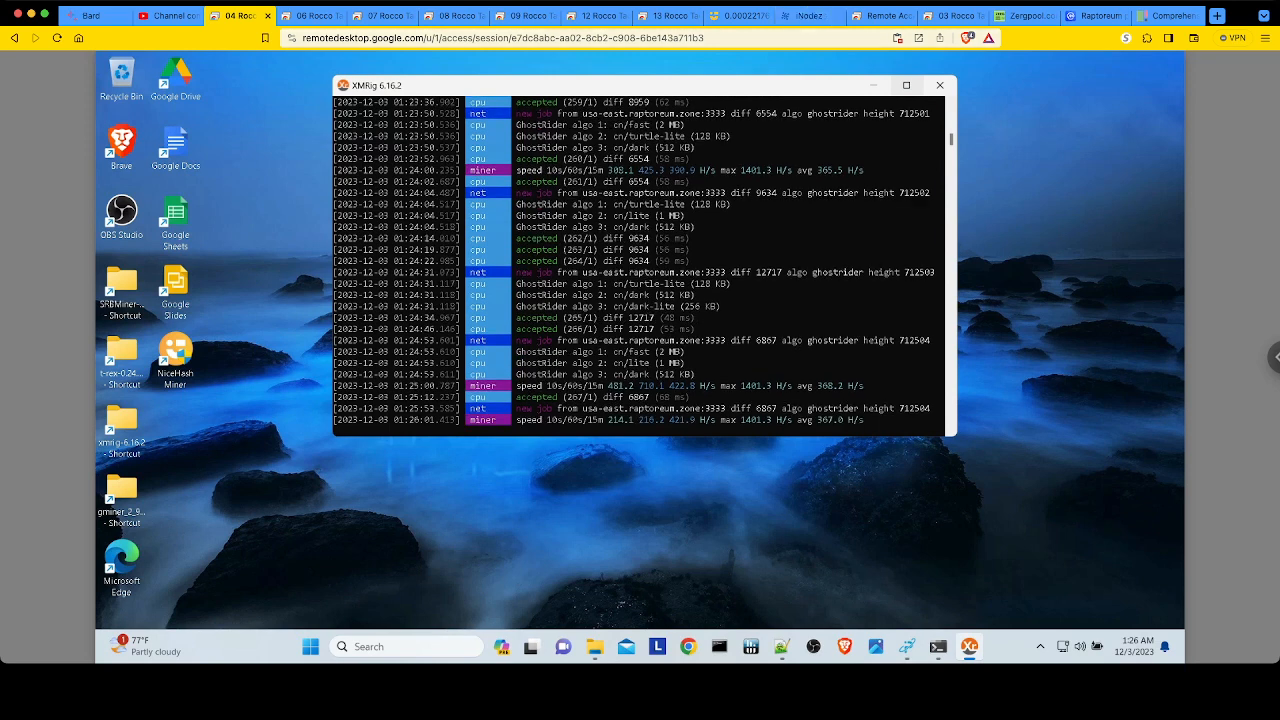
click(810, 16)
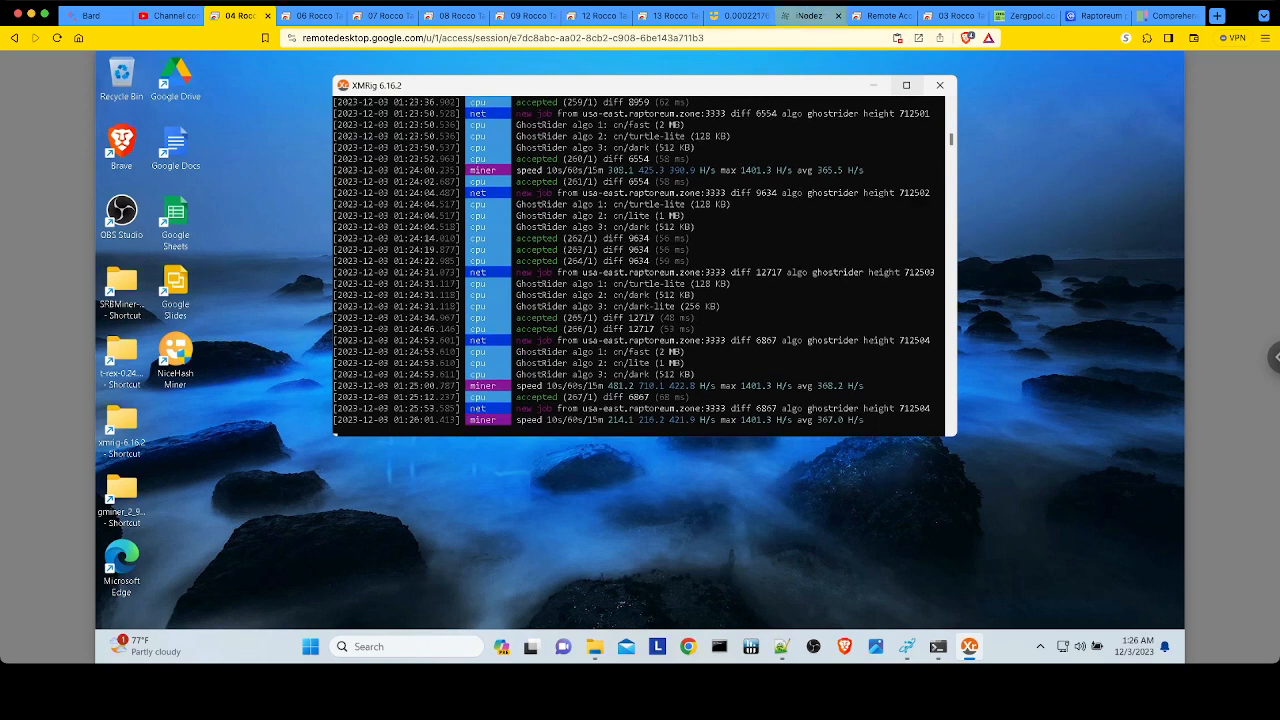
click(880, 15)
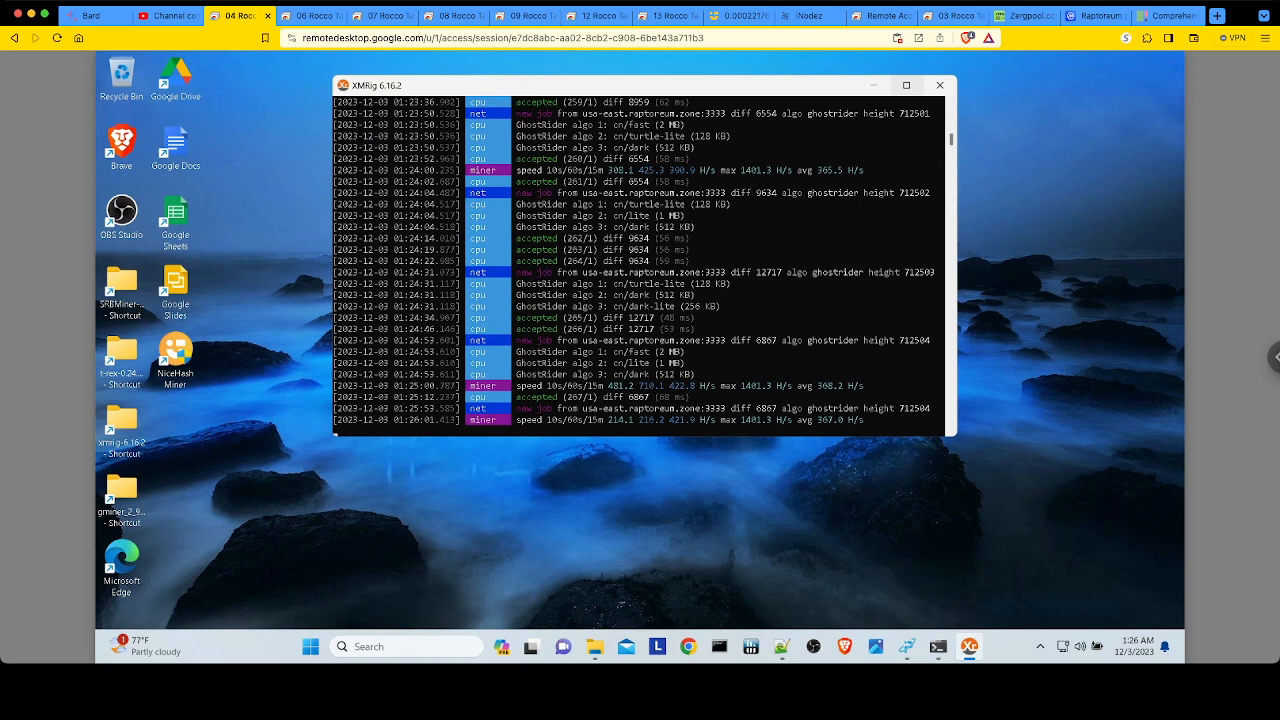
mouse_move(335, 432)
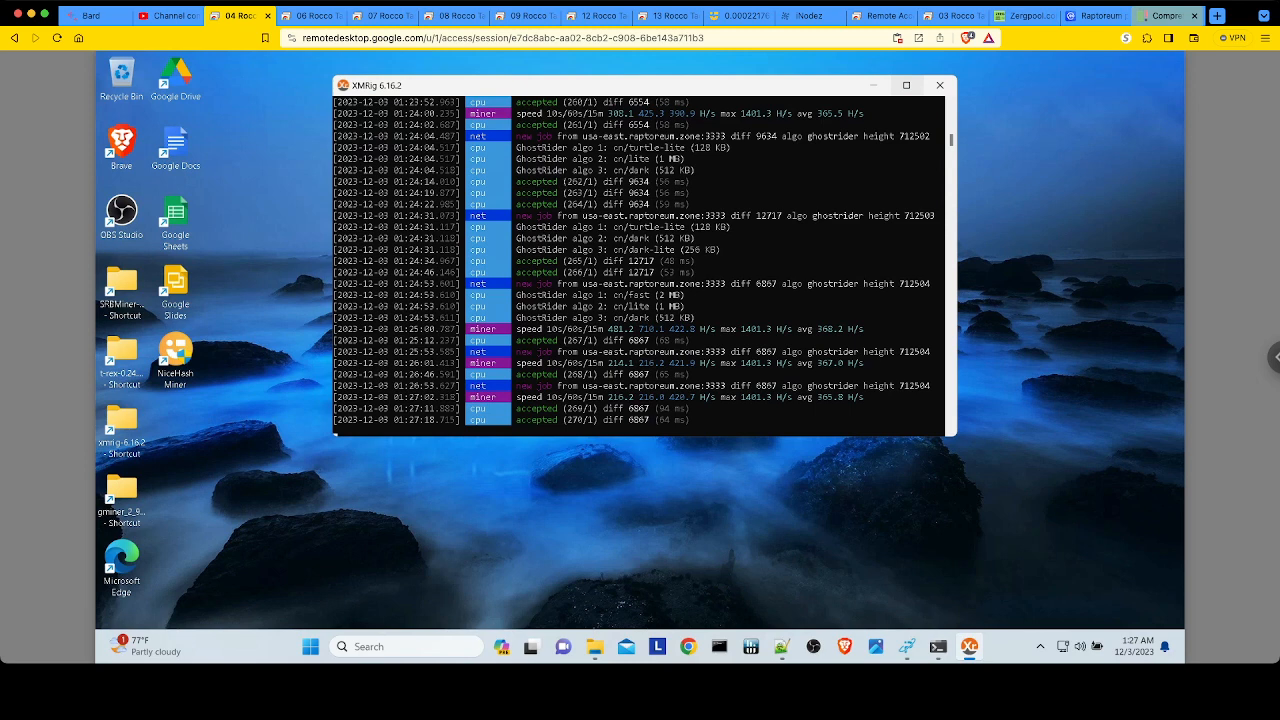
Show the Coin360 top-100 heatmap with BTC at $39,434.23, up 1.64%.
click(1170, 15)
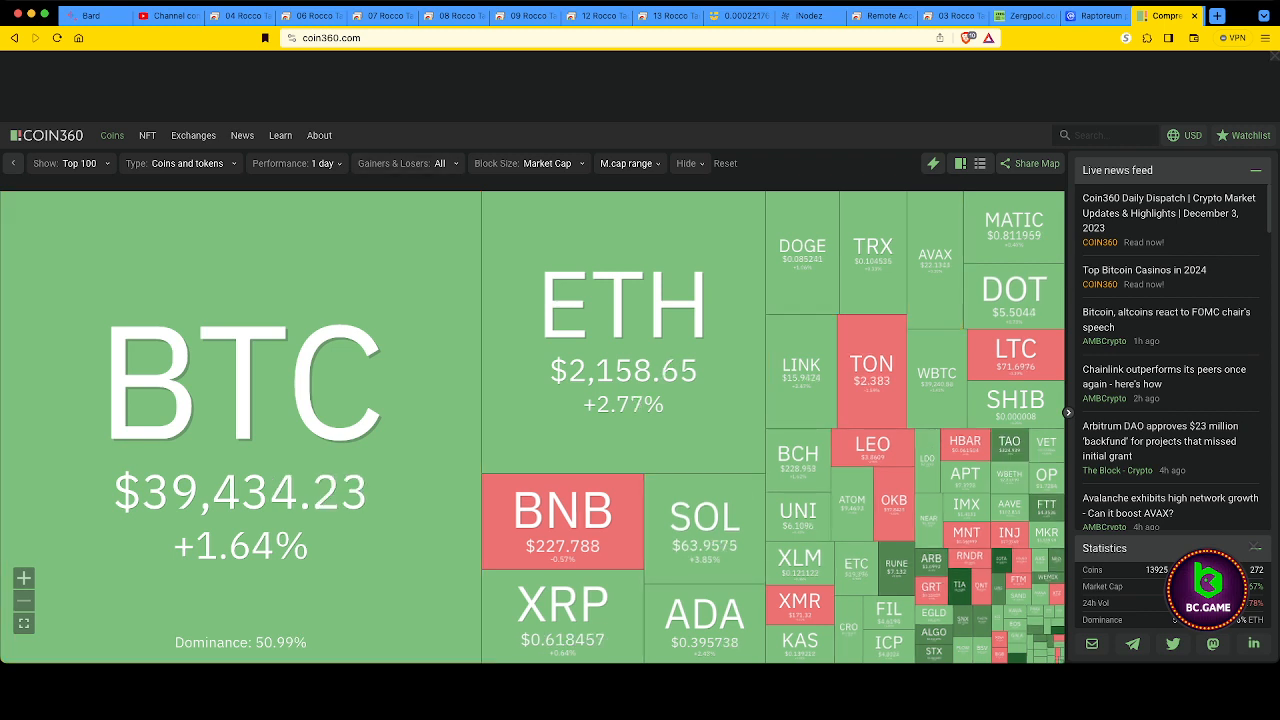
mouse_move(623, 330)
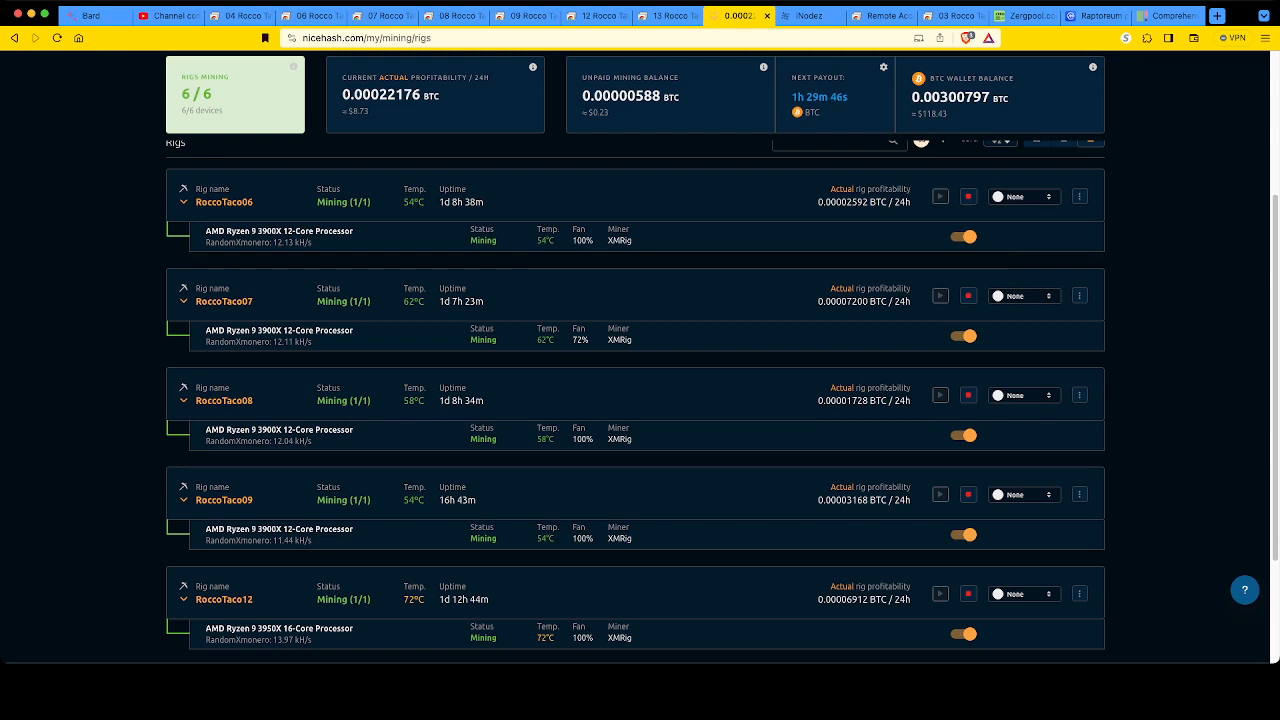
Review the NiceHash rigs list with 6/6 mining, then return to iNodez My Stats.
scroll(down, 3)
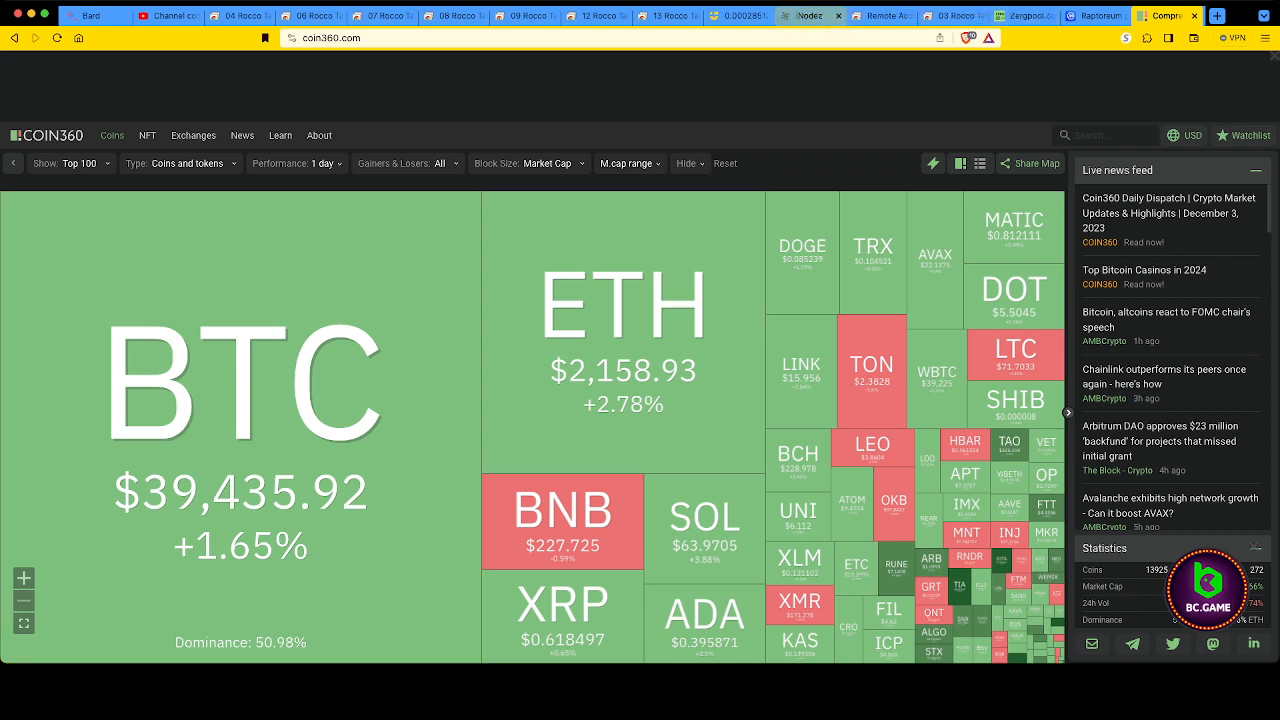
click(800, 15)
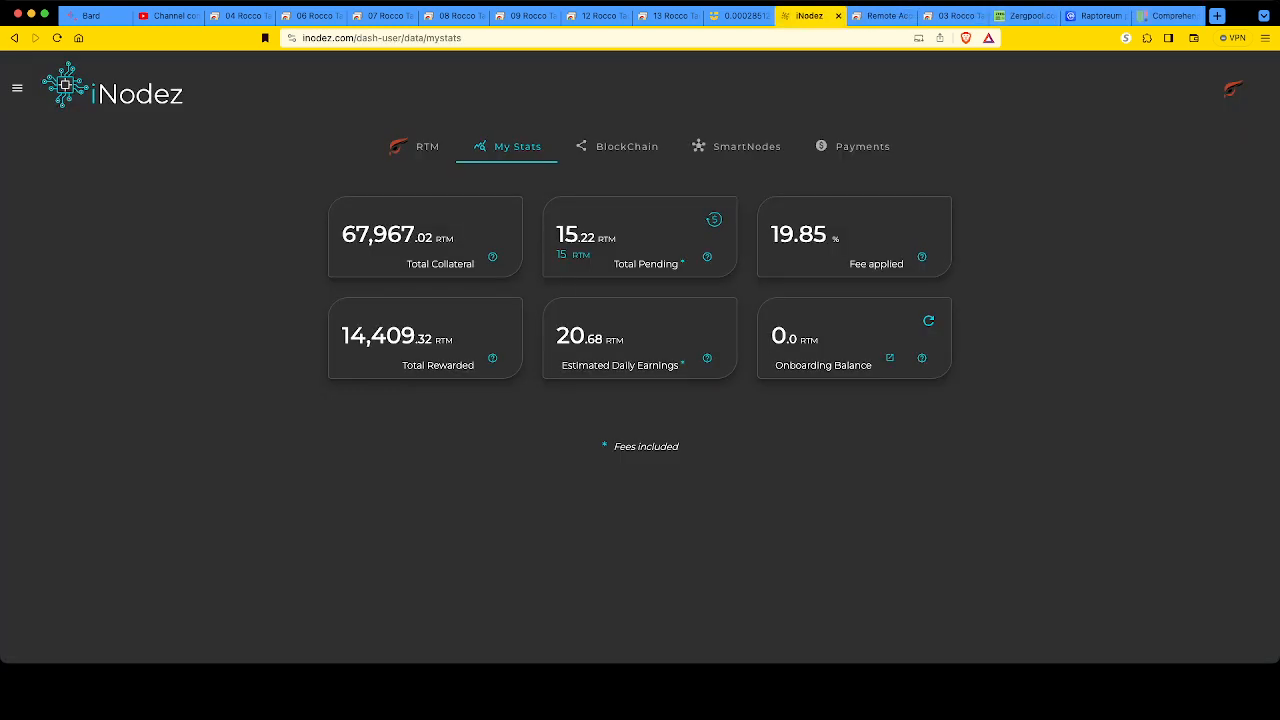